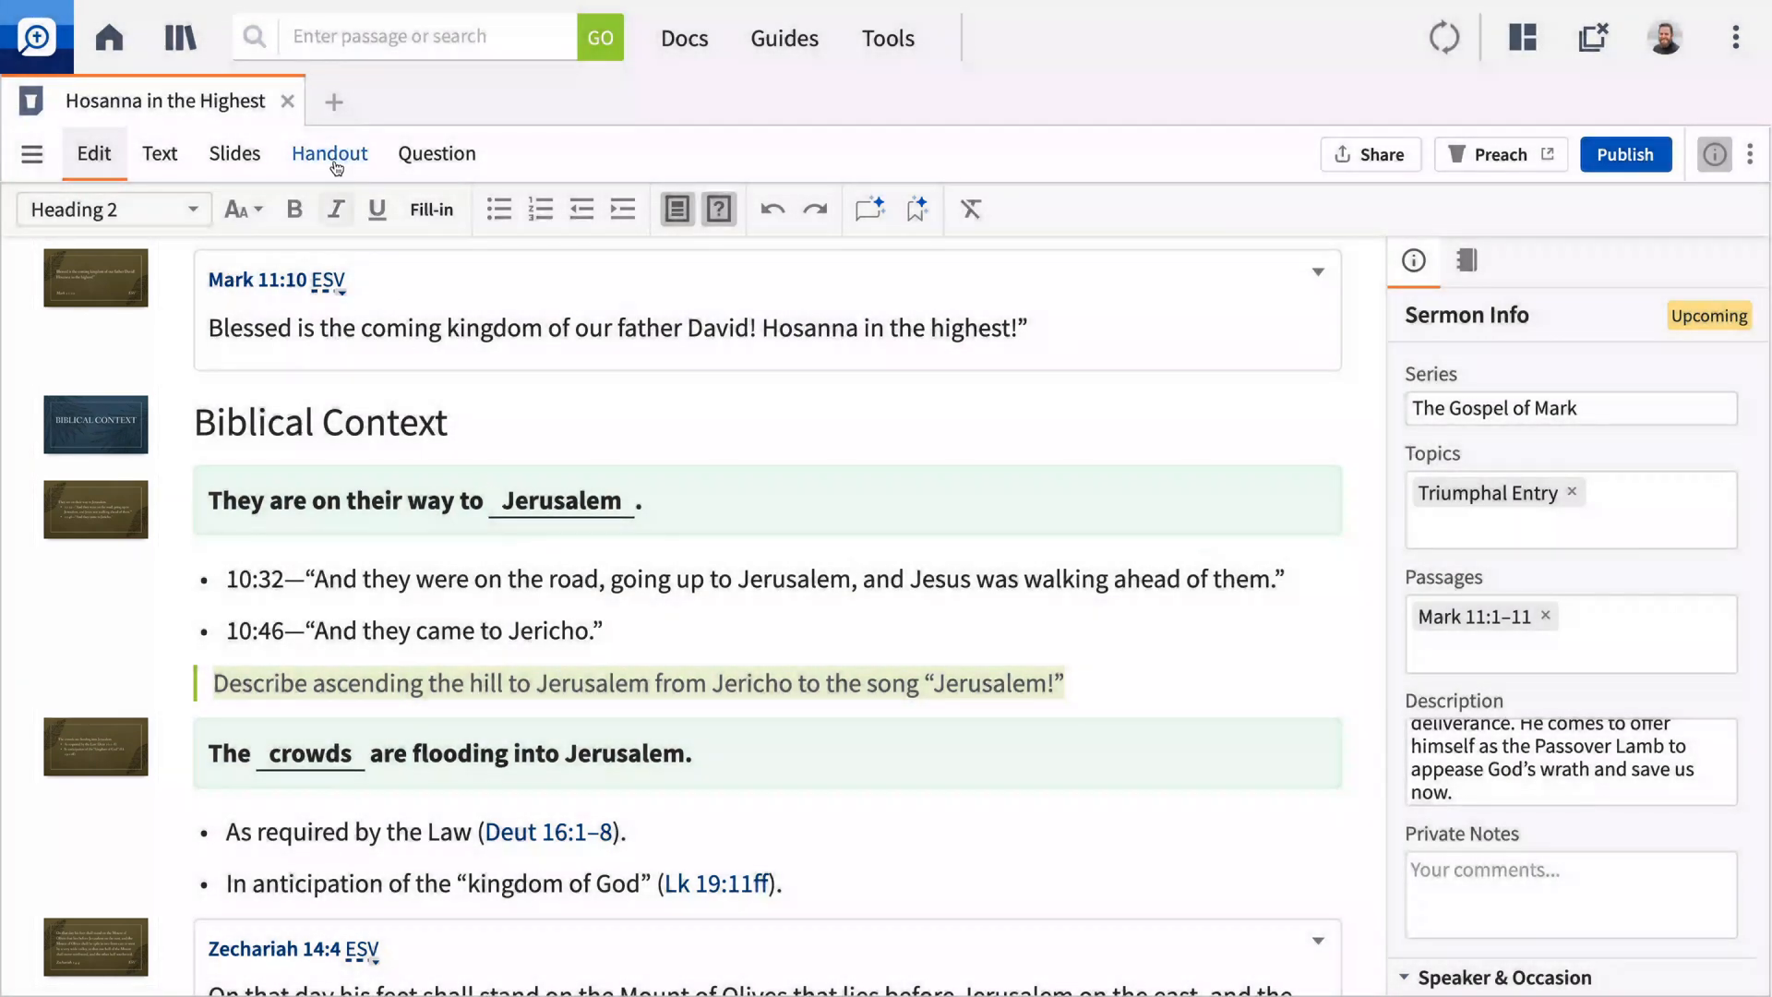
Preview the Hosanna in the Highest handout with the answers hidden
{"action": "left_click", "coordinate": [328, 154]}
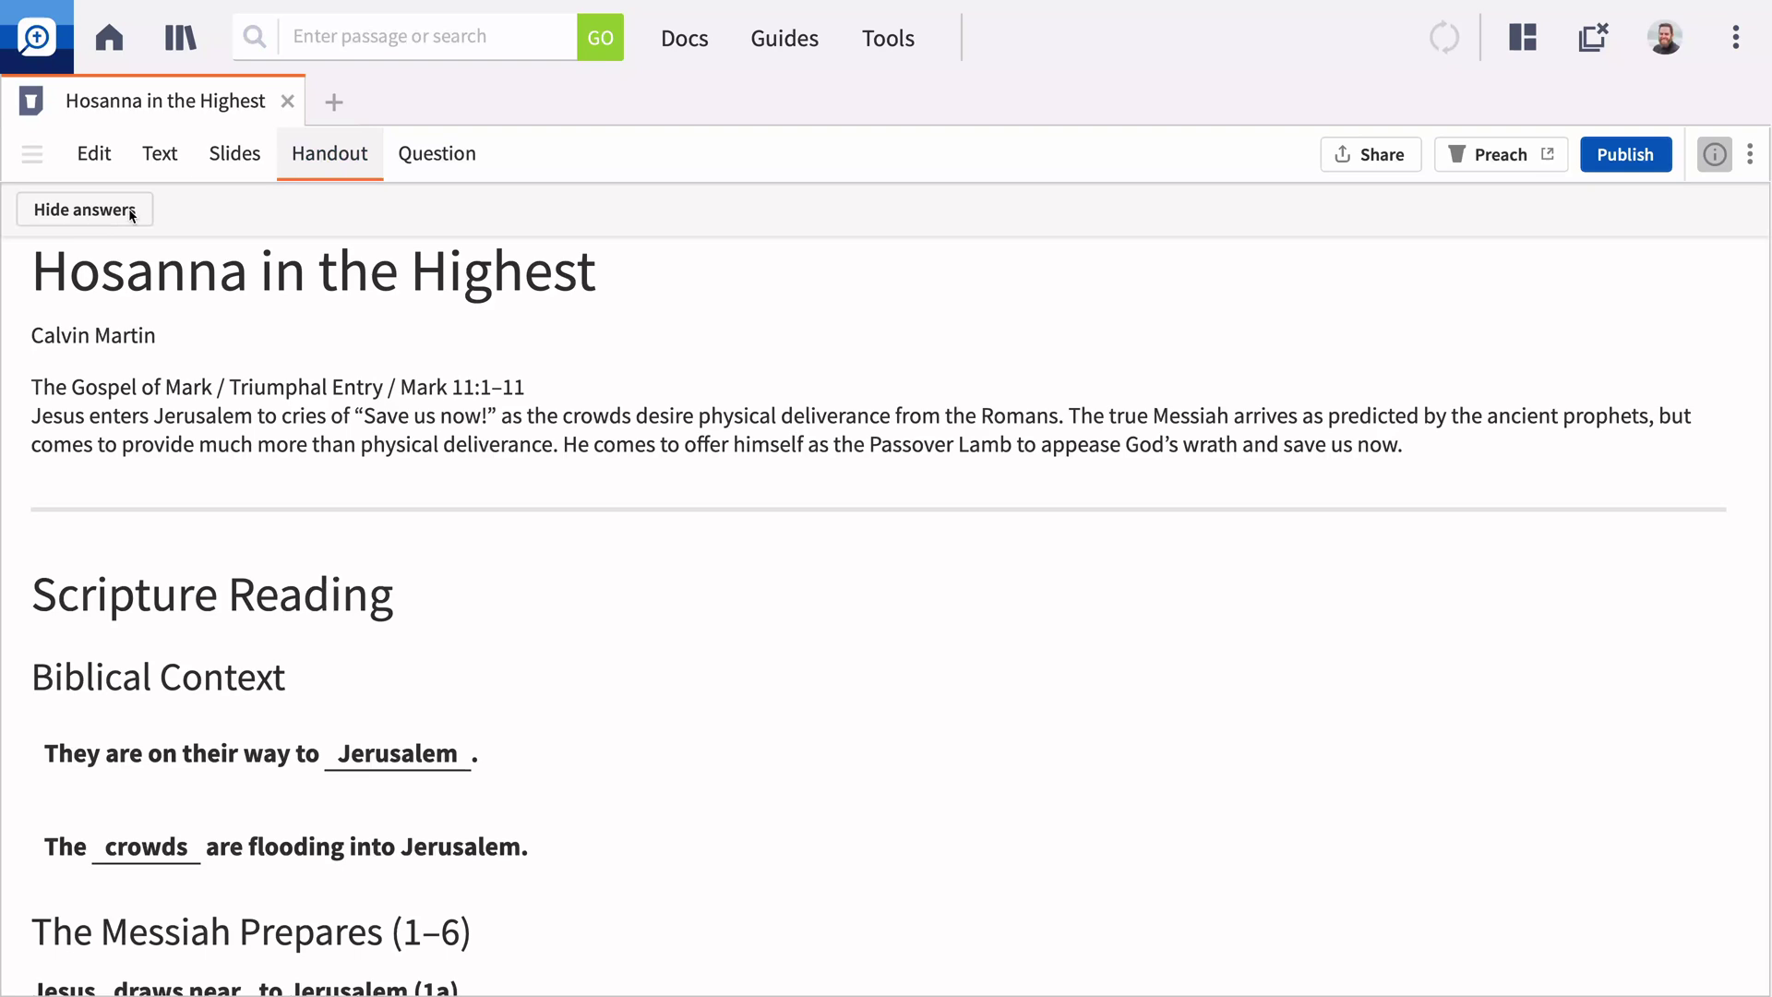
{"action": "left_click", "coordinate": [84, 210]}
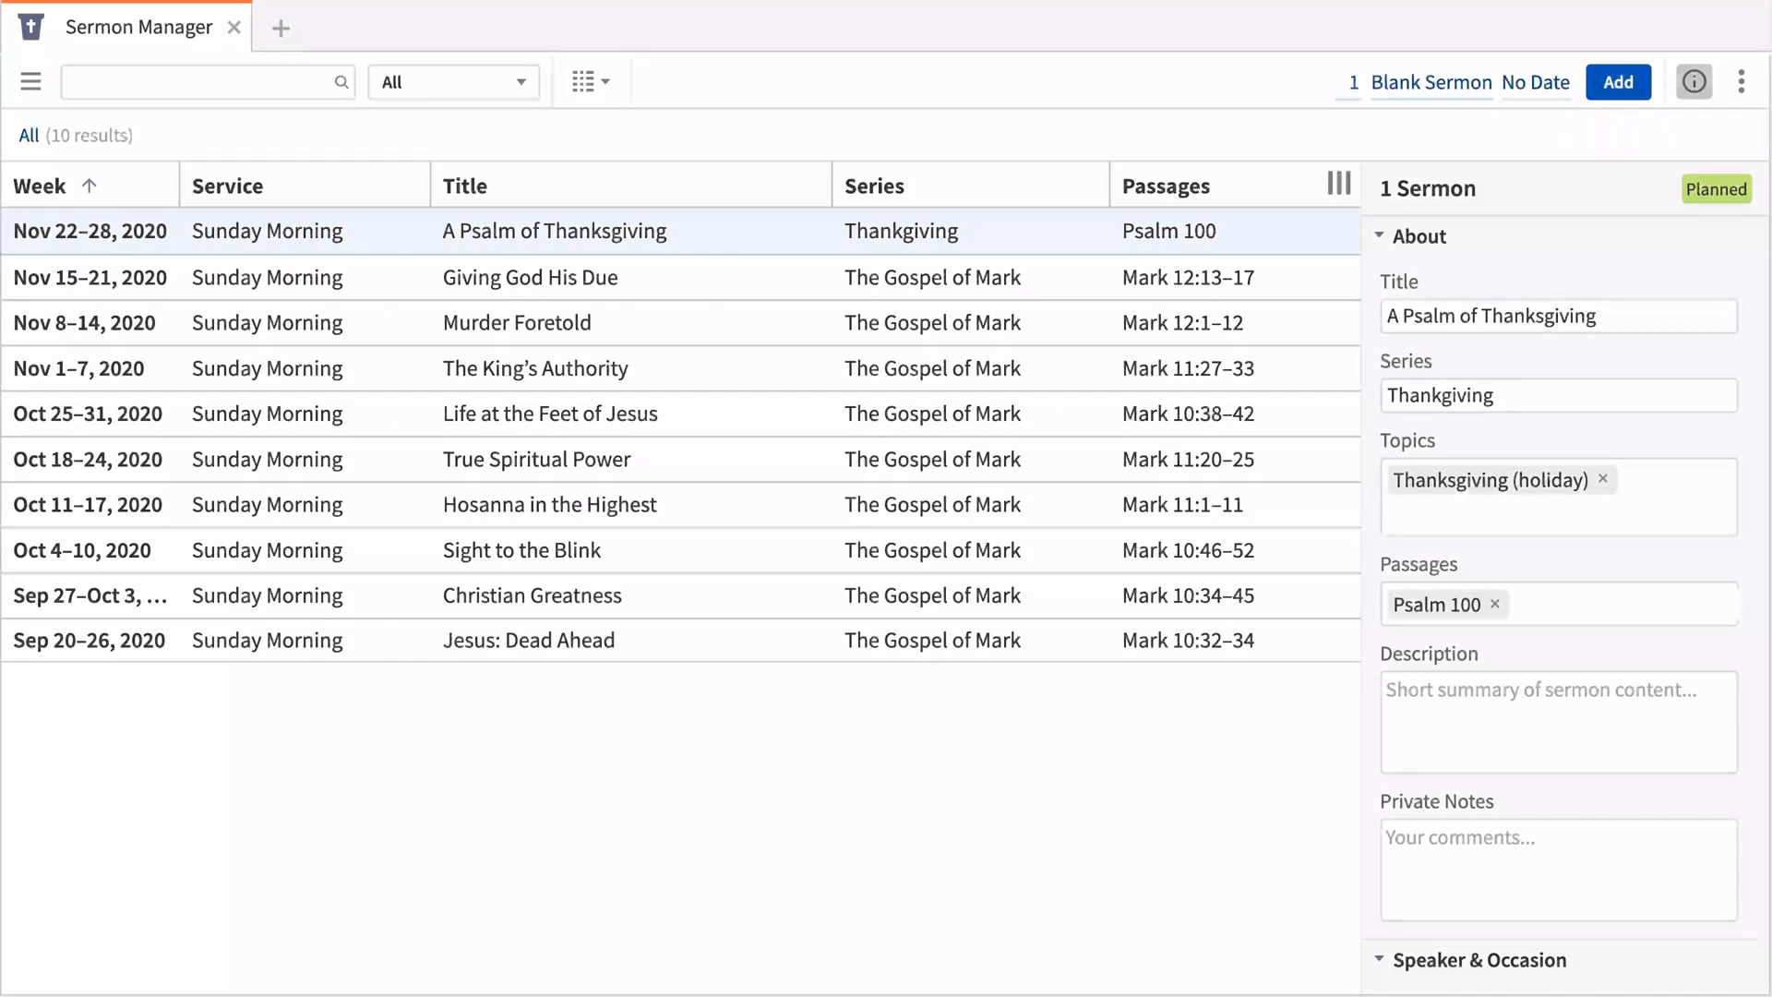
{"action": "mouse_move", "coordinate": [775, 518]}
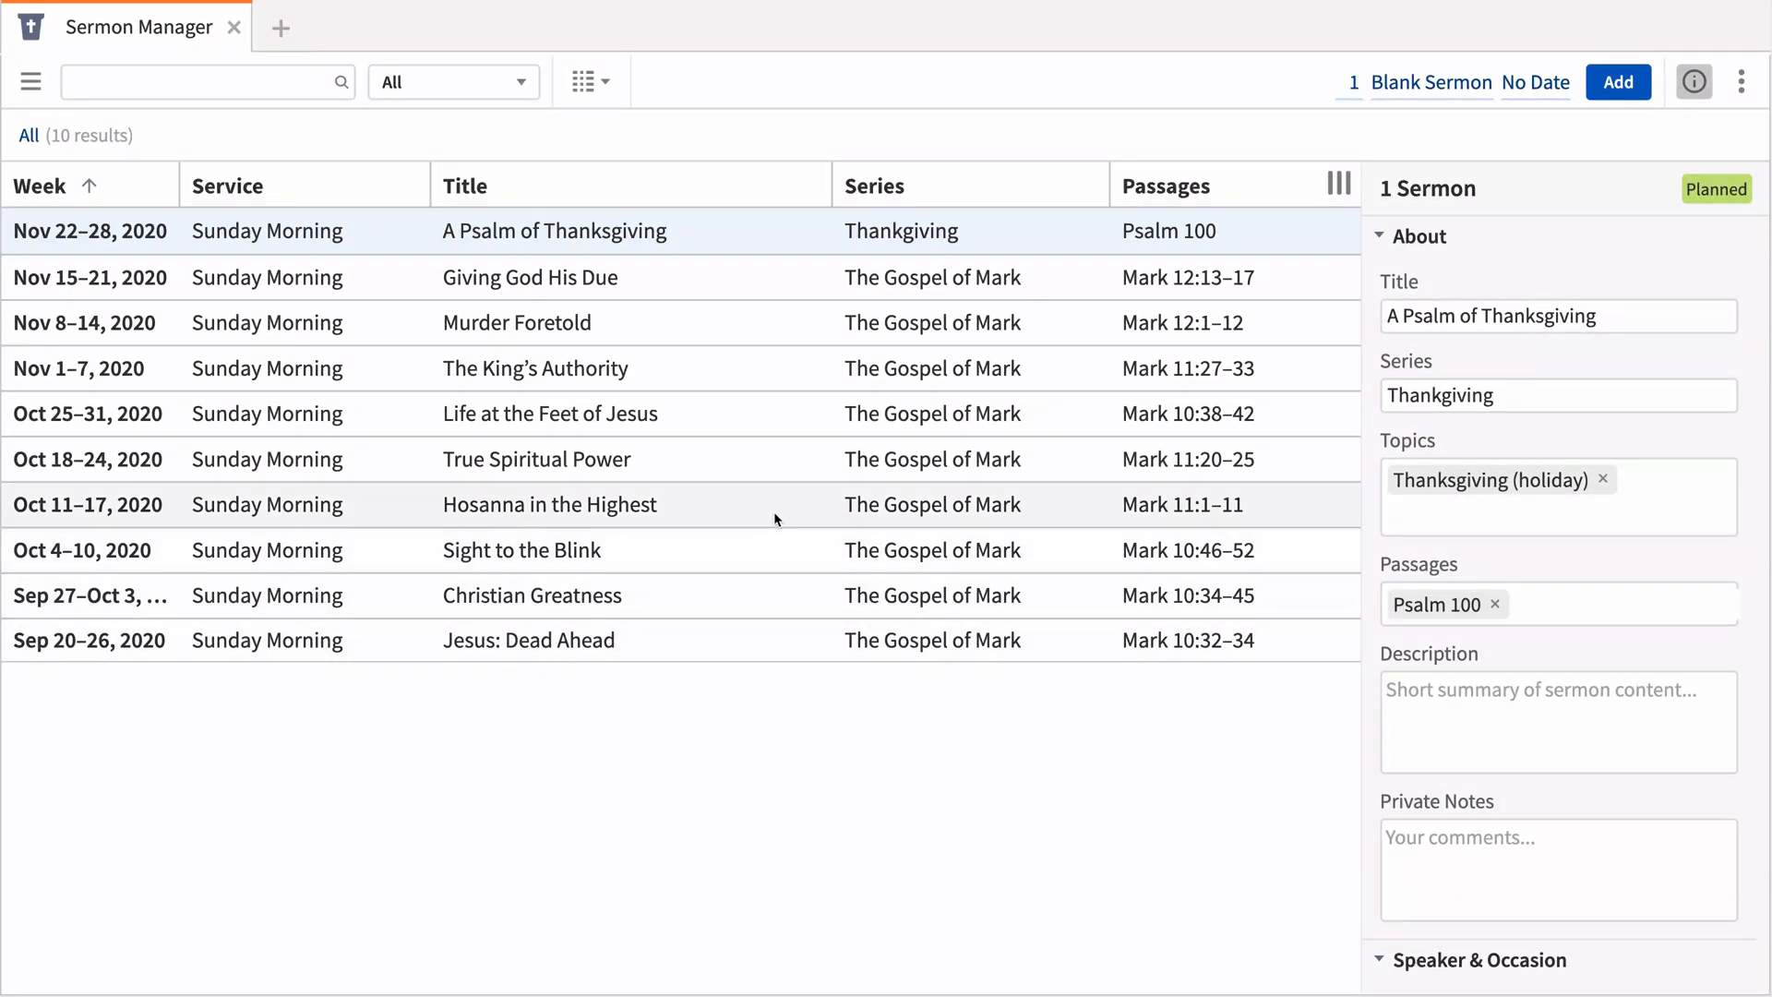
Select the Hosanna in the Highest sermon in Sermon Manager and open it for editing
{"action": "left_click", "coordinate": [549, 504]}
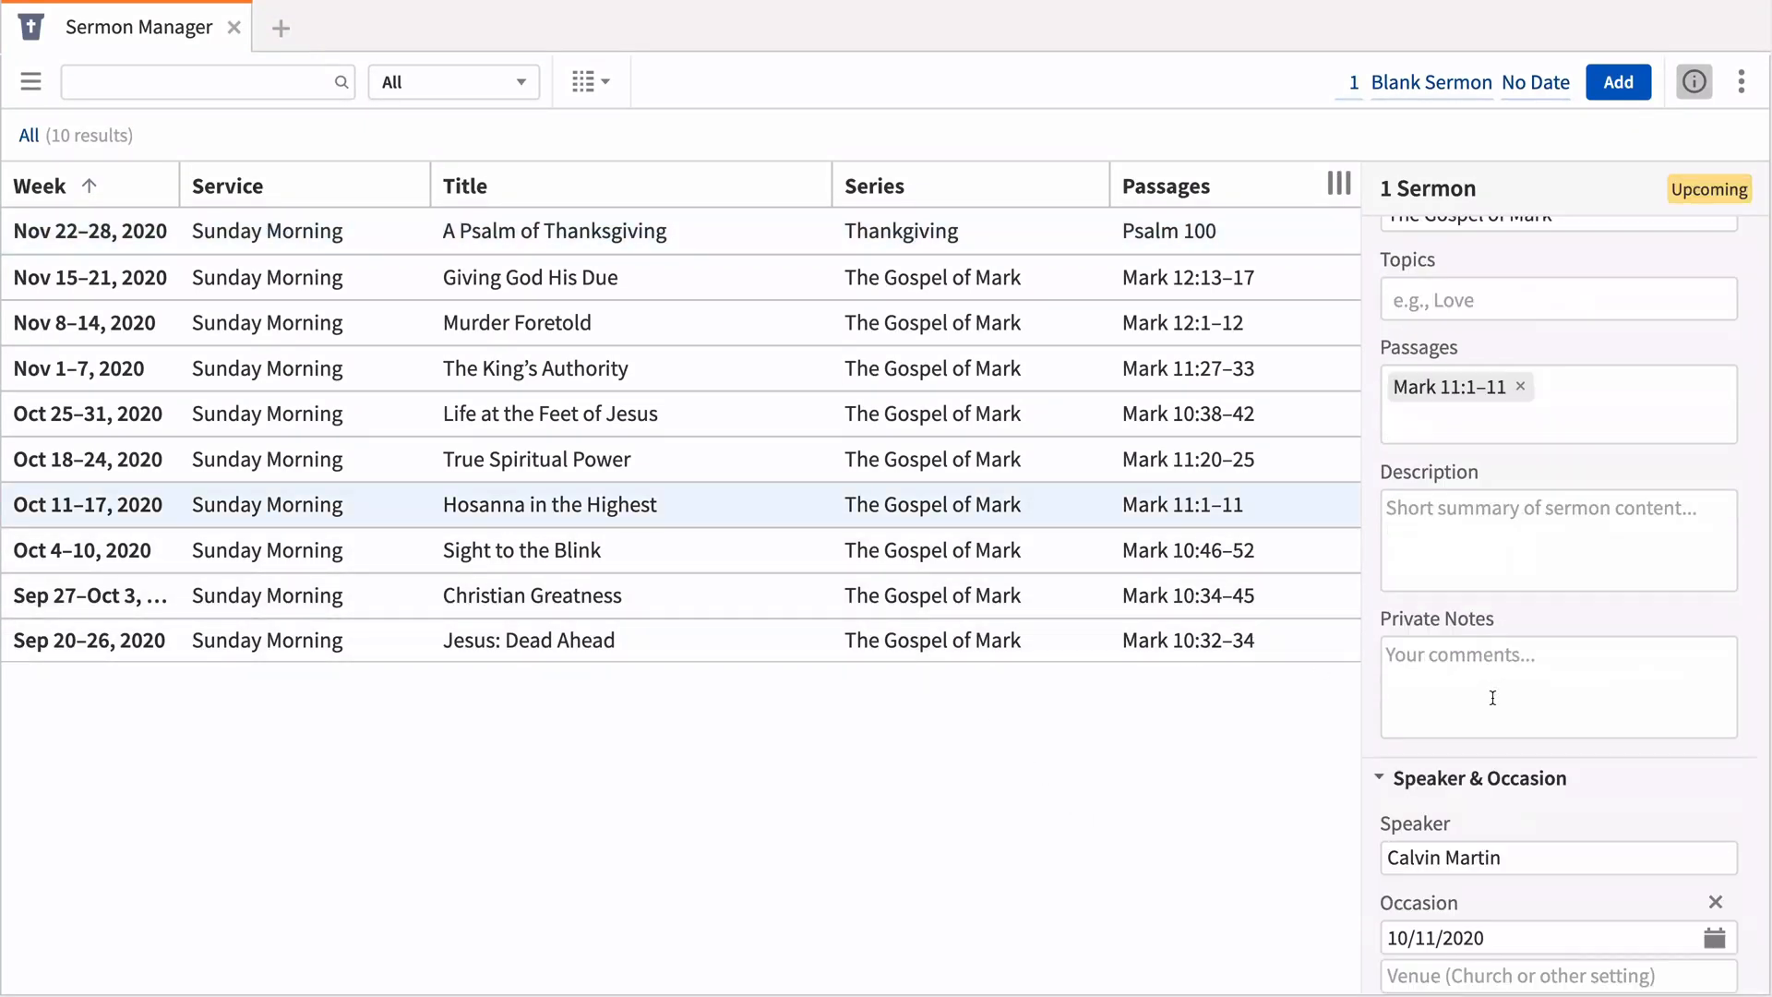
{"action": "scroll", "scroll_direction": "down", "scroll_amount": 3}
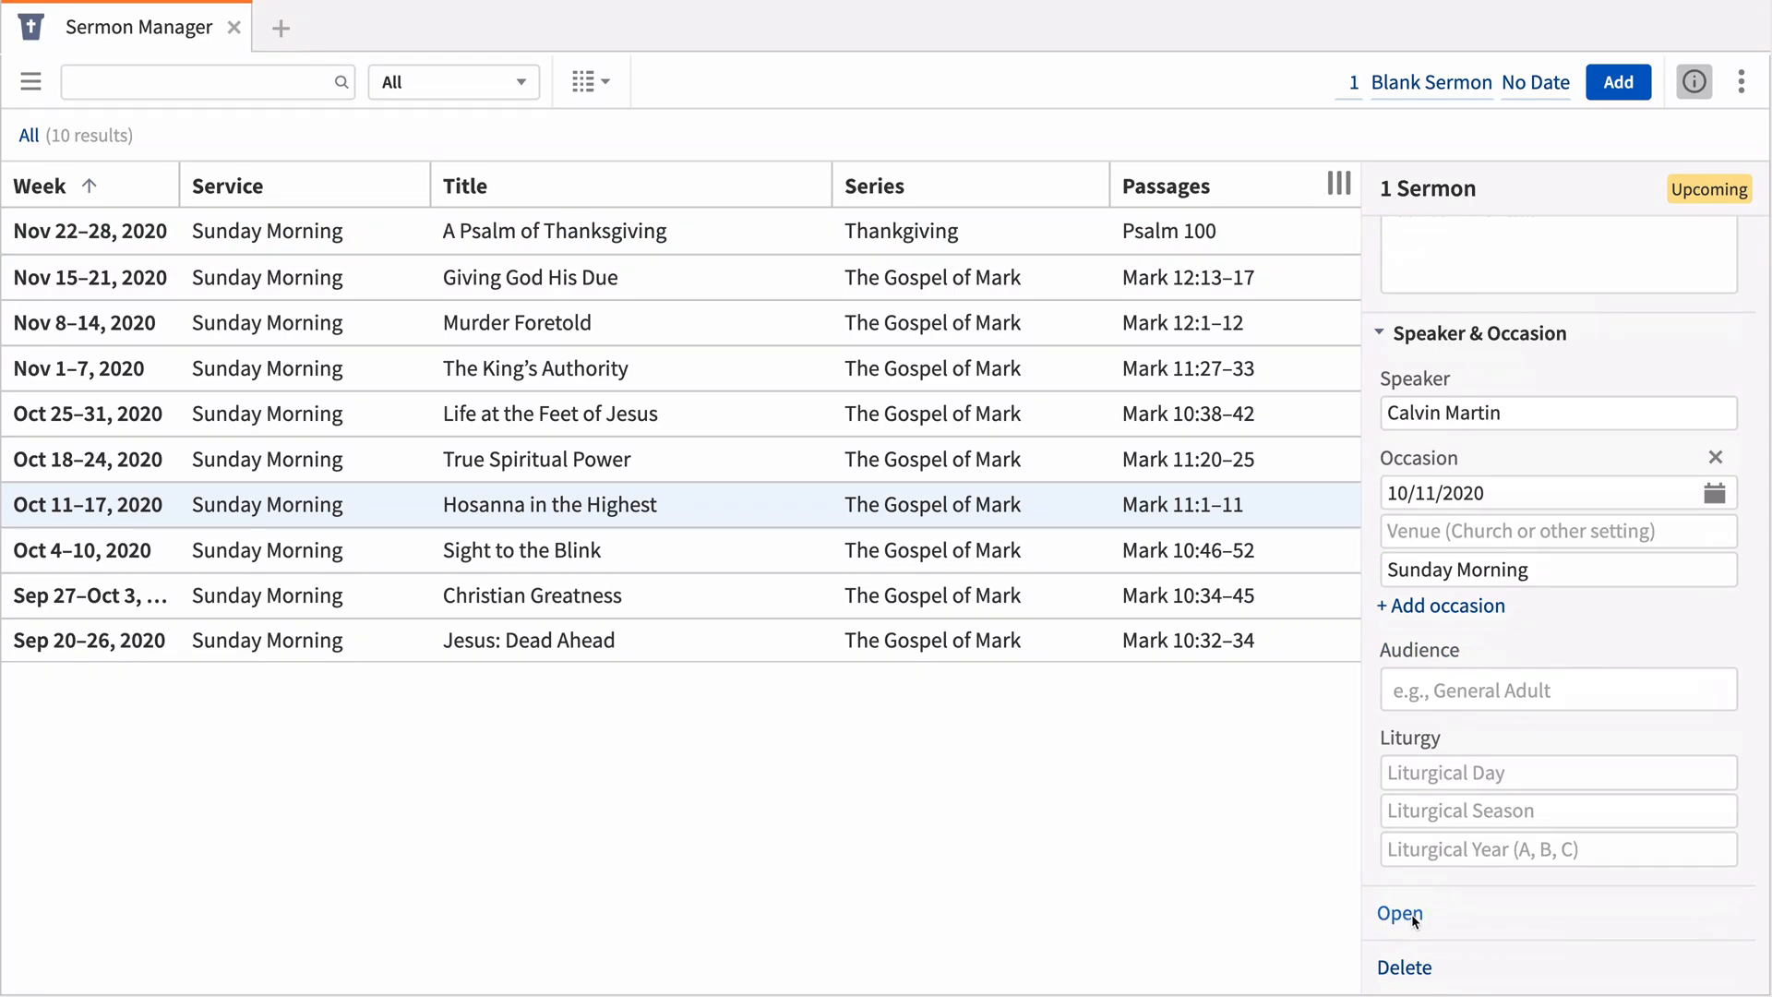
{"action": "left_click", "coordinate": [1400, 913]}
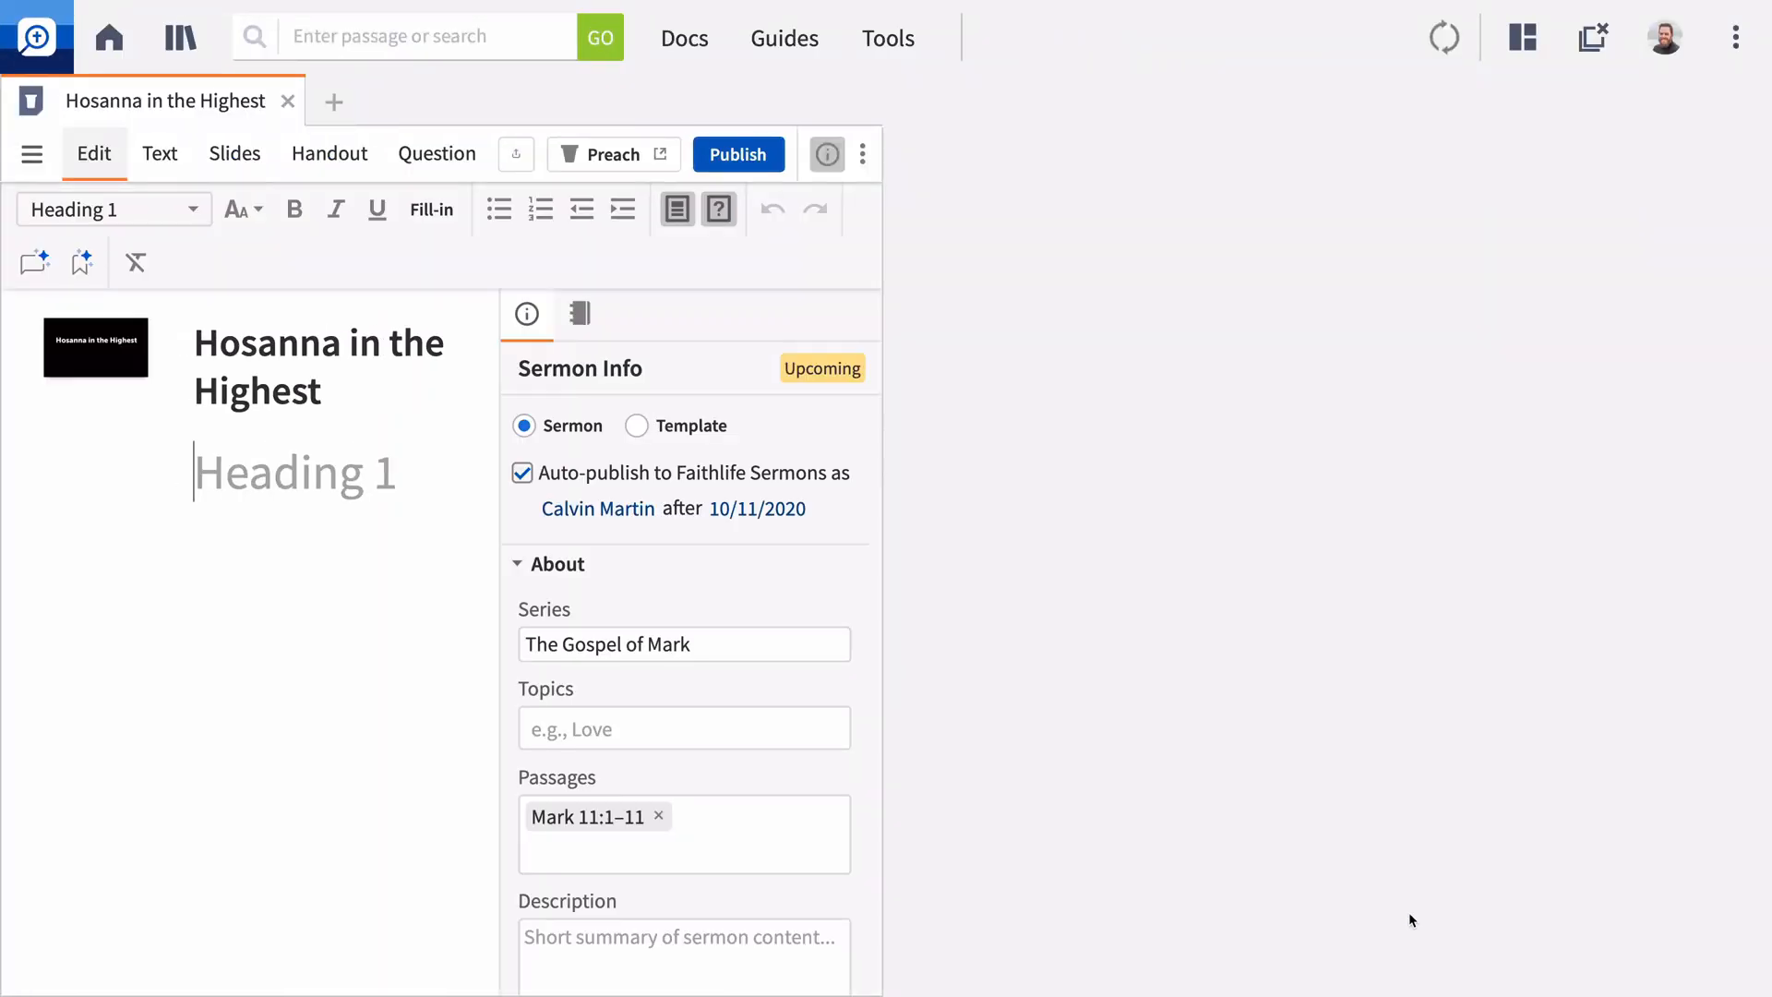
{"action": "mouse_move", "coordinate": [684, 39]}
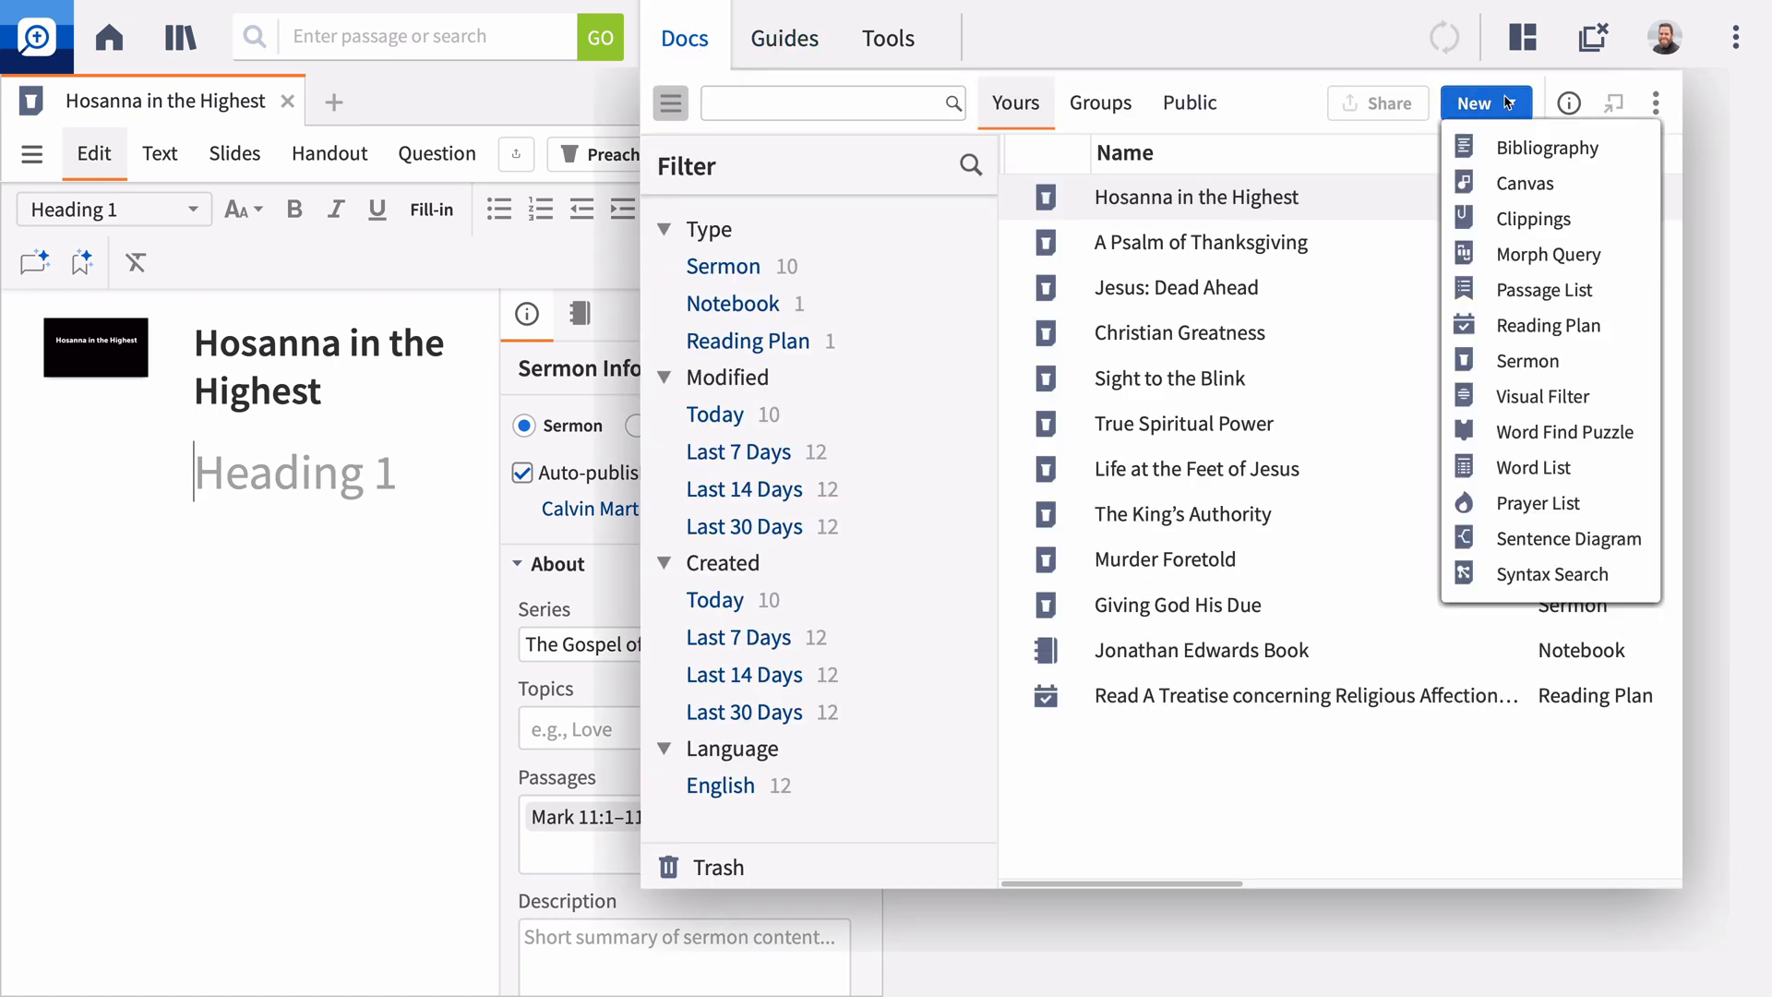
{"action": "mouse_move", "coordinate": [1529, 359]}
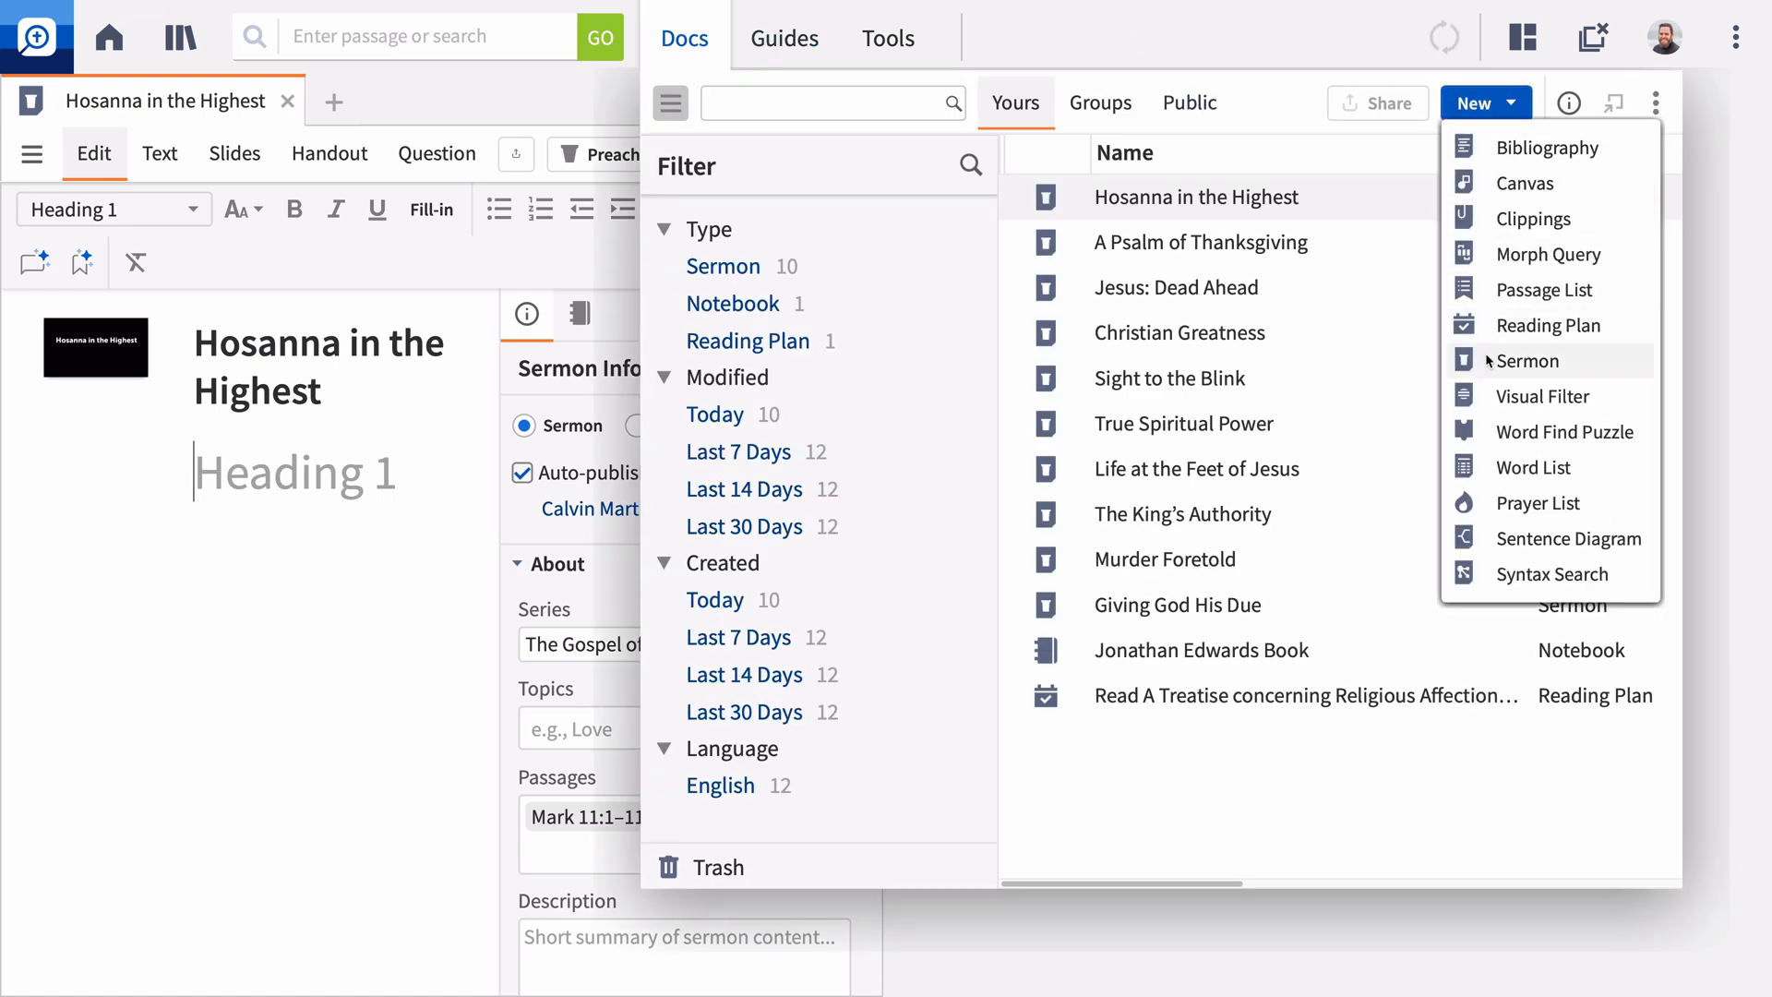
{"action": "mouse_move", "coordinate": [872, 234]}
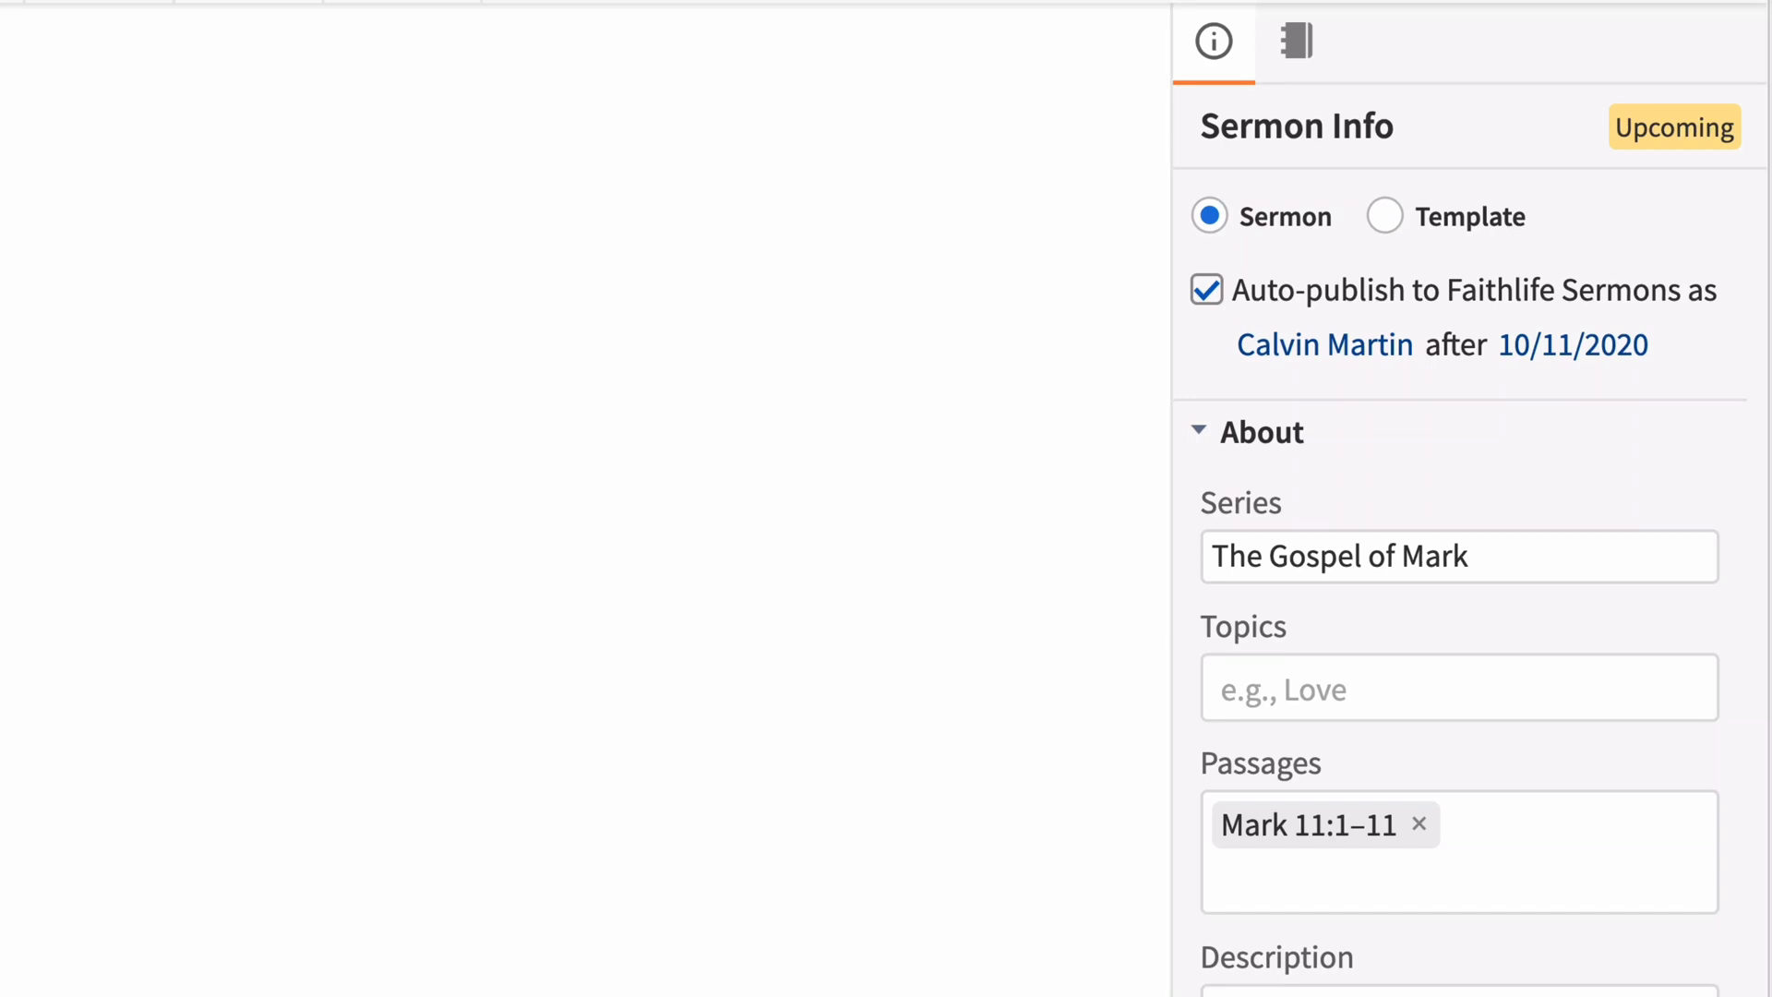
{"action": "mouse_move", "coordinate": [1184, 534]}
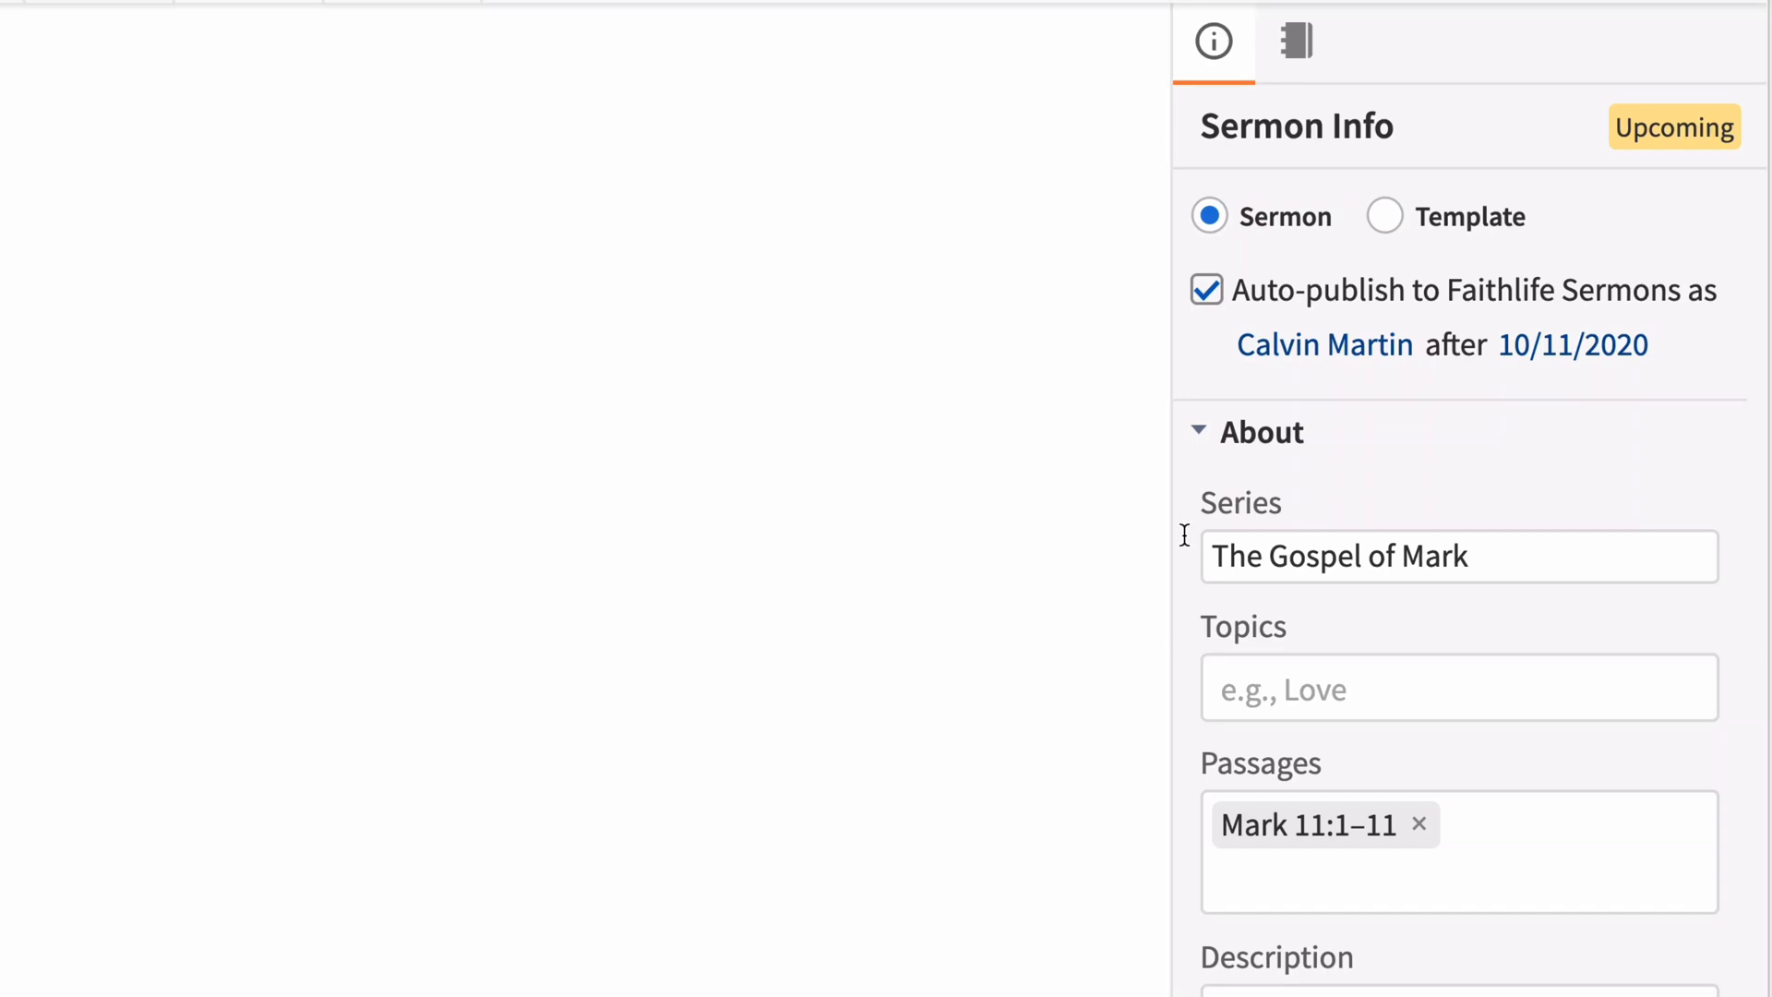
Enter 'Triumpha' in Topics and choose the Triumphal Entry suggestion
{"action": "type", "text": "Tri"}
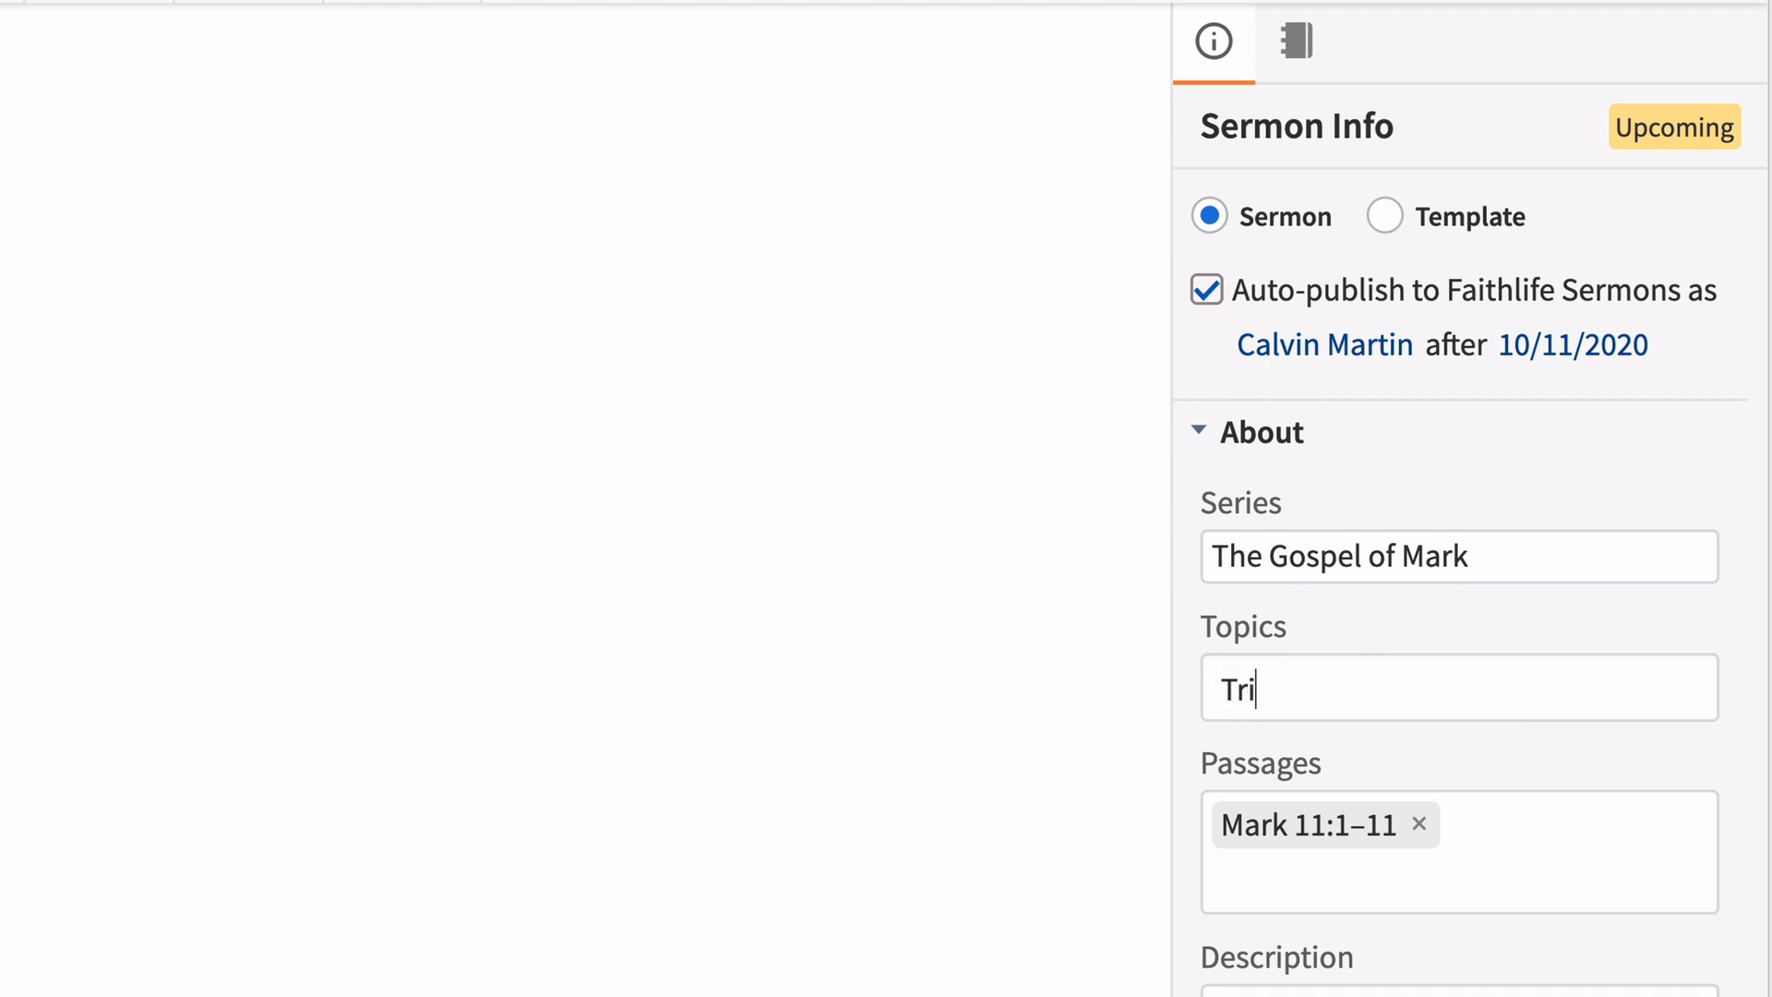
{"action": "type", "text": "umpha"}
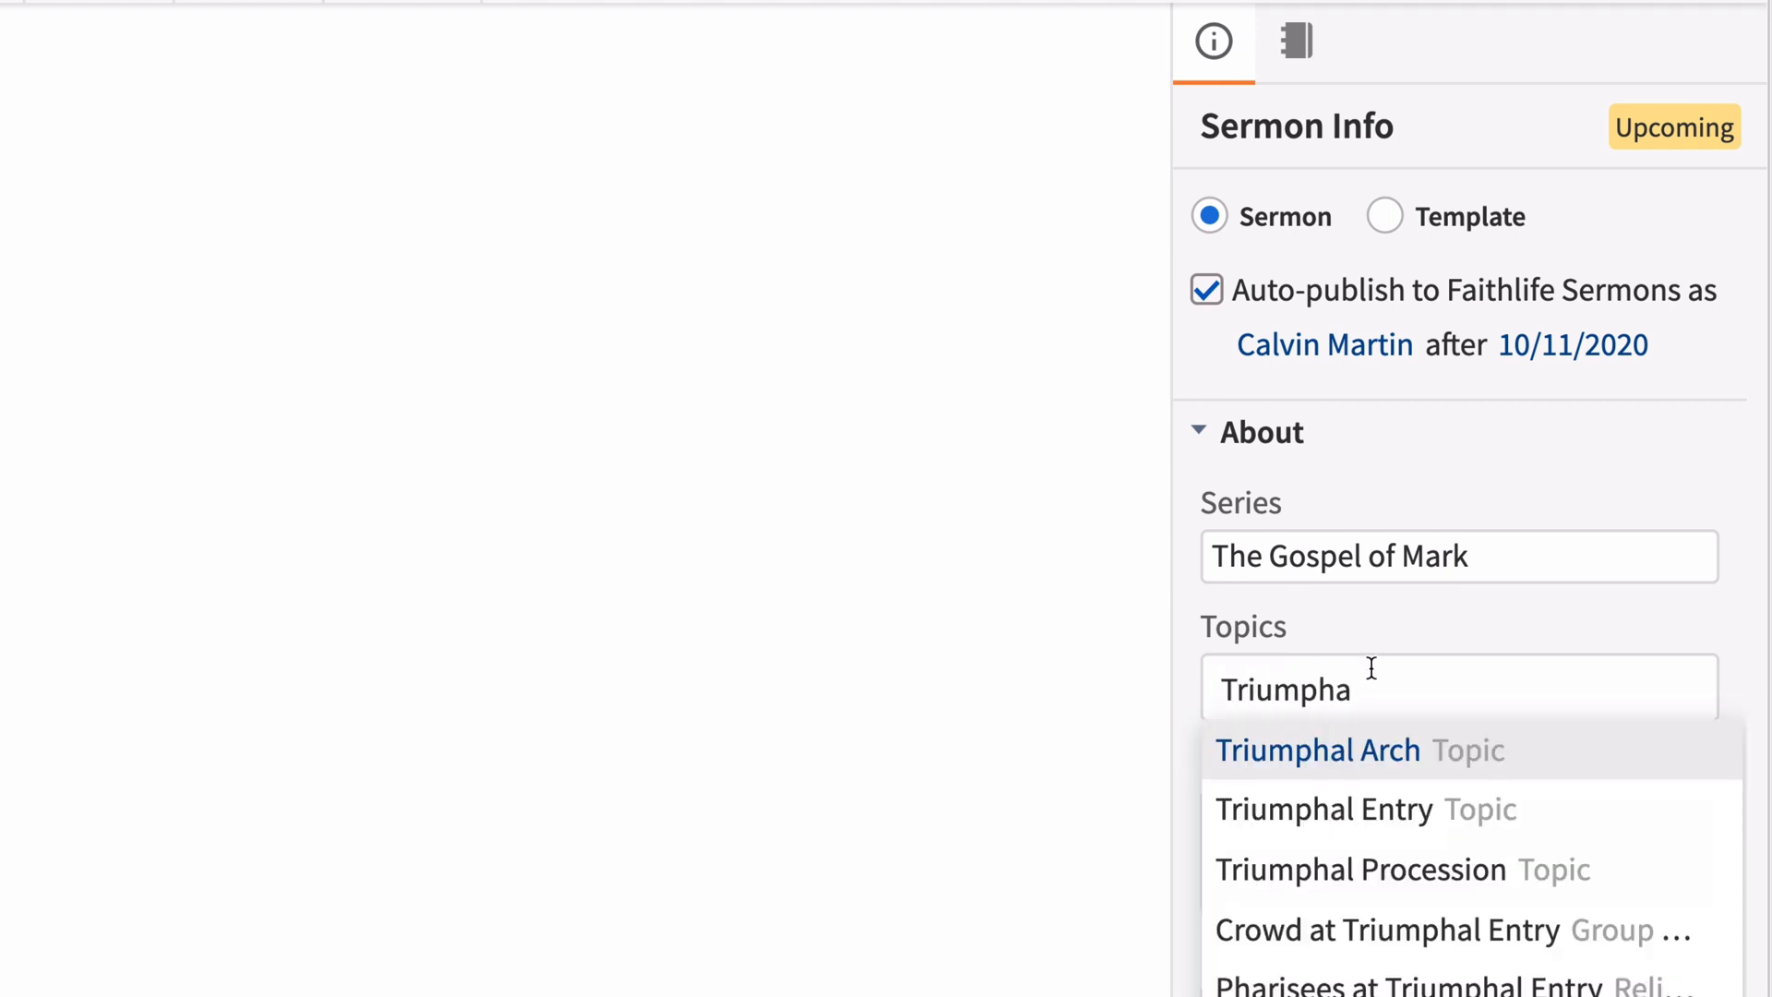
{"action": "left_click", "coordinate": [1323, 810]}
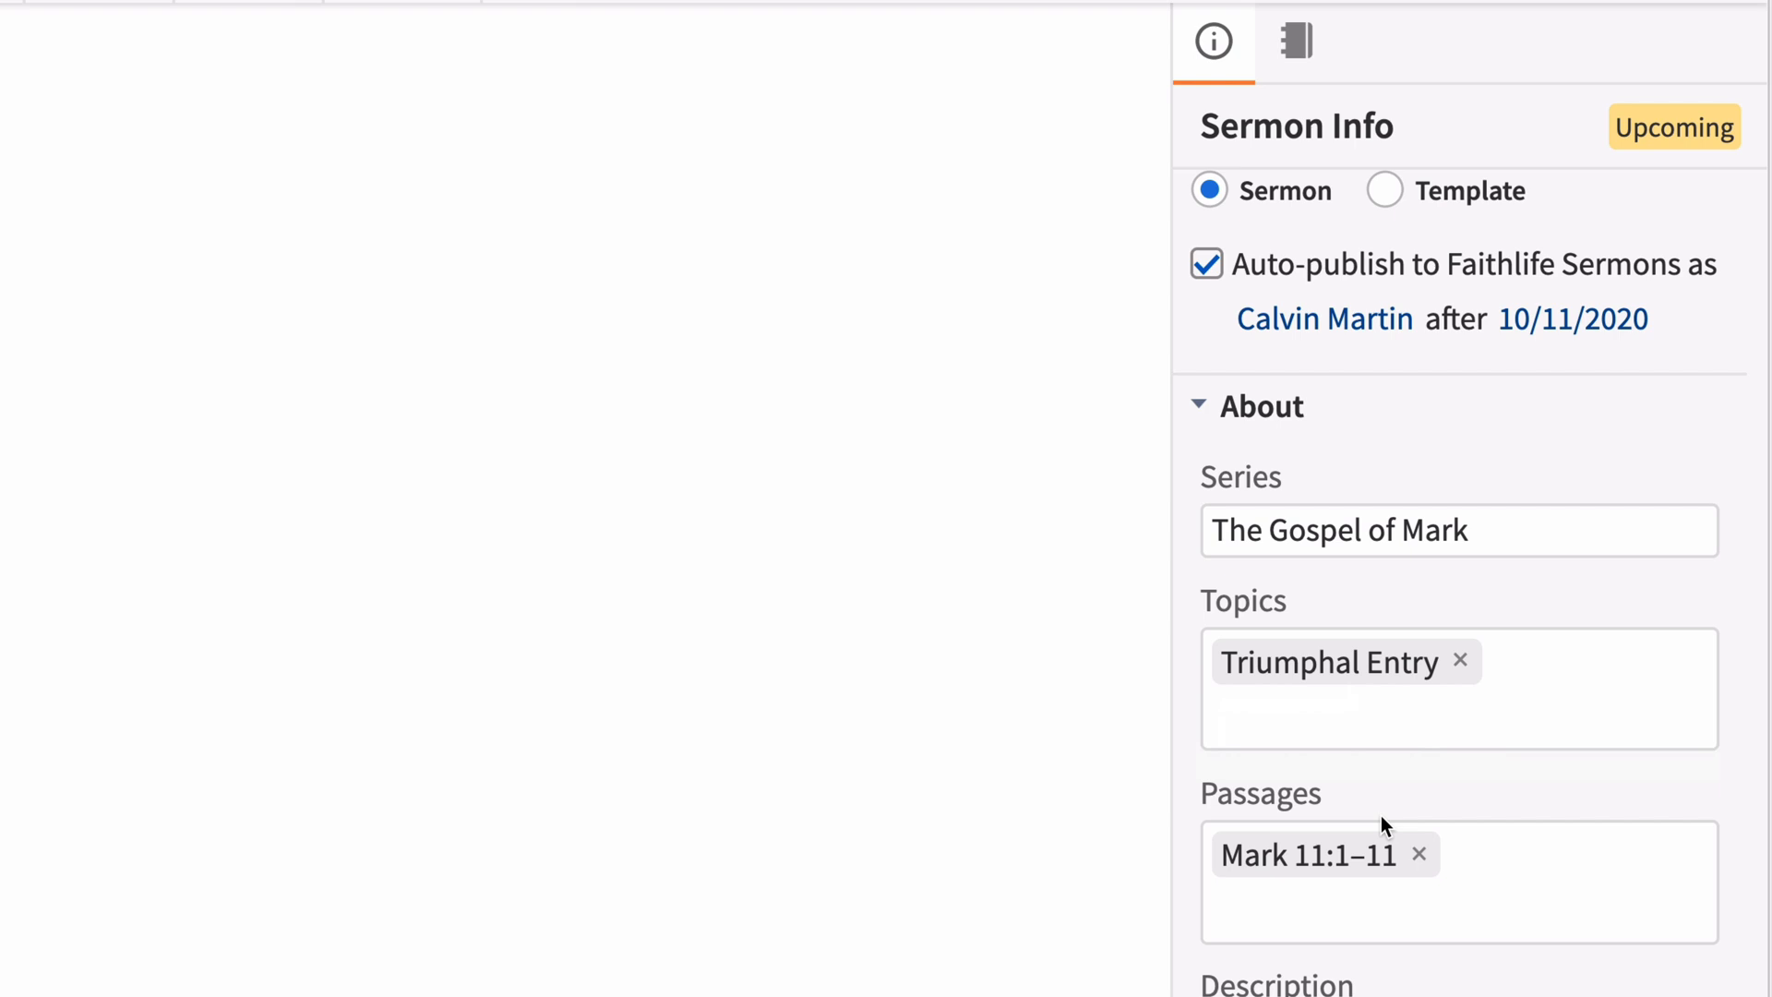
{"action": "scroll", "scroll_direction": "down", "scroll_amount": 3}
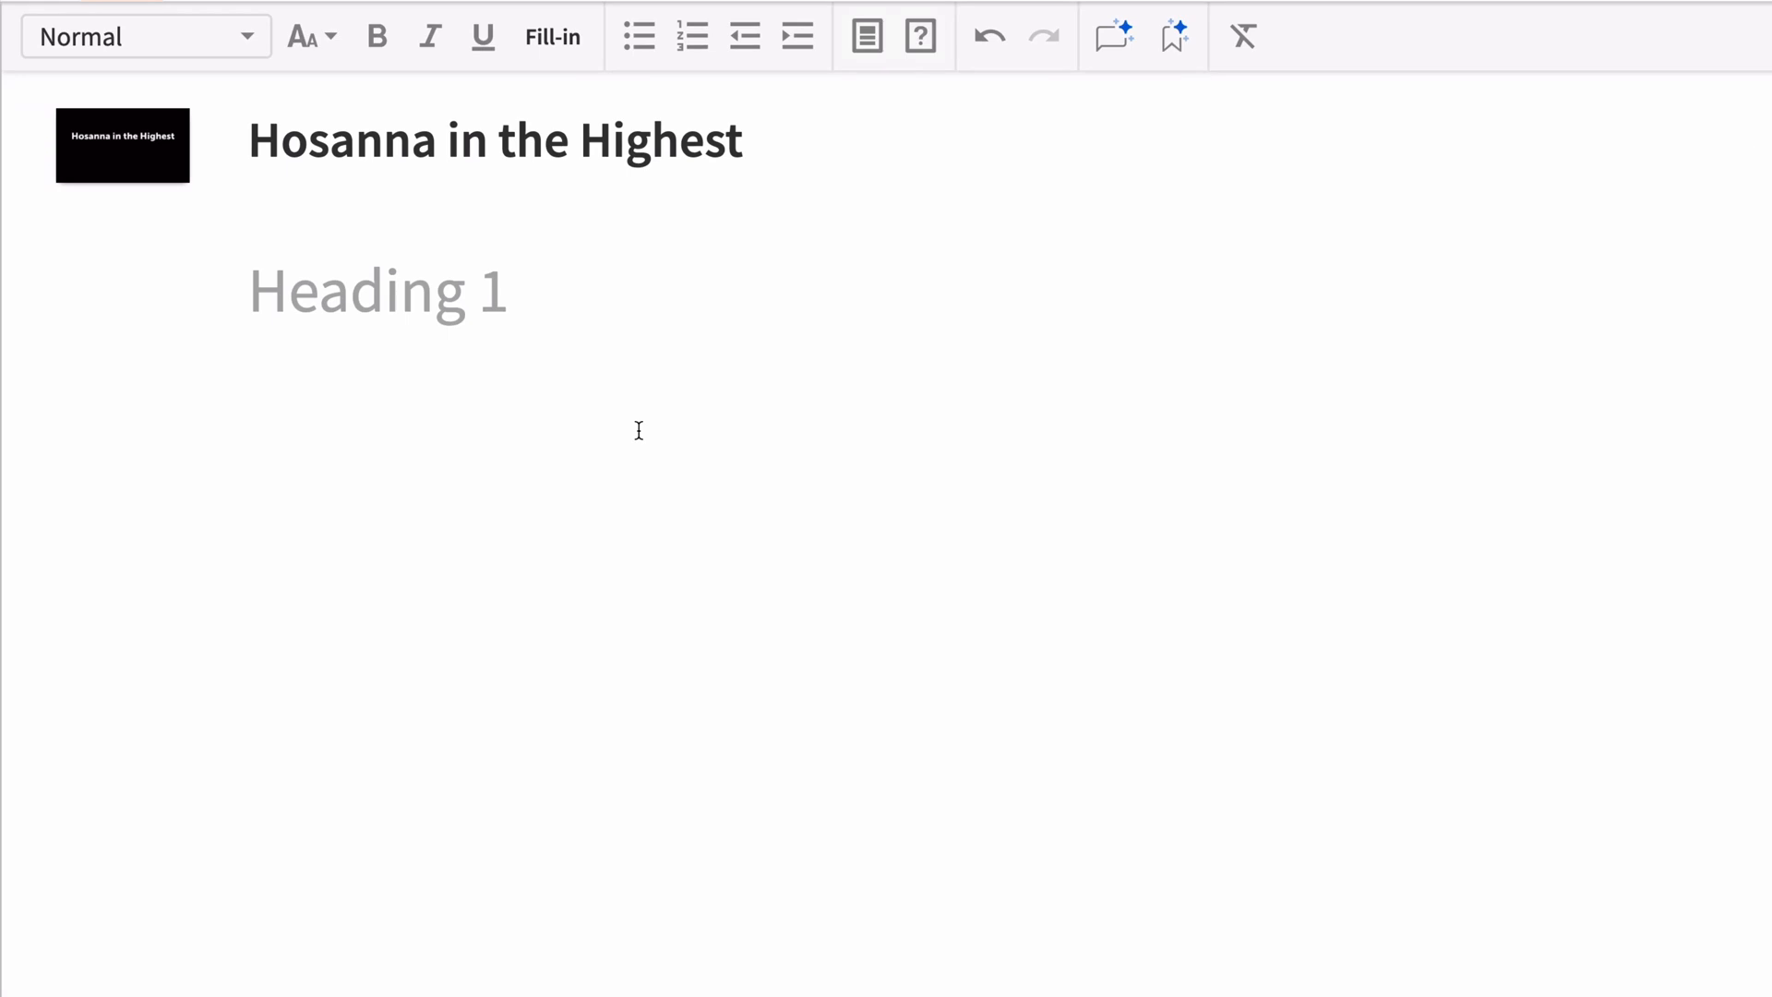
Insert Mark 11:1, bold the Jerusalem sentence, and start a new line after Jericho
{"action": "type", "text": "Mark 11:10 ESV"}
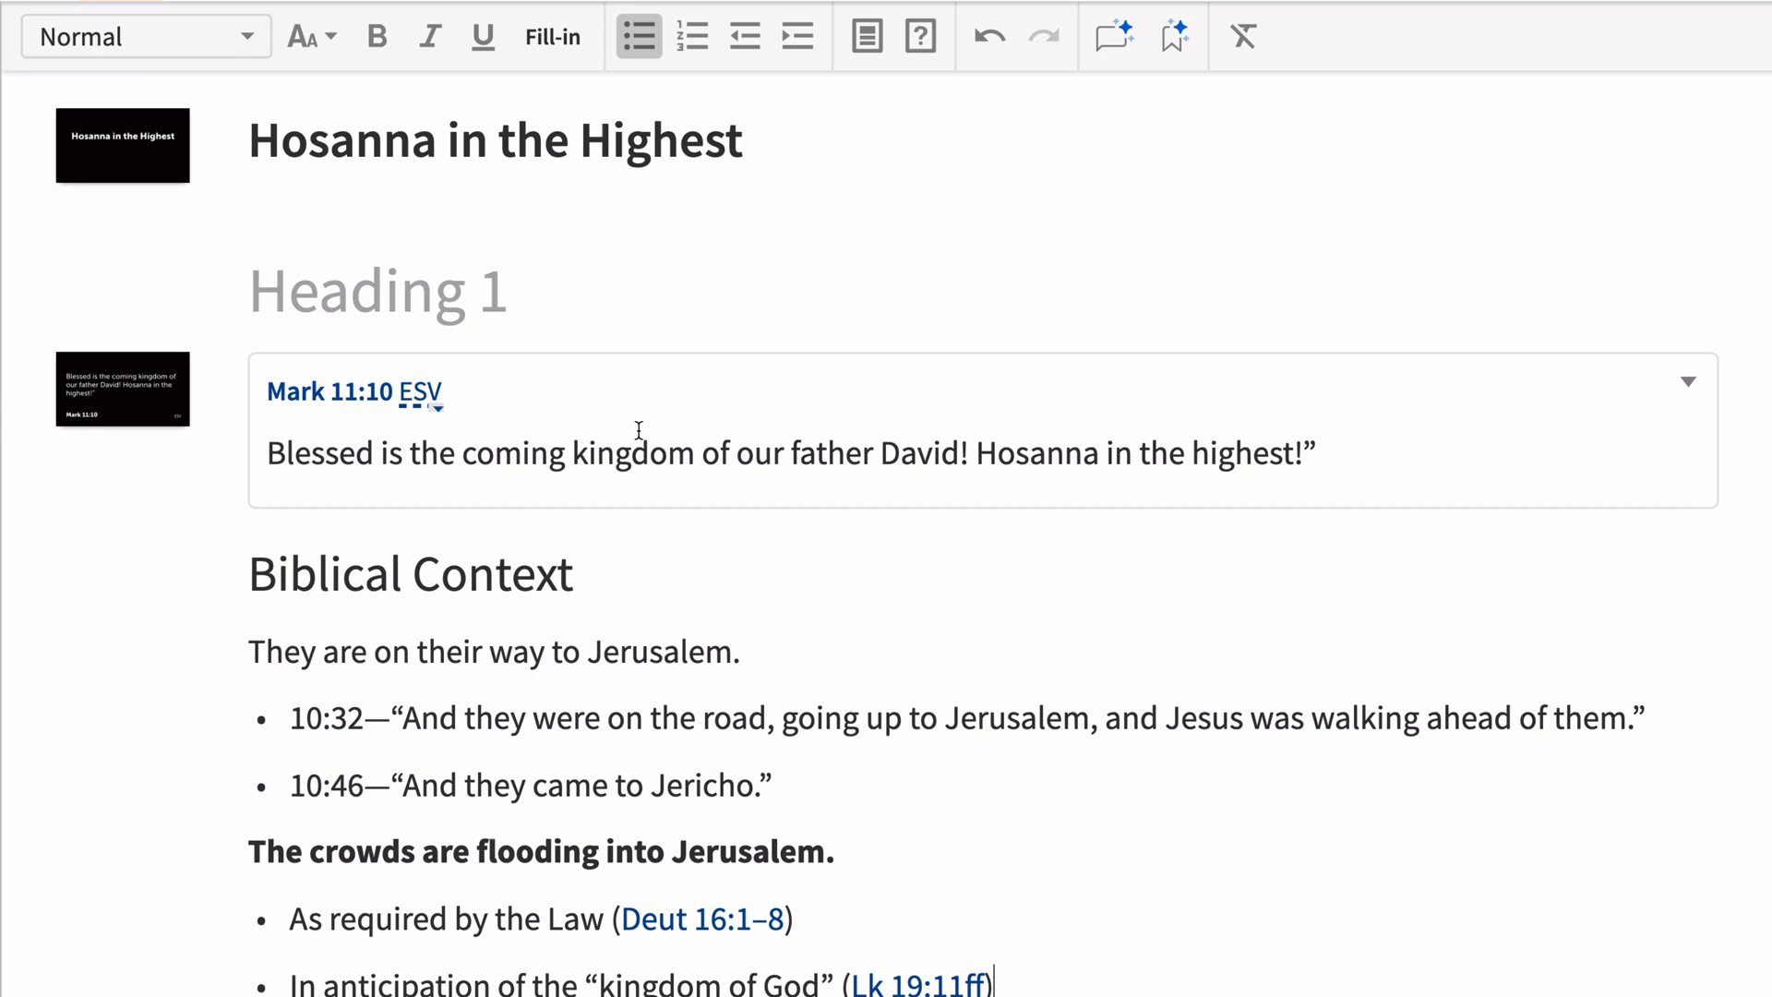
{"action": "triple_click", "coordinate": [494, 653]}
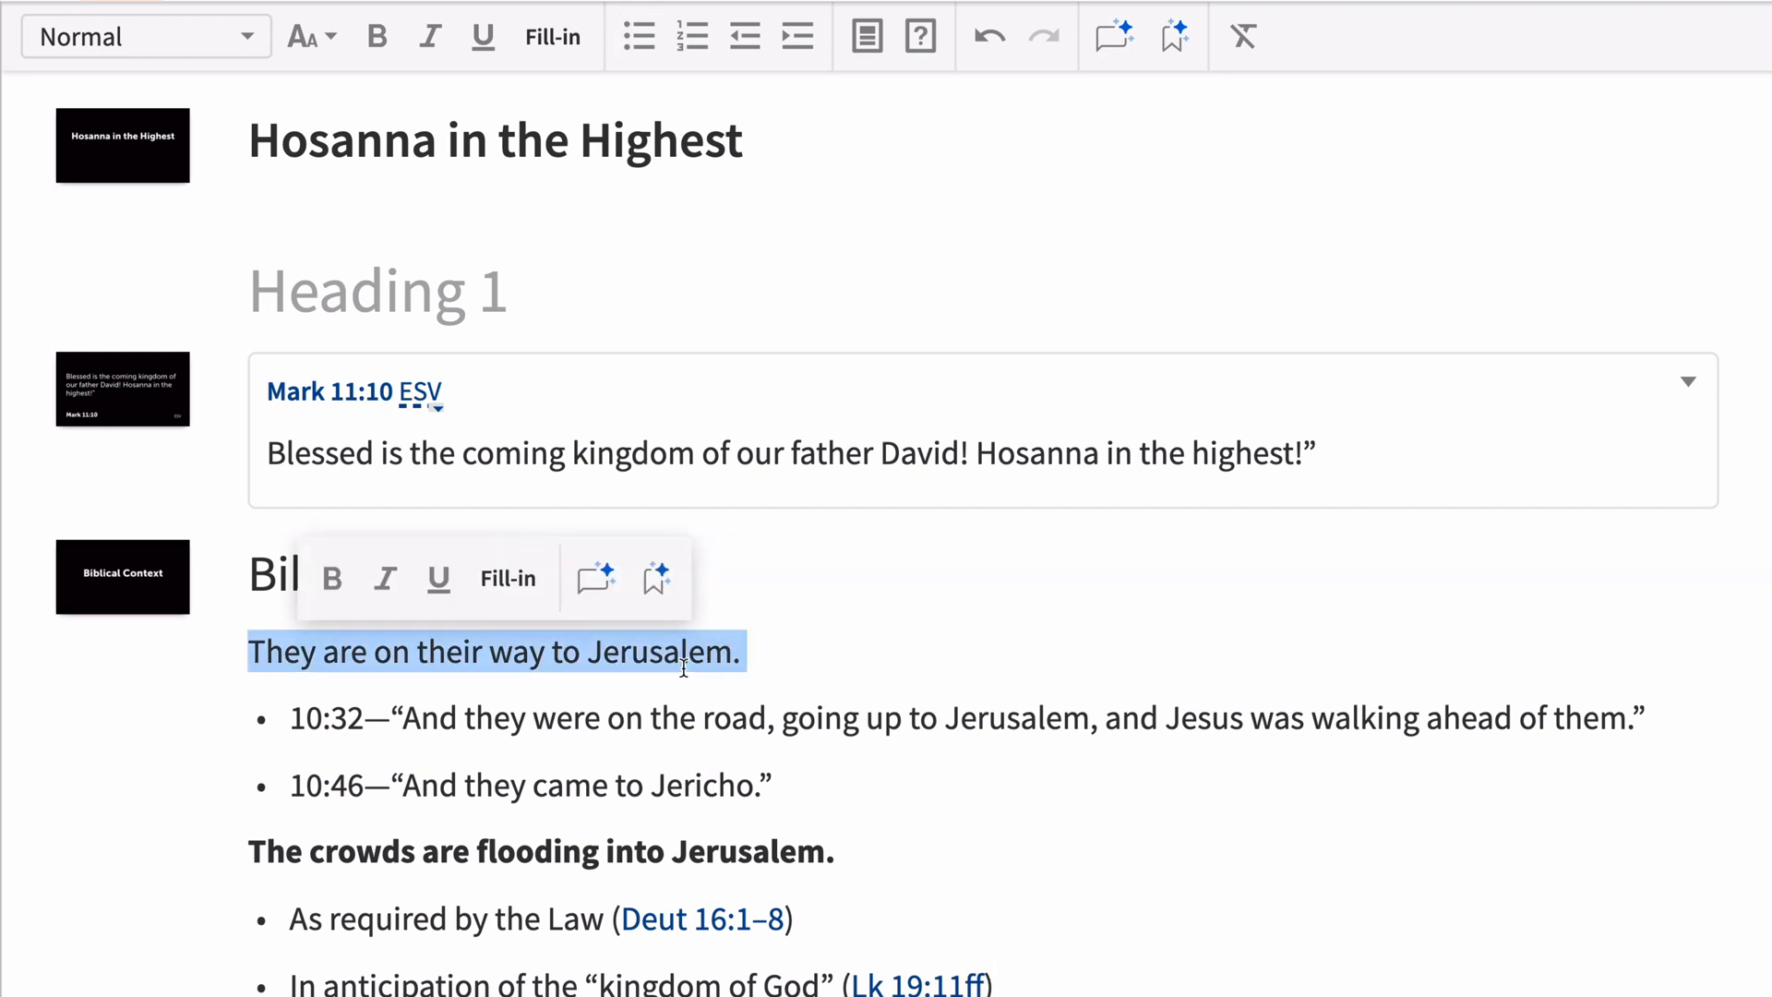
{"action": "left_click", "coordinate": [377, 36]}
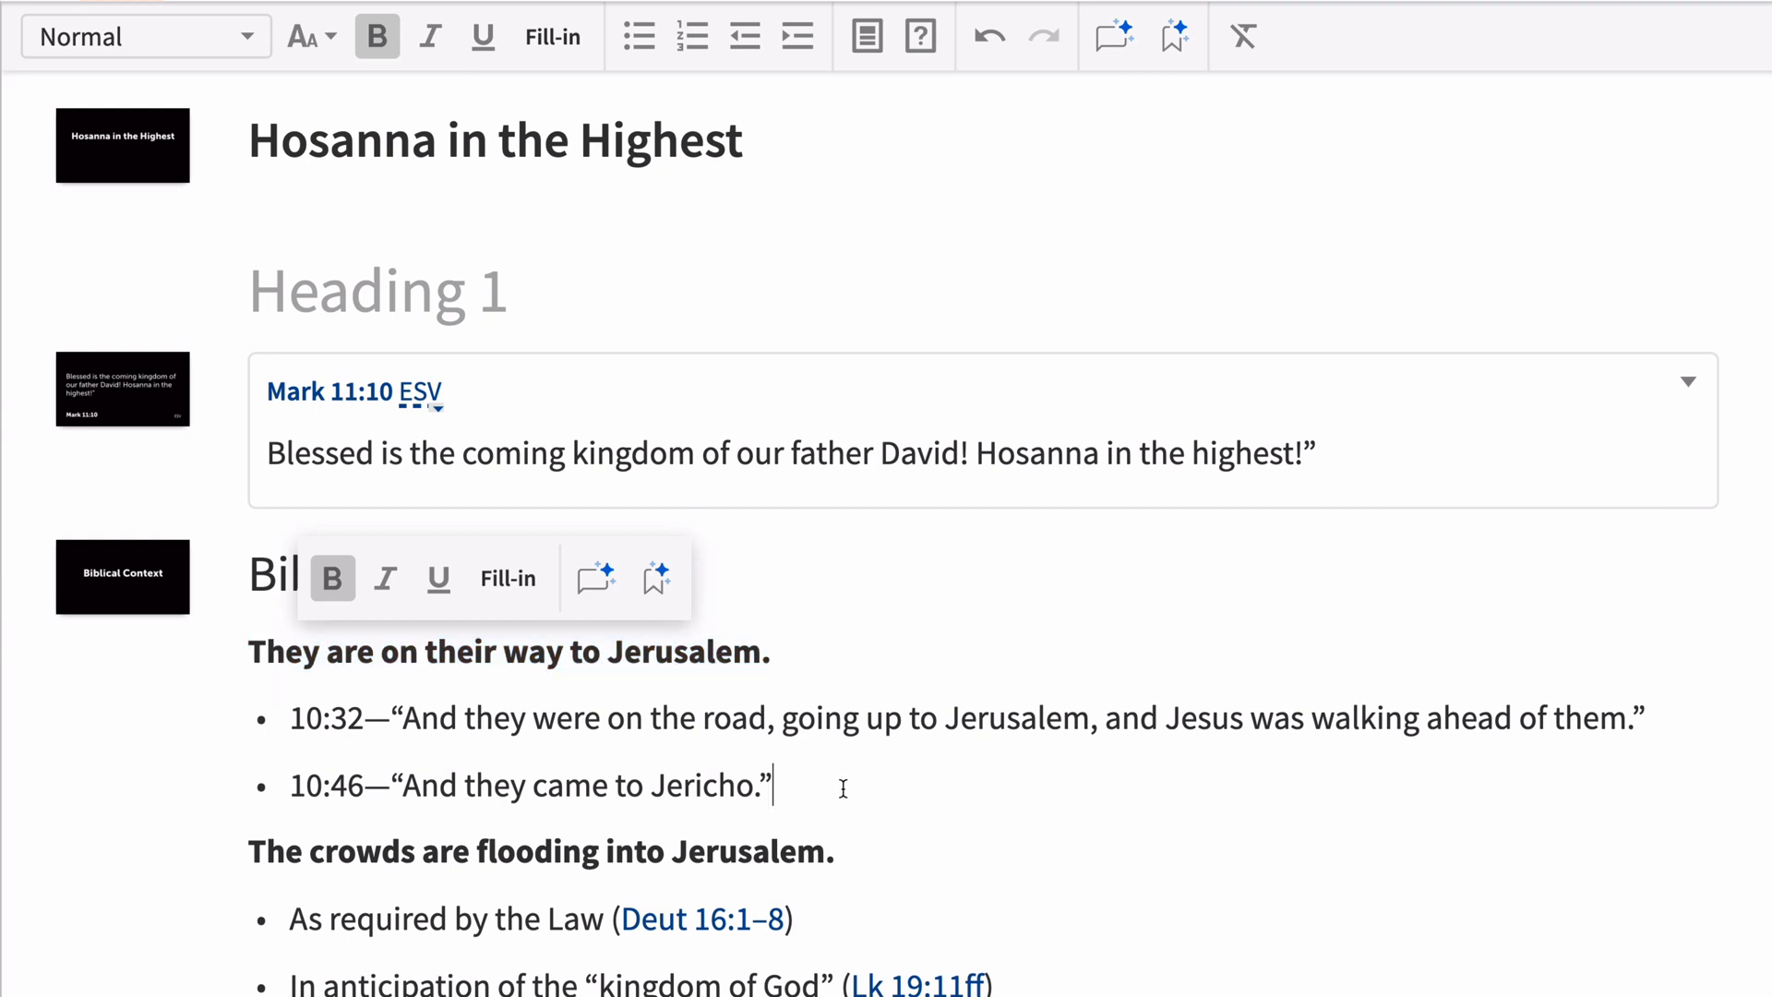
{"action": "key", "text": "enter"}
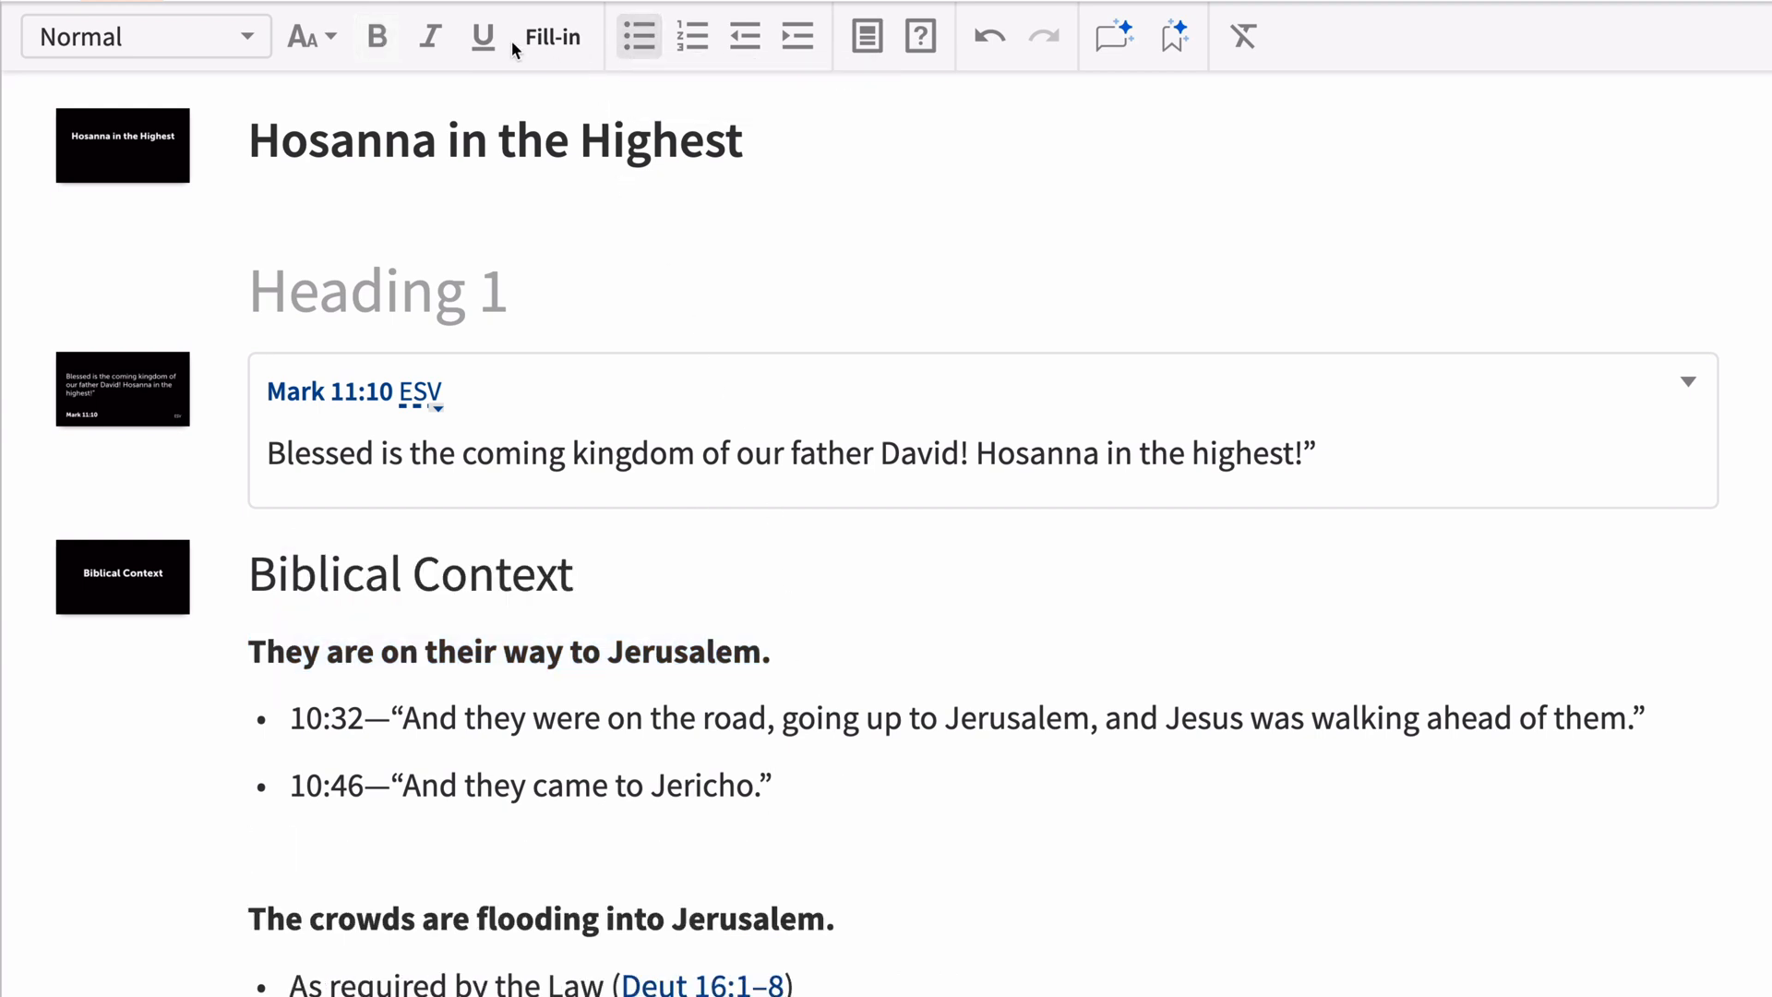
Add an Illustration note on ascending from Jericho to Jerusalem with a light green background
{"action": "left_click", "coordinate": [145, 36]}
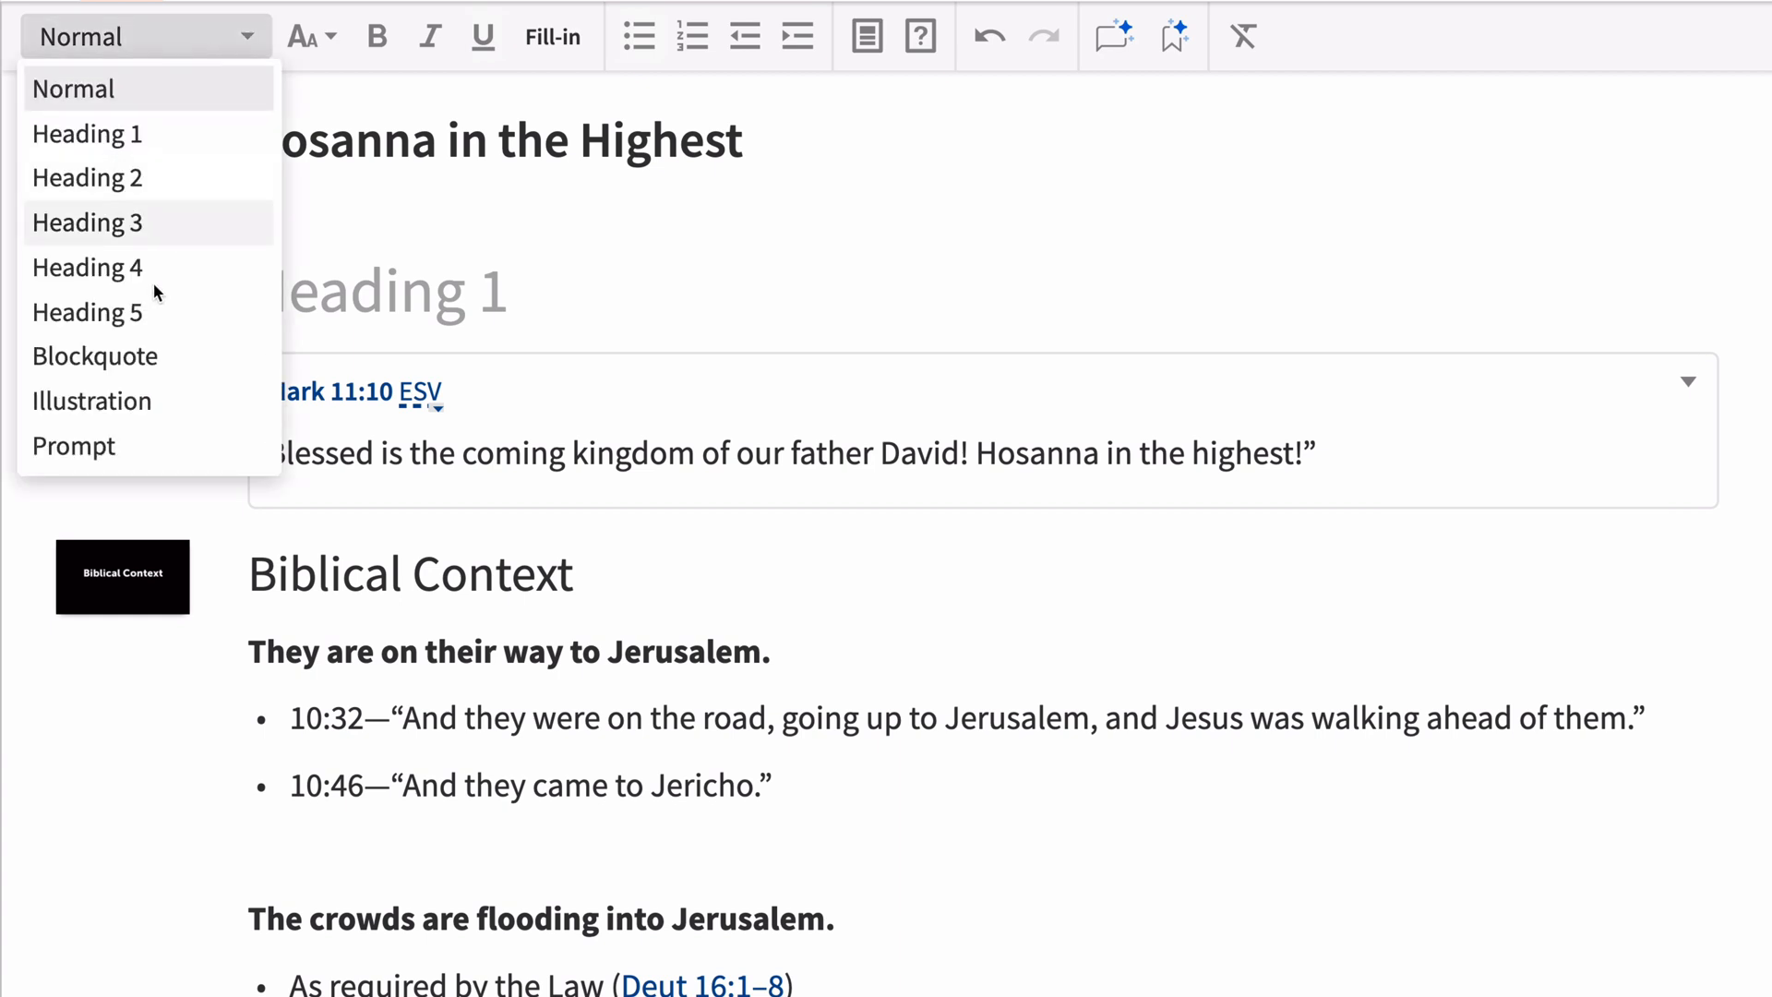
{"action": "left_click", "coordinate": [92, 402]}
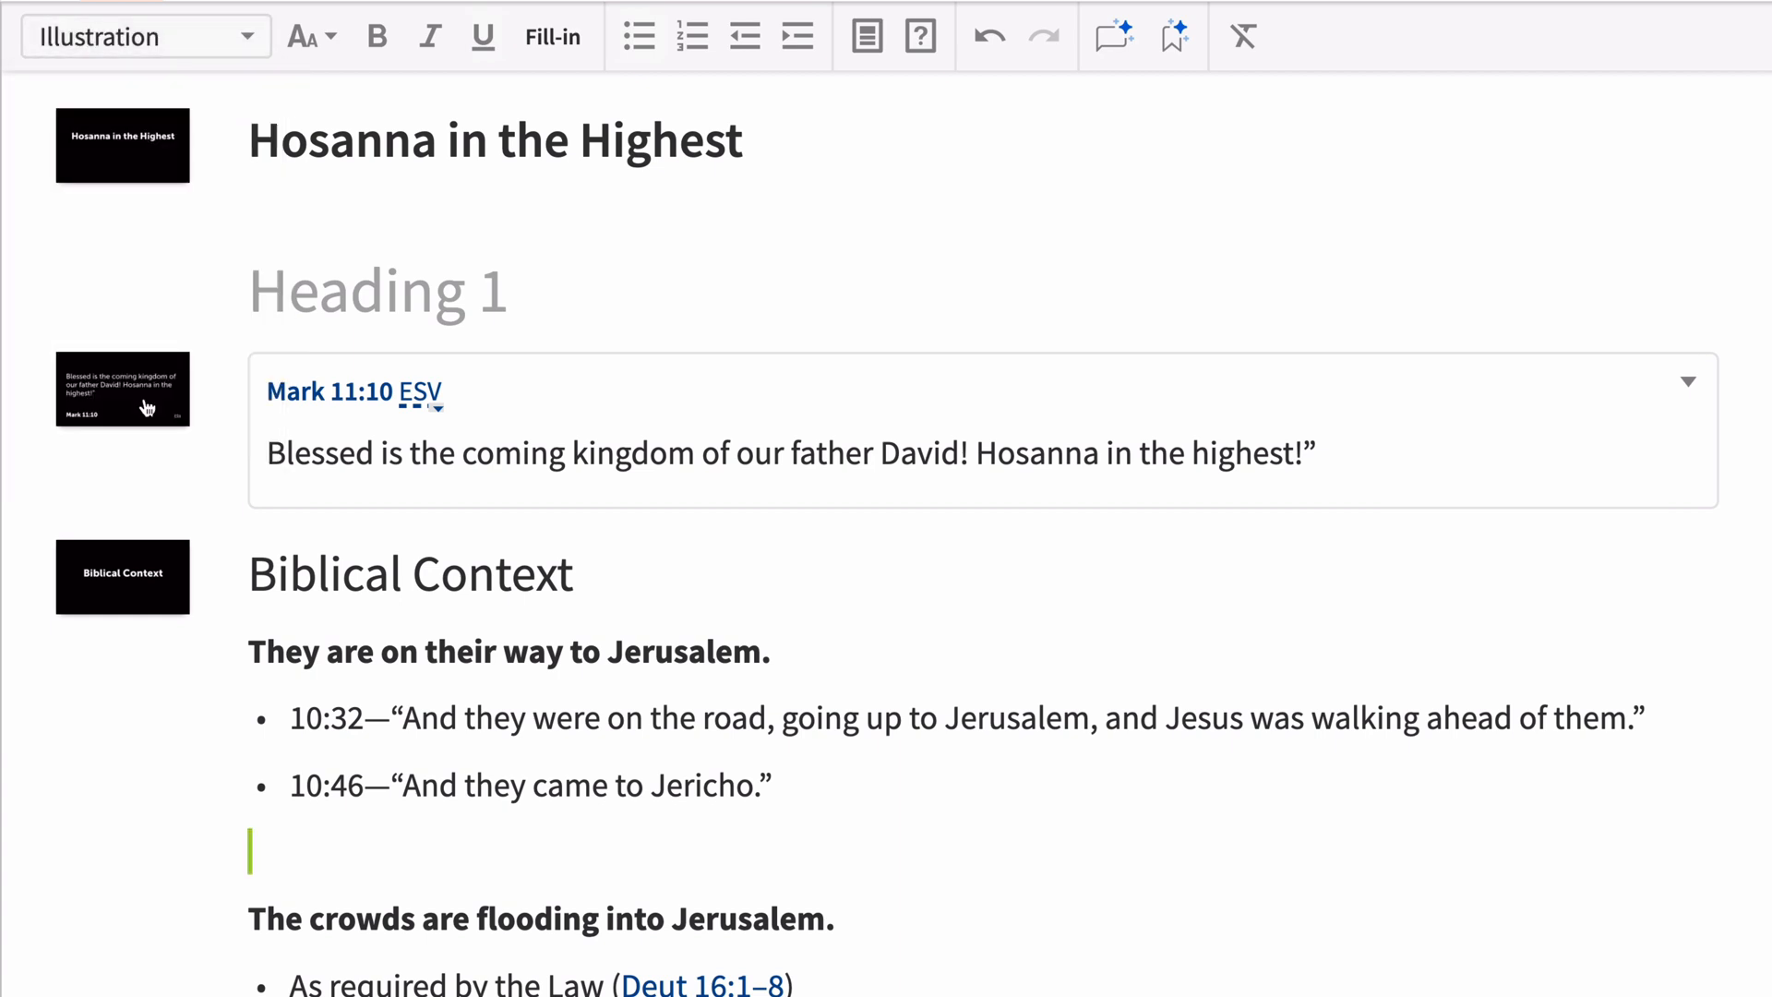
{"action": "type", "text": "Describe ascending the hill to Jerusalem from Jericho to the song \"Jerusalem!\""}
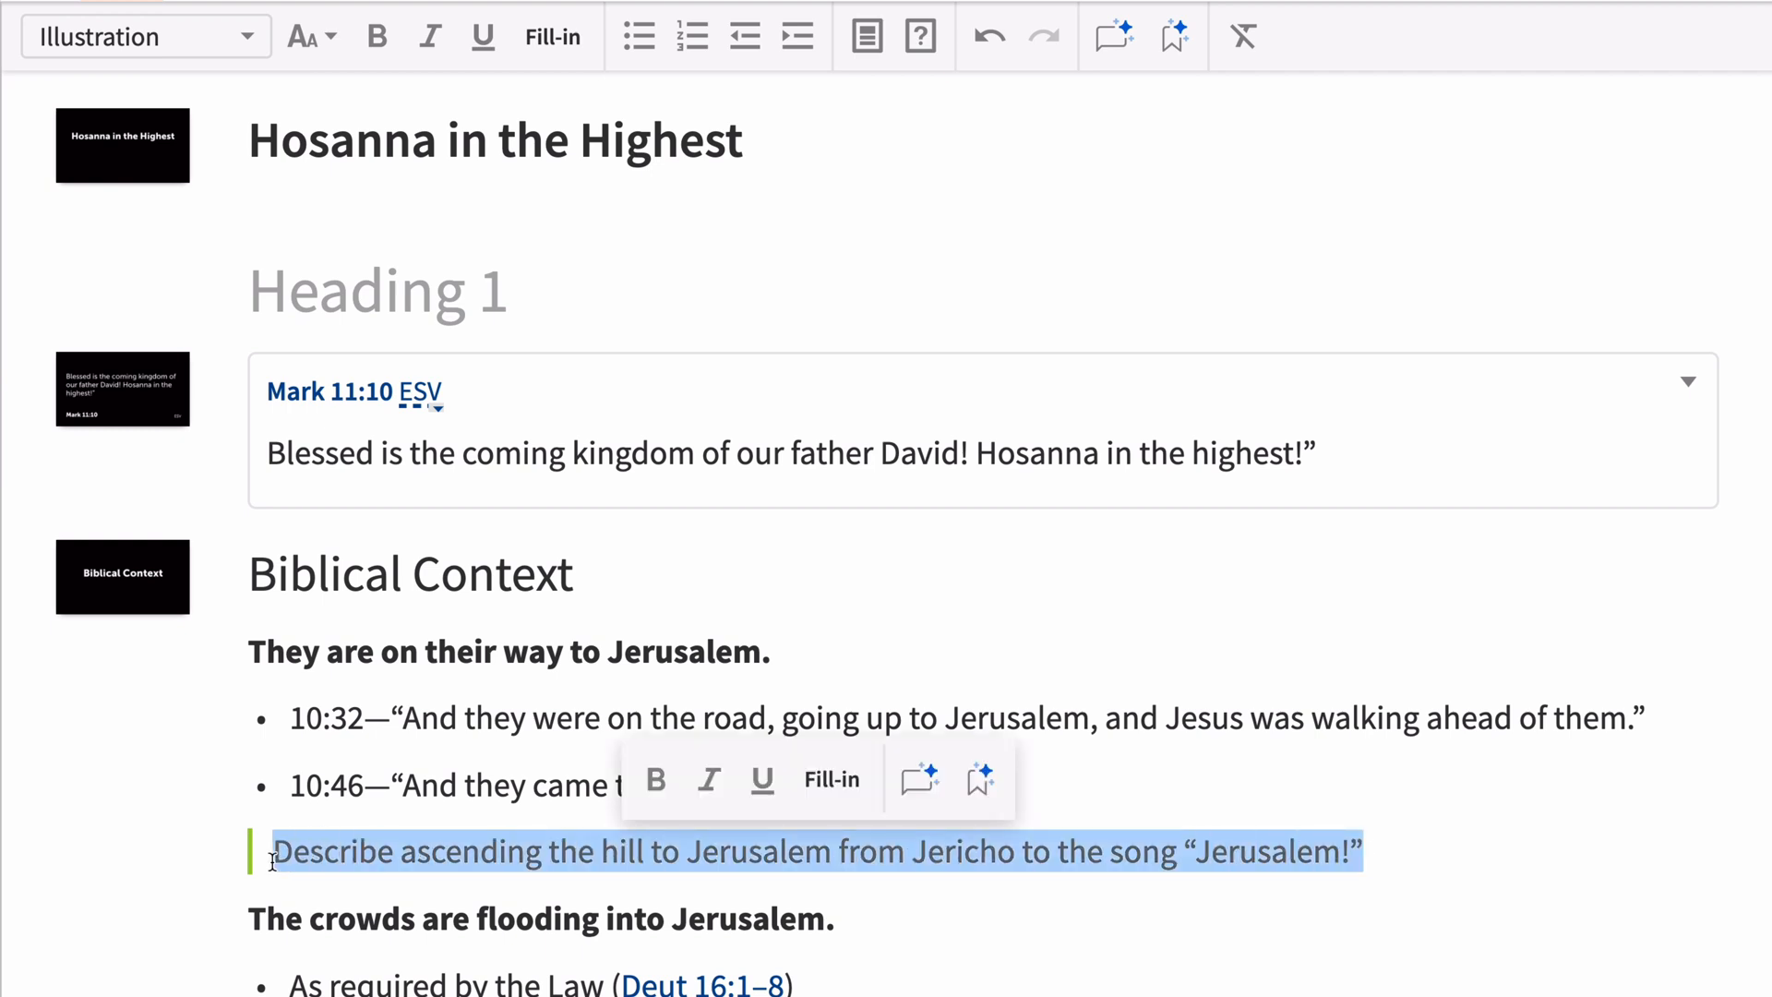
{"action": "left_click", "coordinate": [303, 36]}
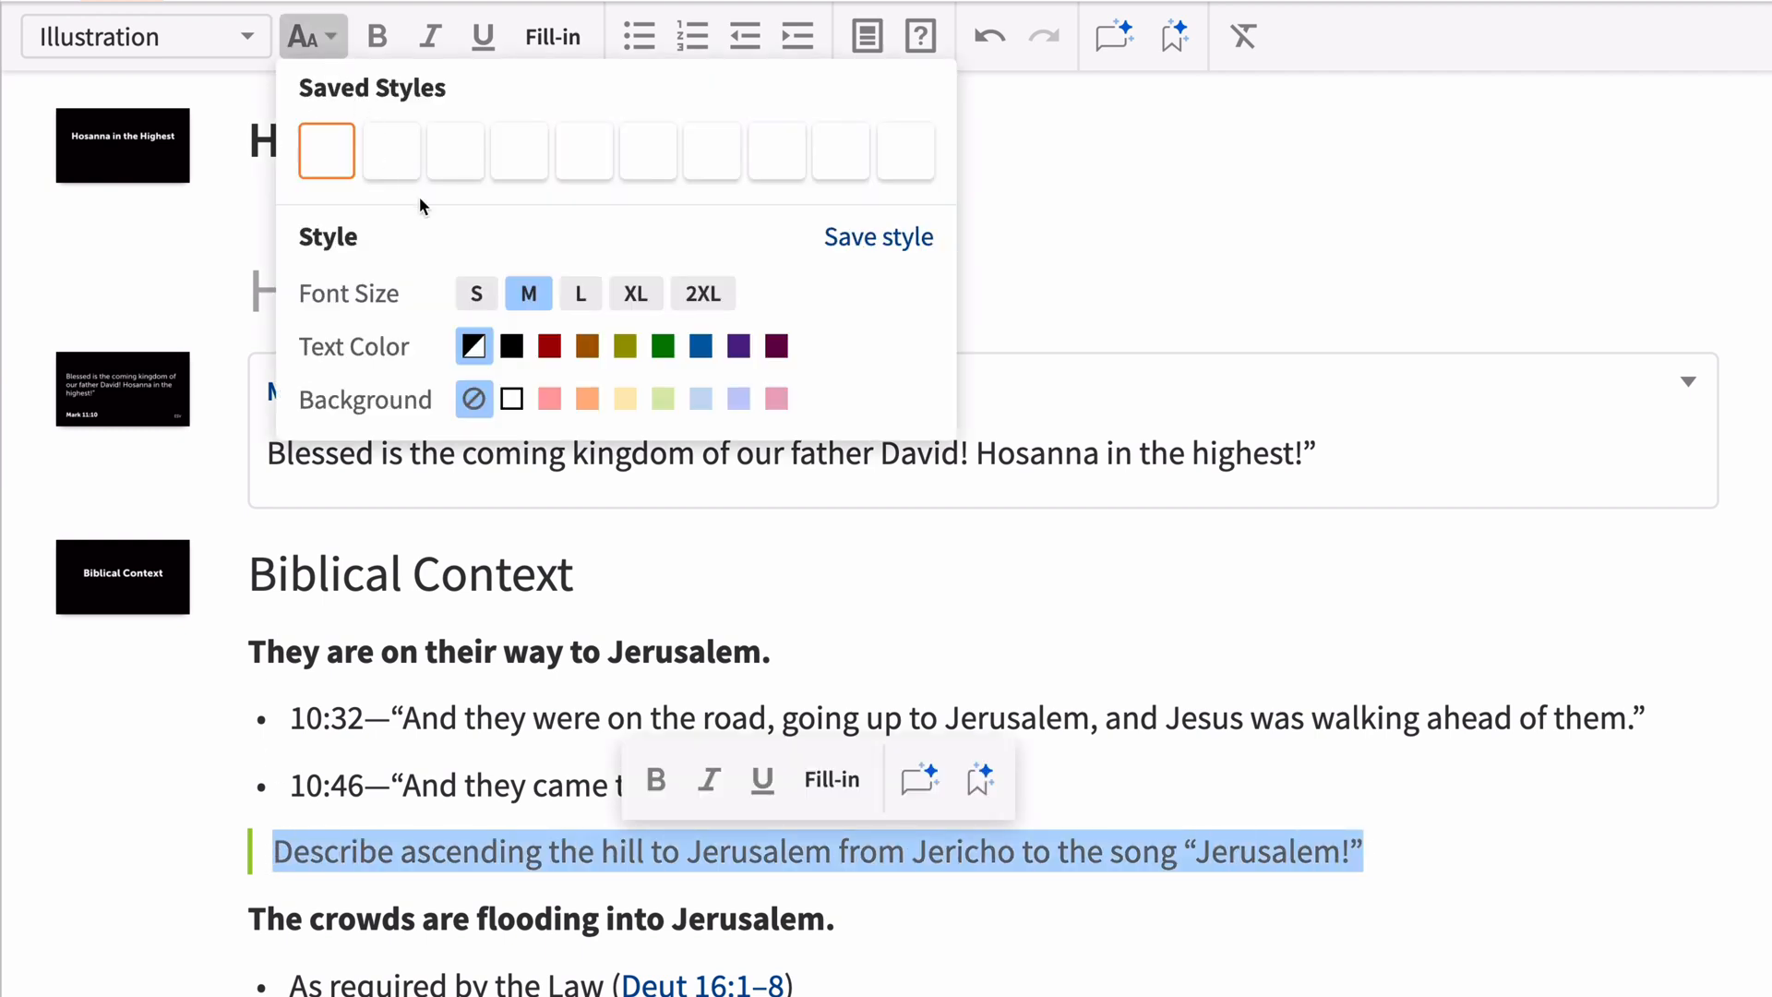
{"action": "left_click", "coordinate": [662, 399]}
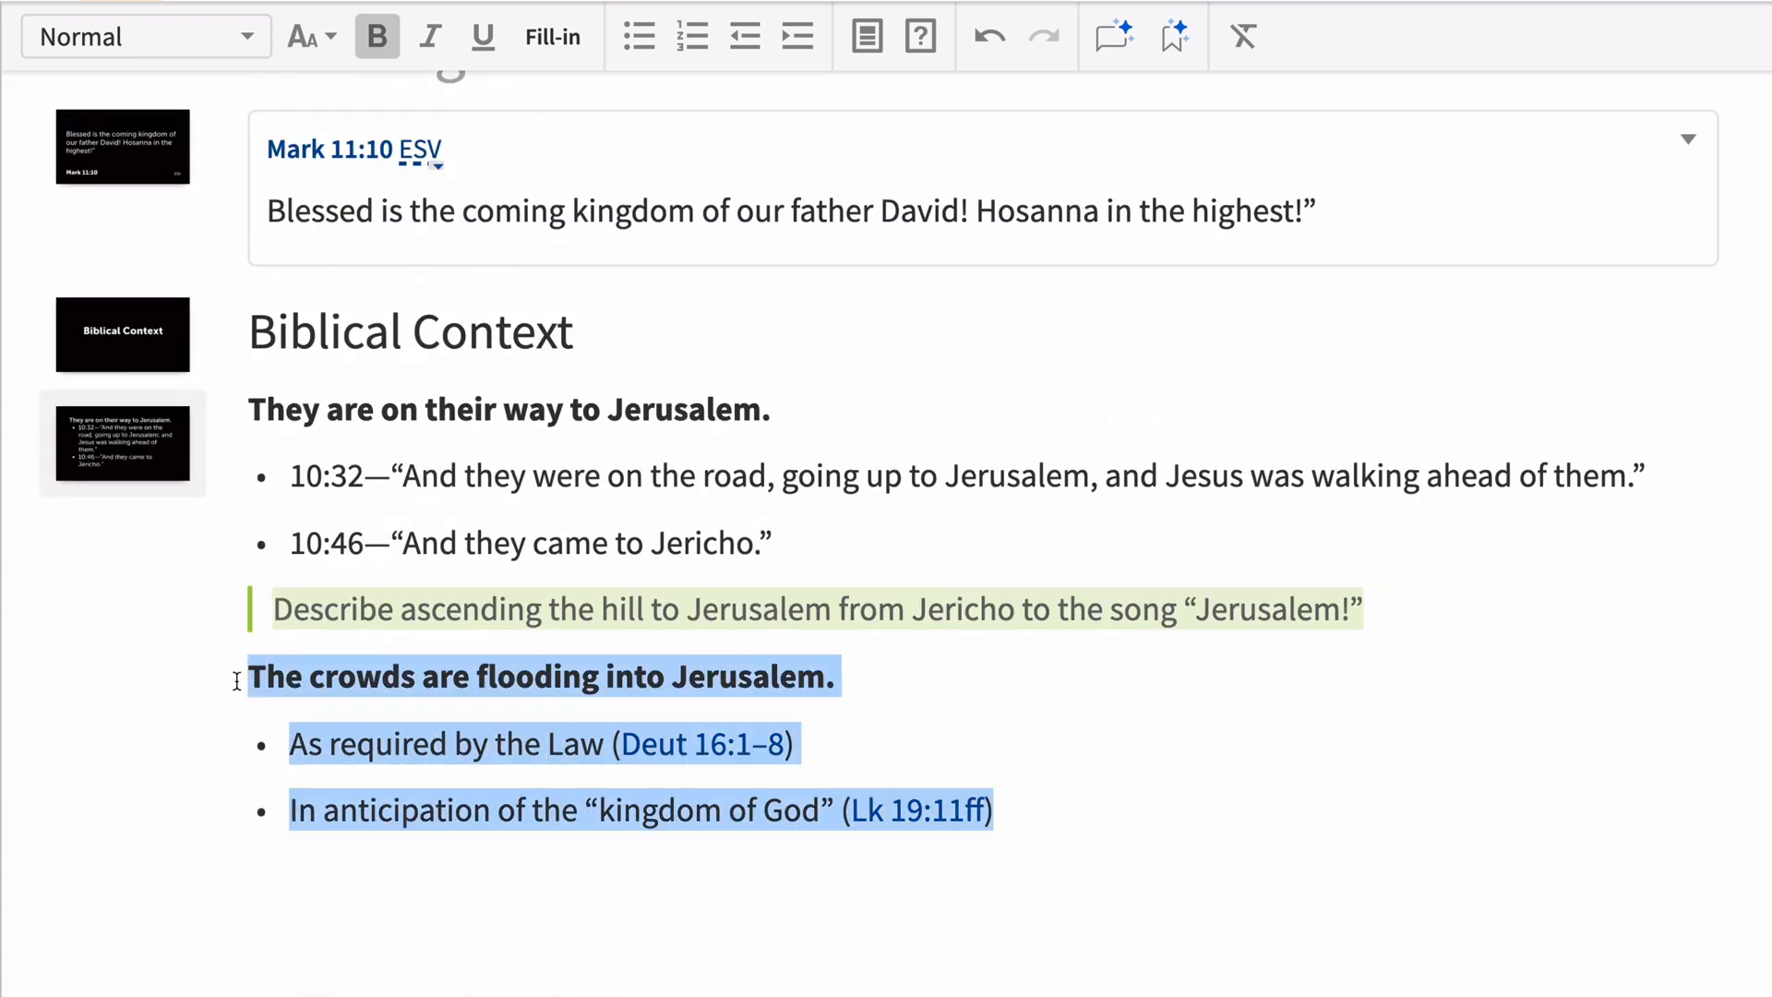
{"action": "left_click", "coordinate": [995, 609]}
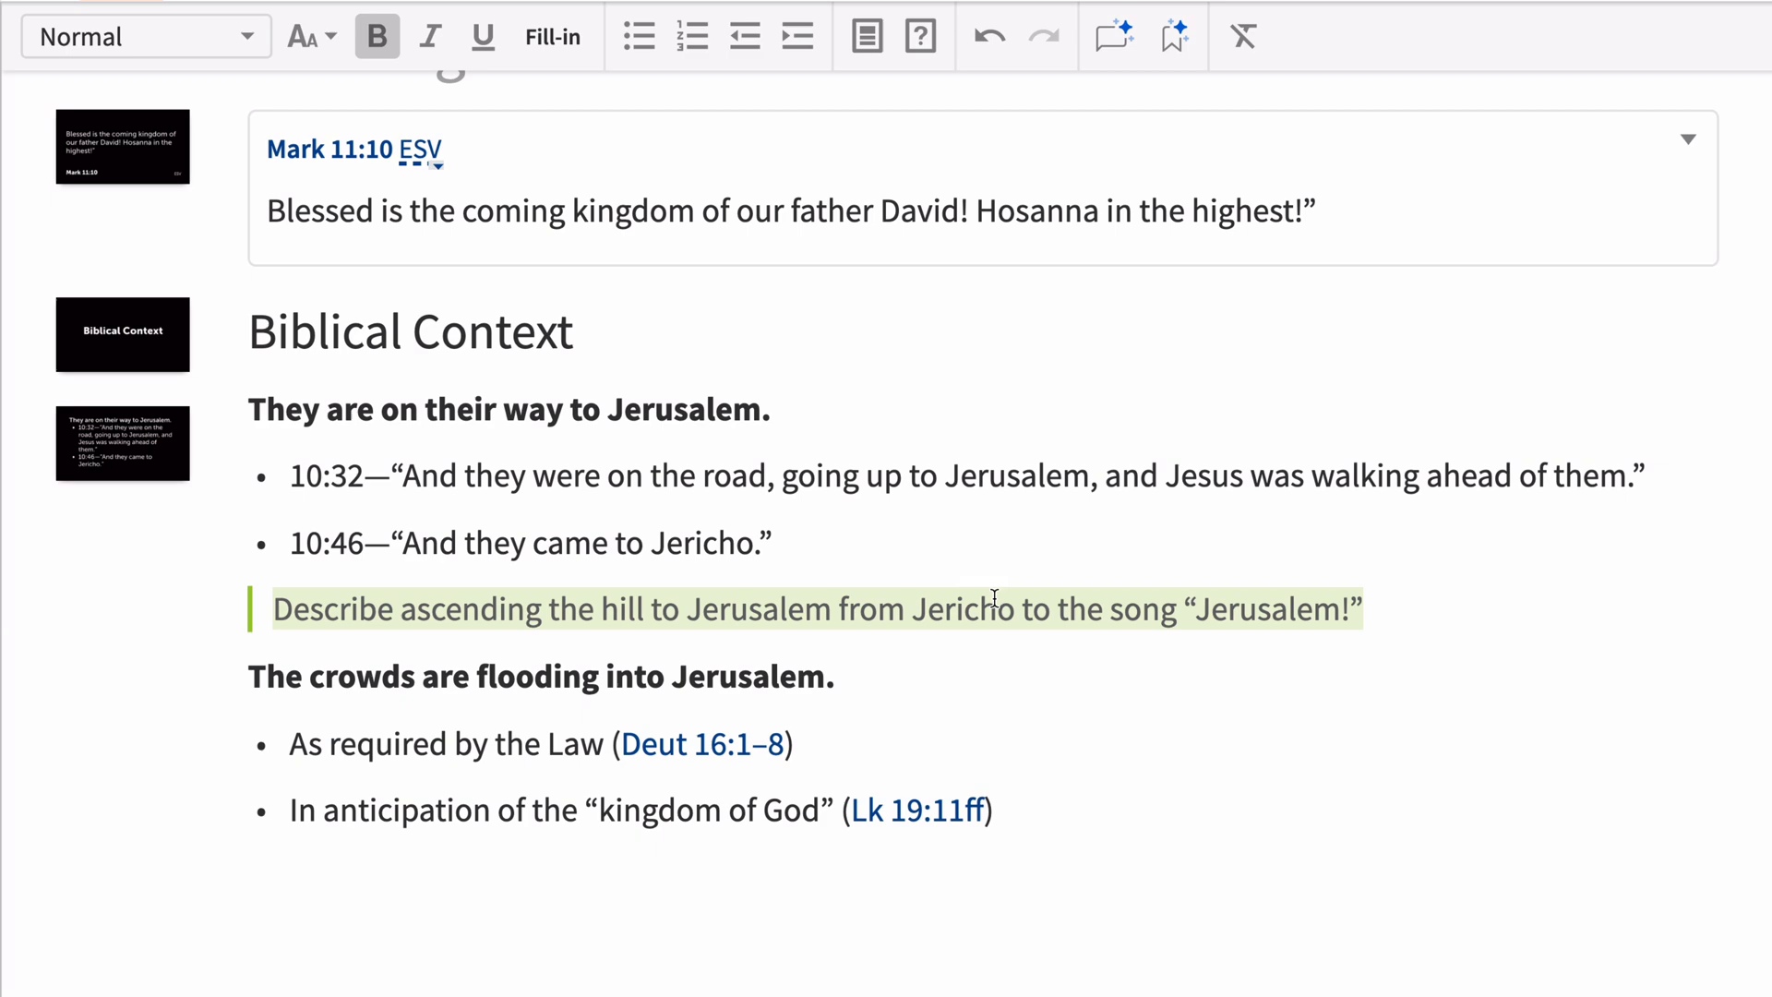
{"action": "right_click", "coordinate": [122, 693]}
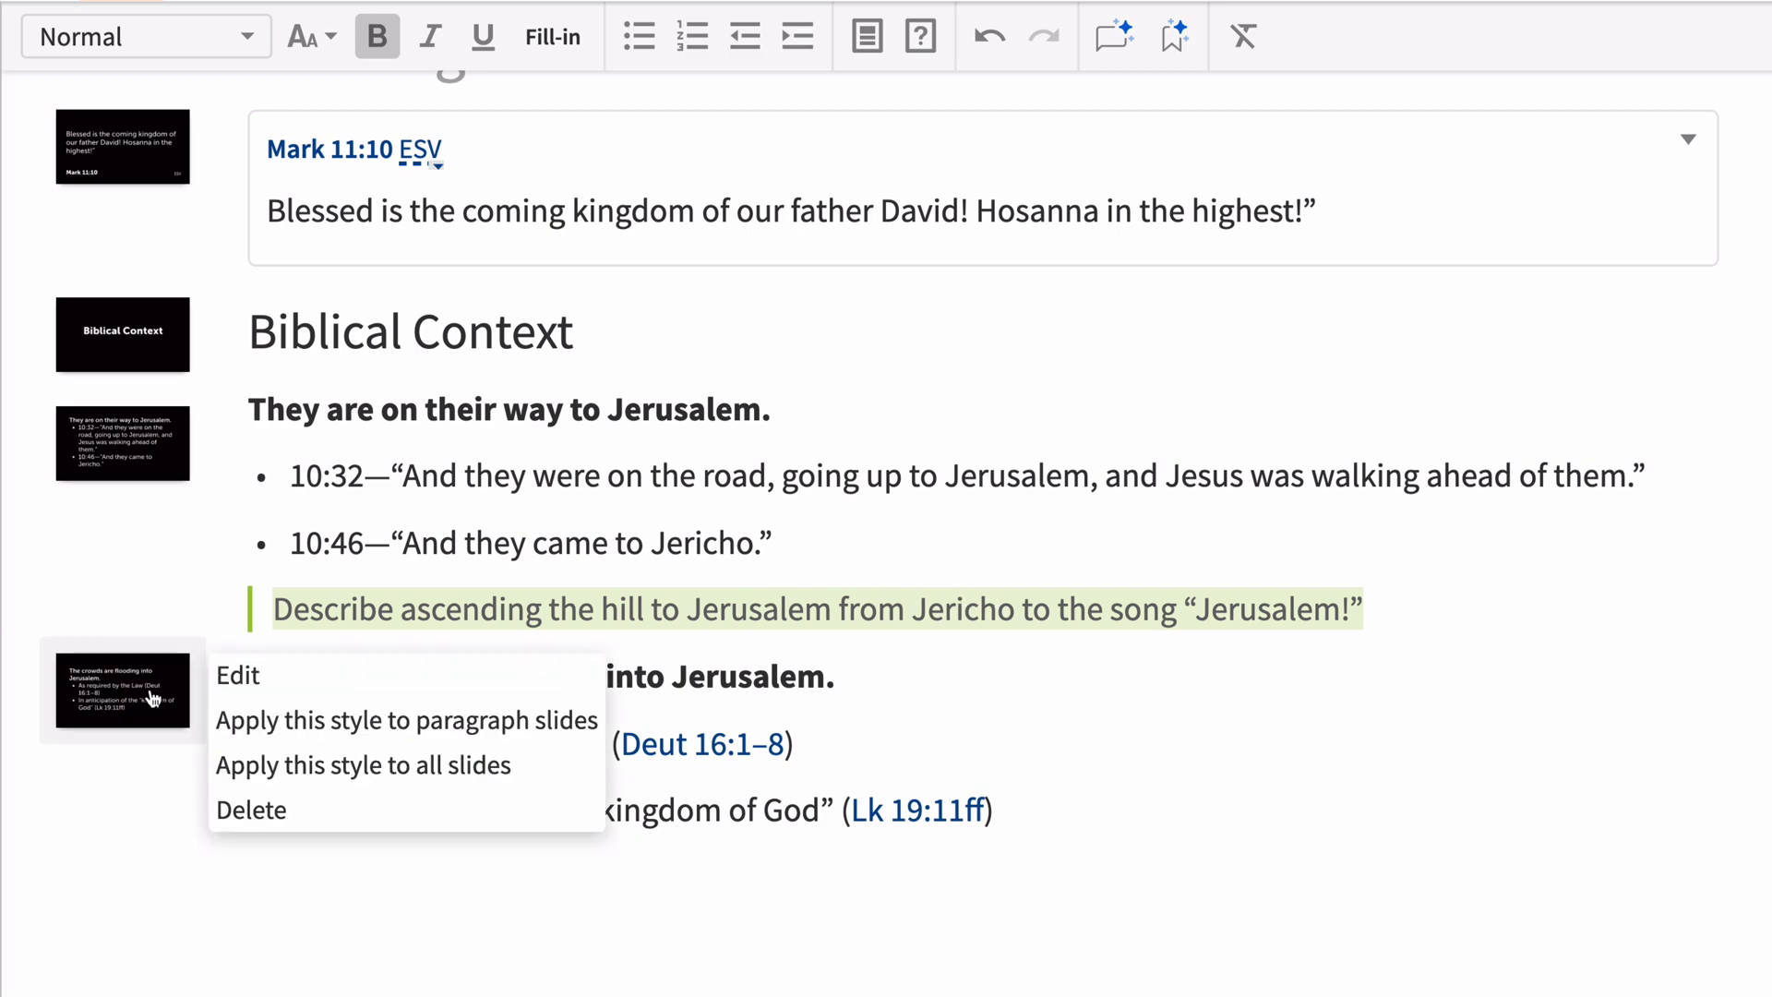
Edit the crowds slide and browse Find Media for slide designs
{"action": "left_click", "coordinate": [237, 674]}
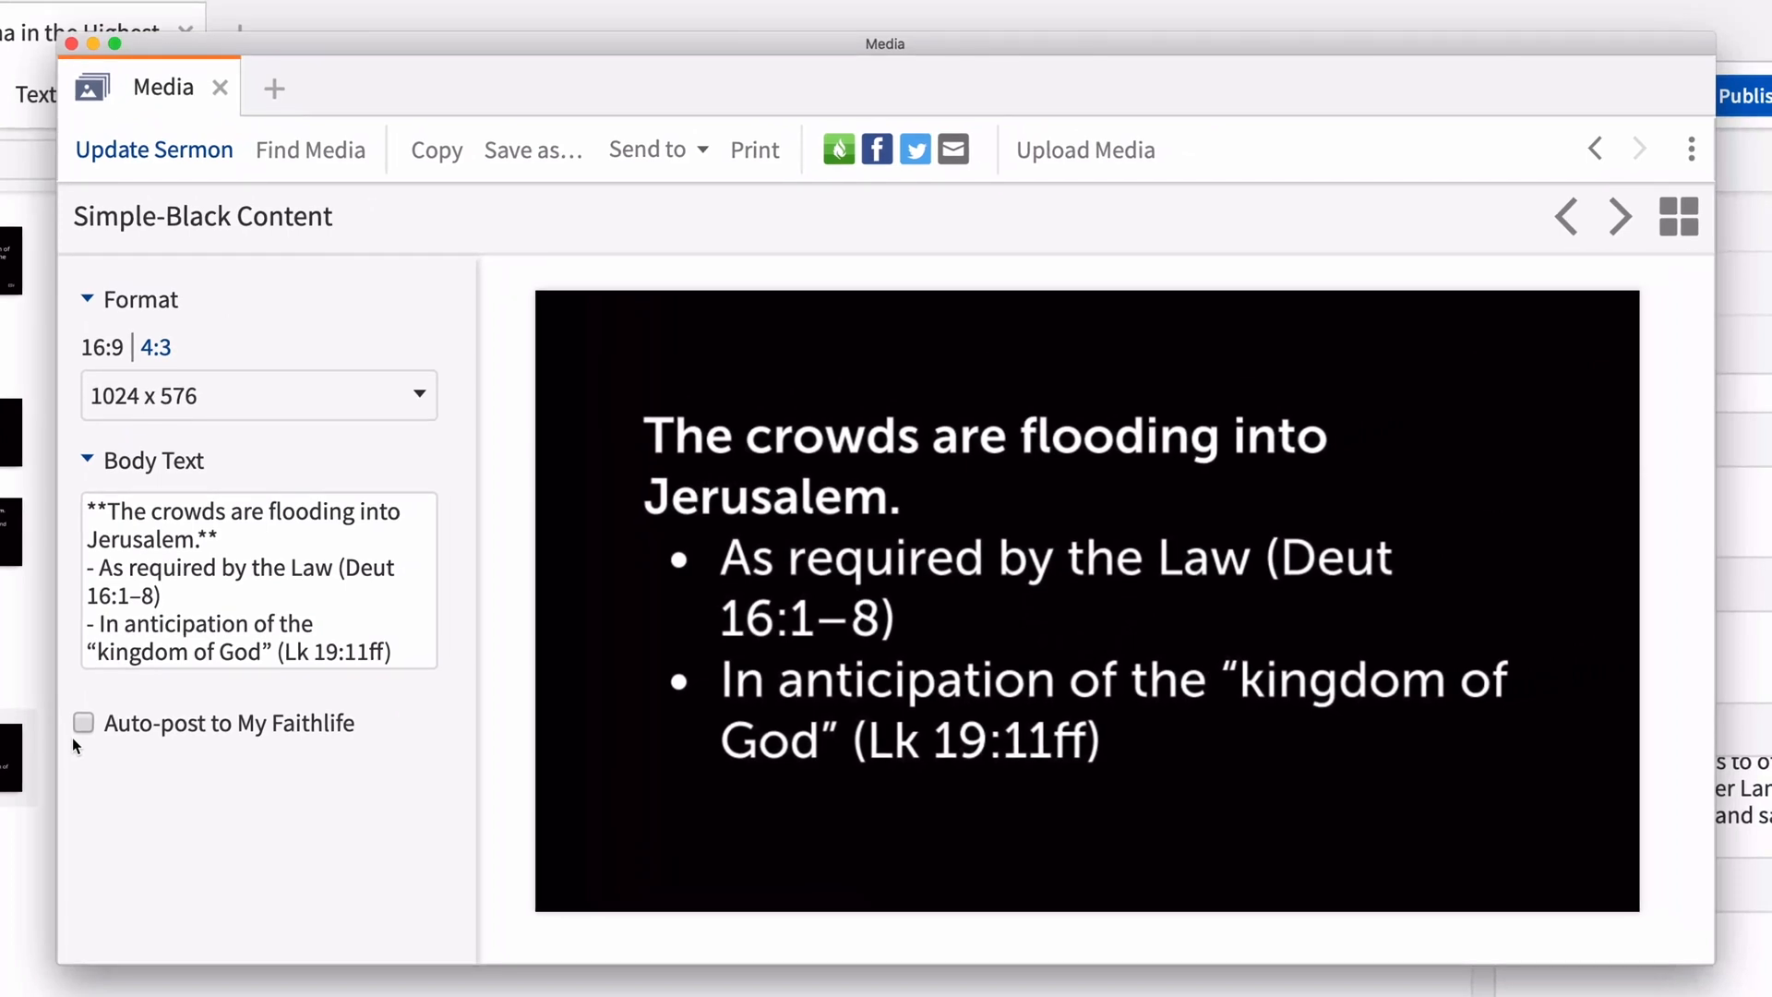
{"action": "mouse_move", "coordinate": [280, 250]}
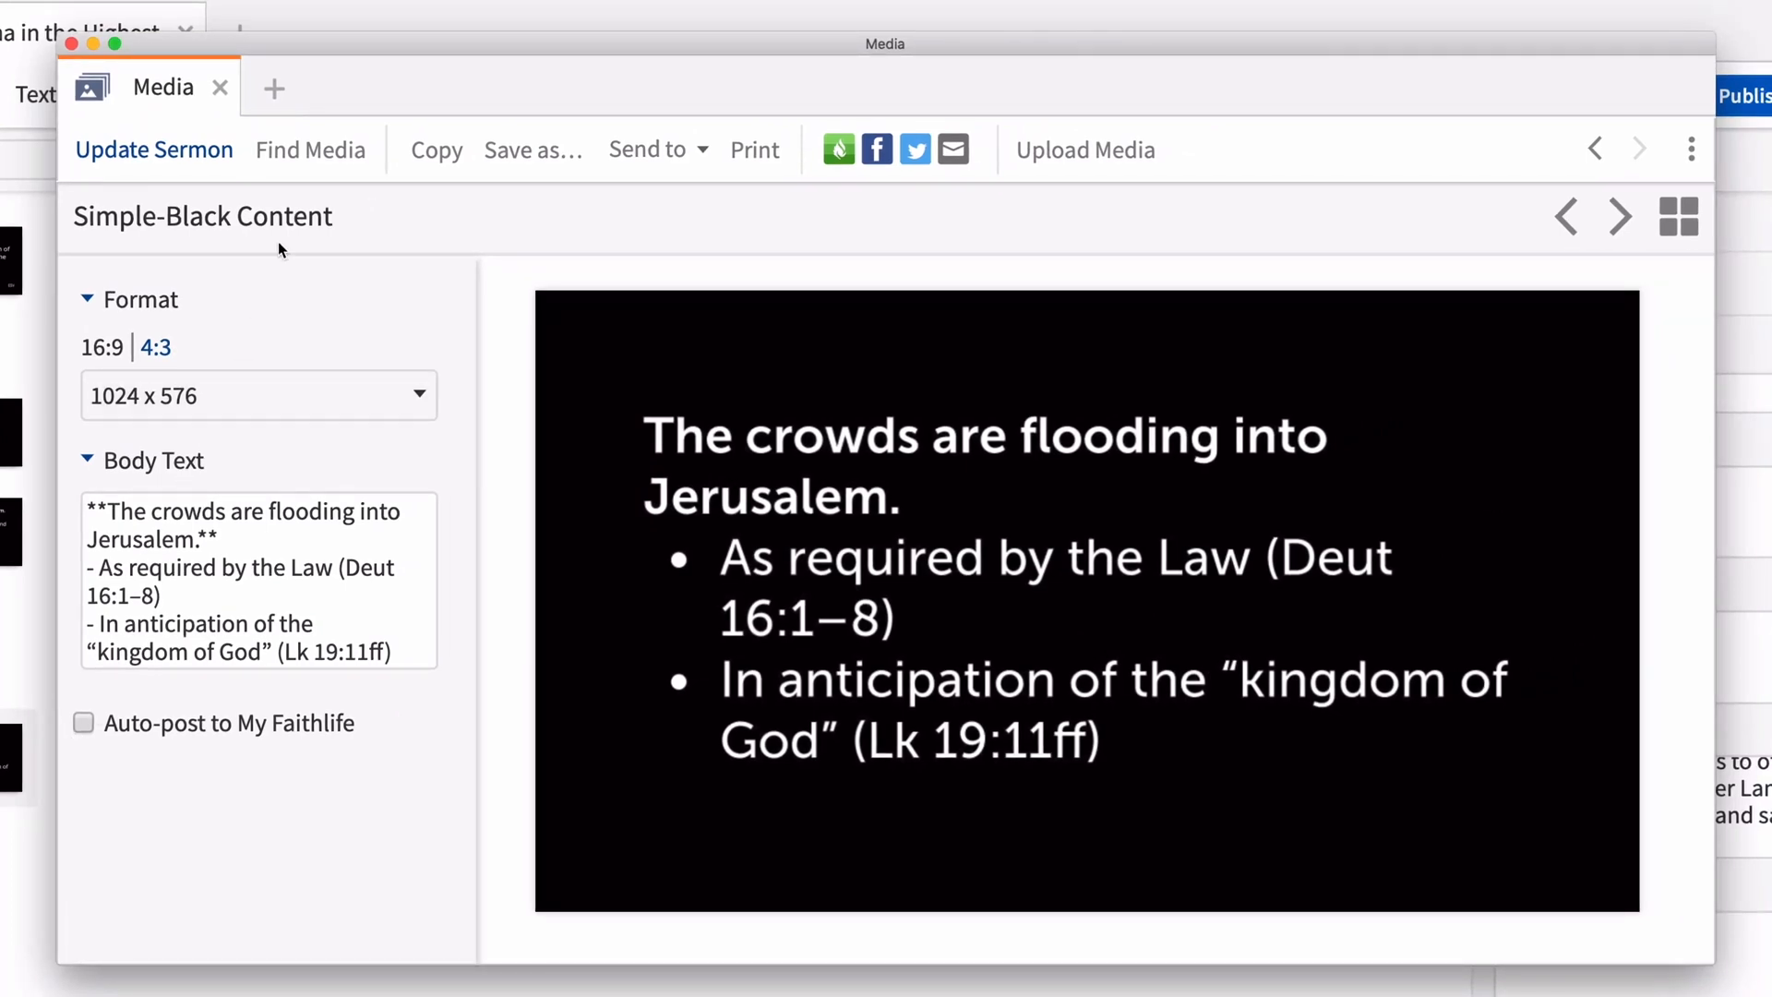
{"action": "left_click", "coordinate": [310, 150]}
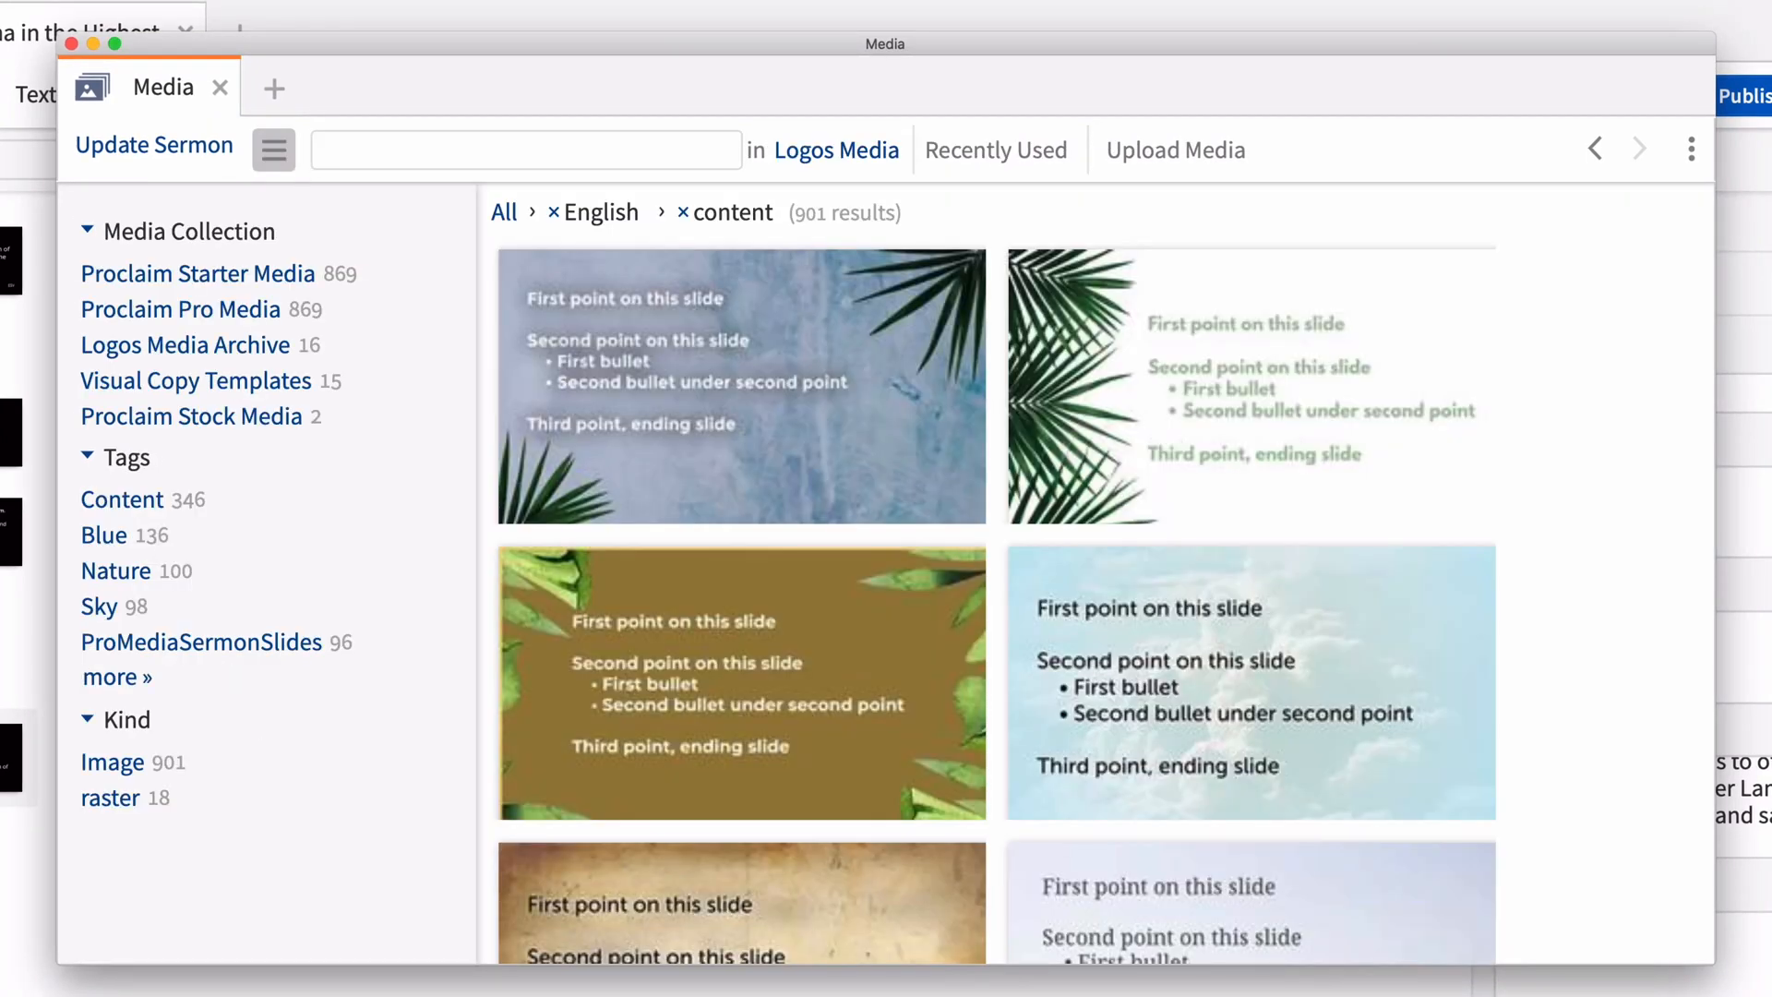
Search media for 'Palm Sunday' and apply a palm template to the crowds slide
{"action": "type", "text": "Palm Sunday"}
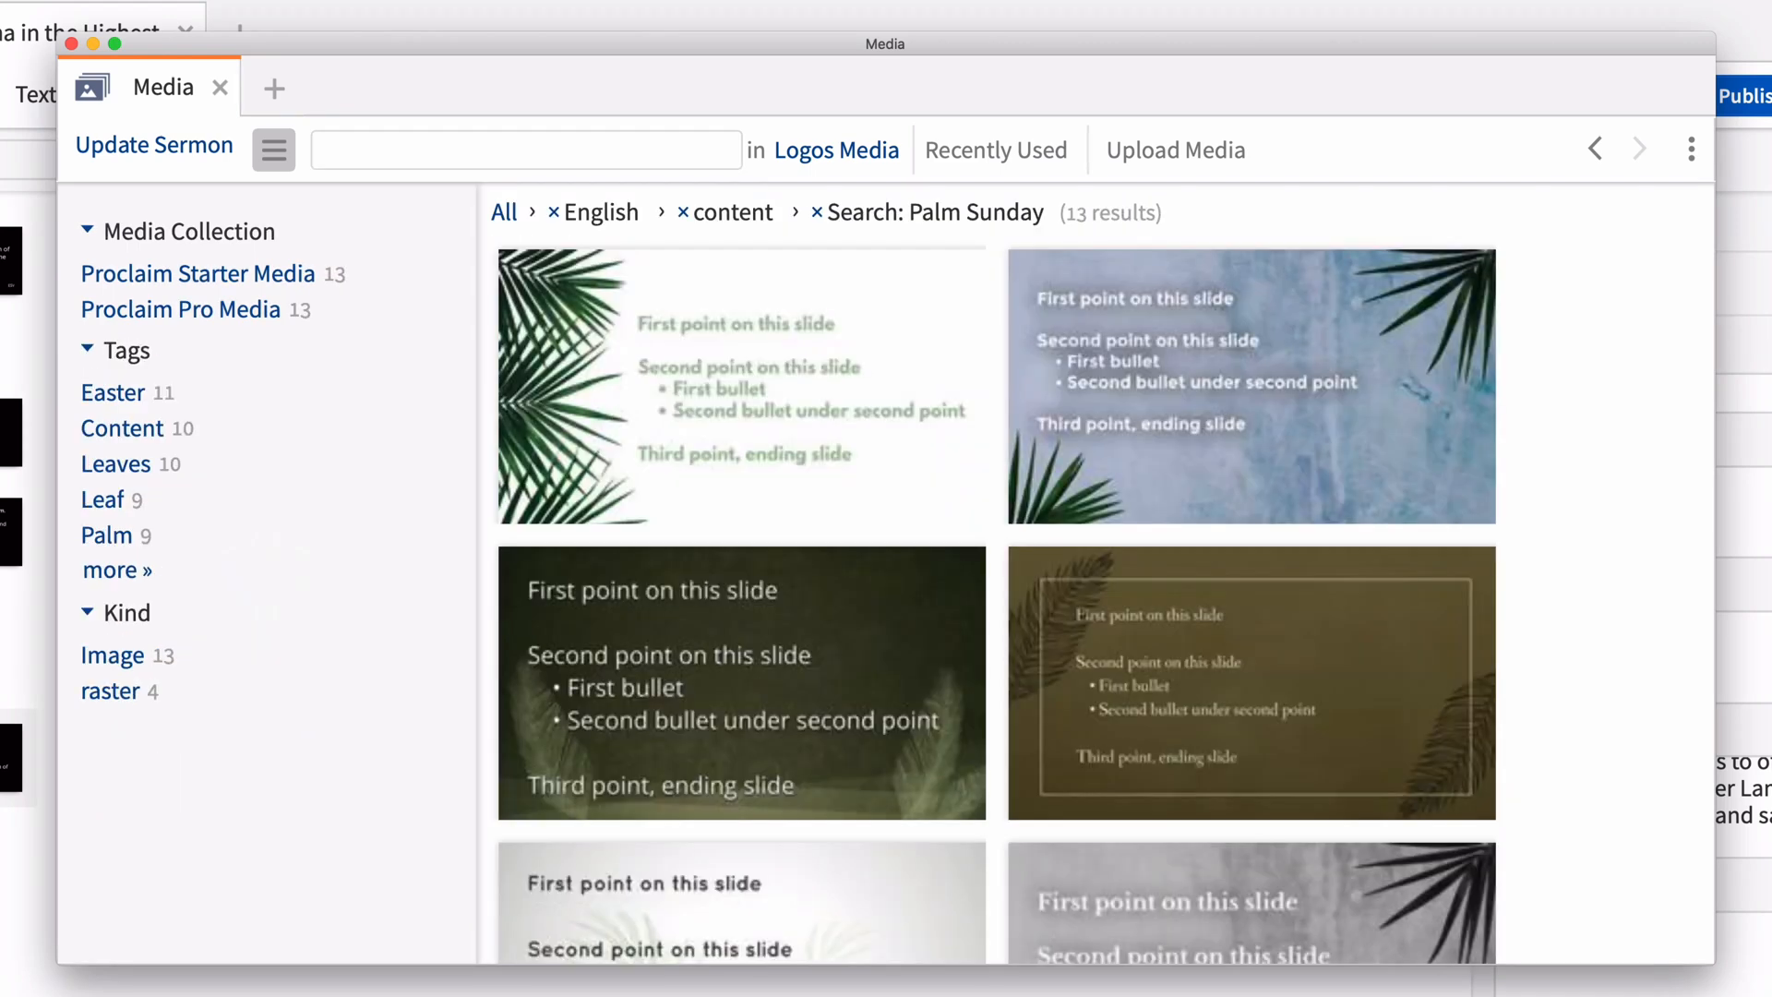
{"action": "mouse_move", "coordinate": [953, 509]}
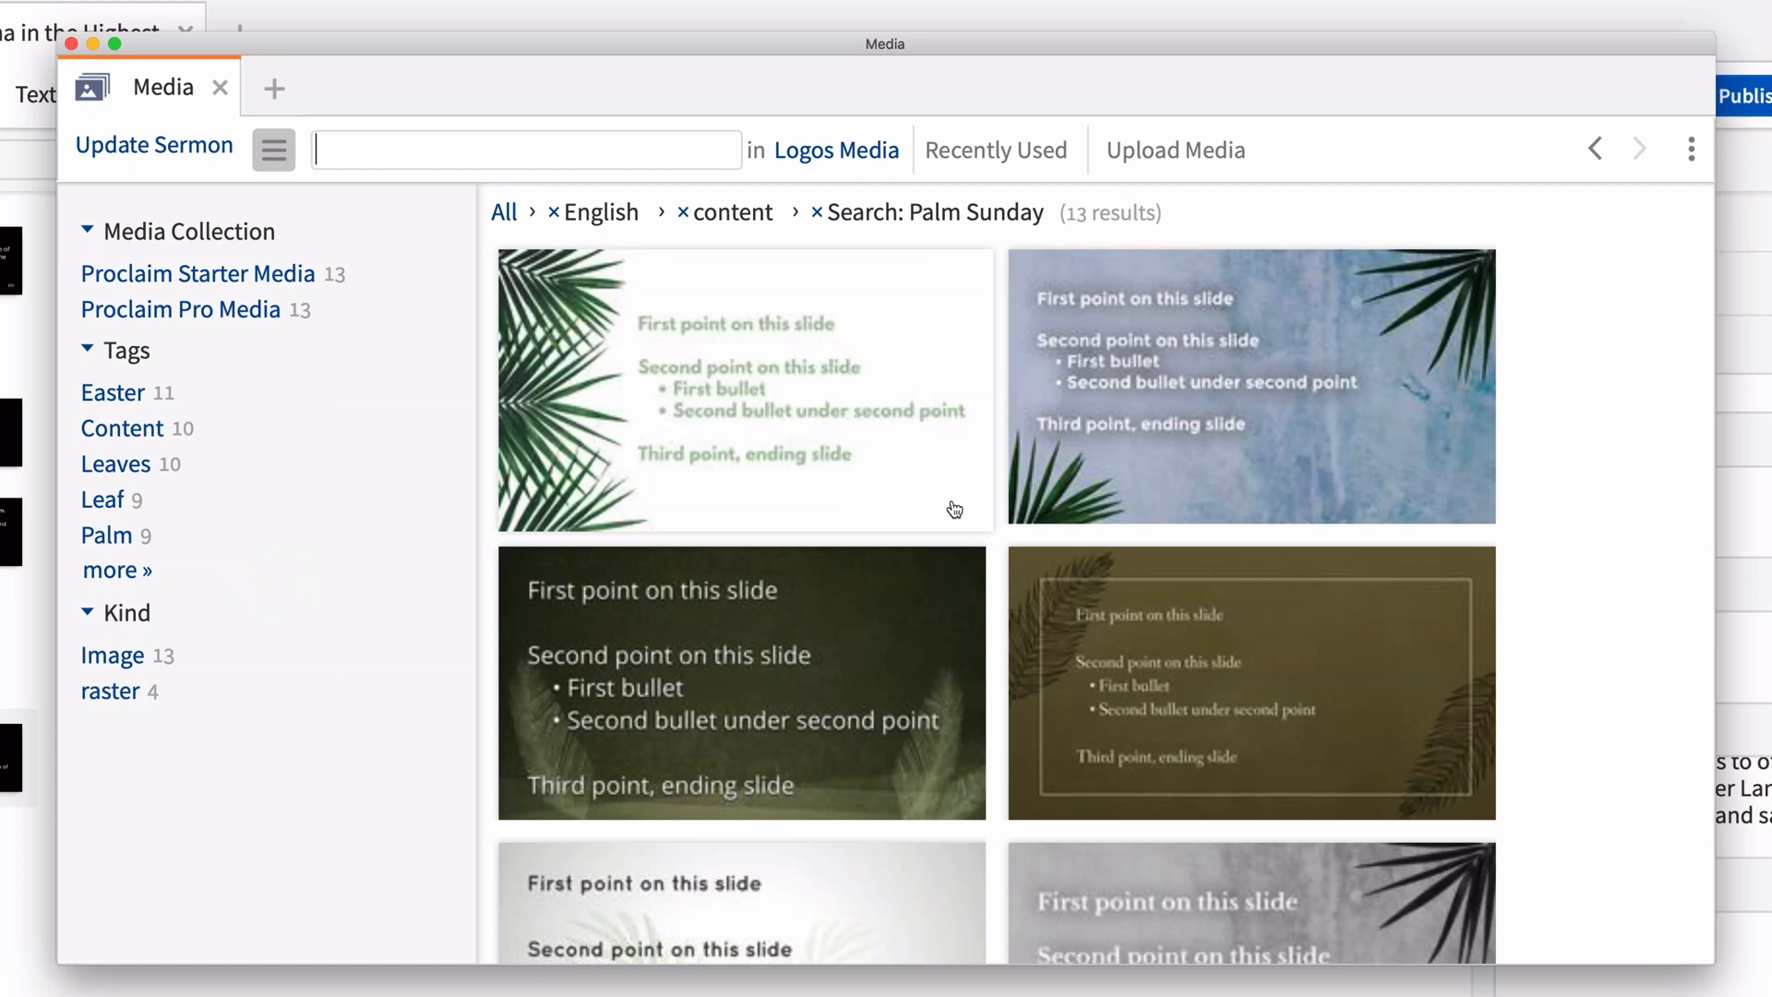
{"action": "left_click", "coordinate": [1250, 683]}
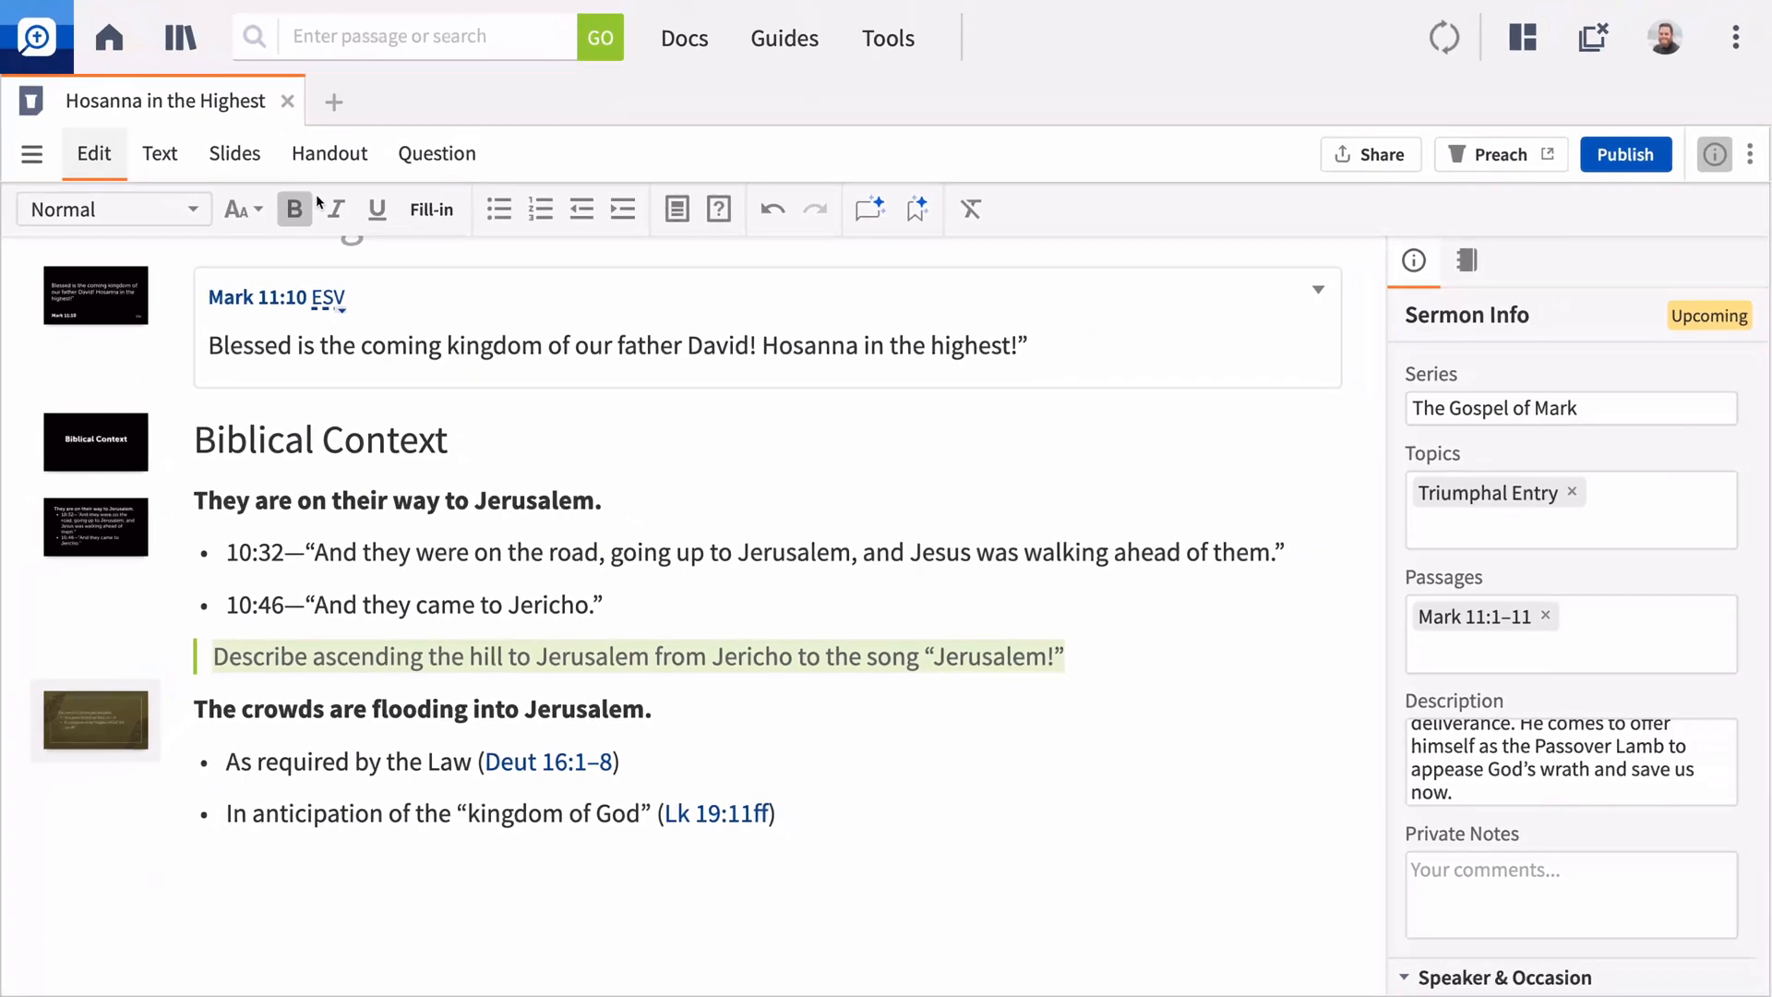
Apply the crowds slide's palm style to all slides from its context menu
{"action": "right_click", "coordinate": [95, 720]}
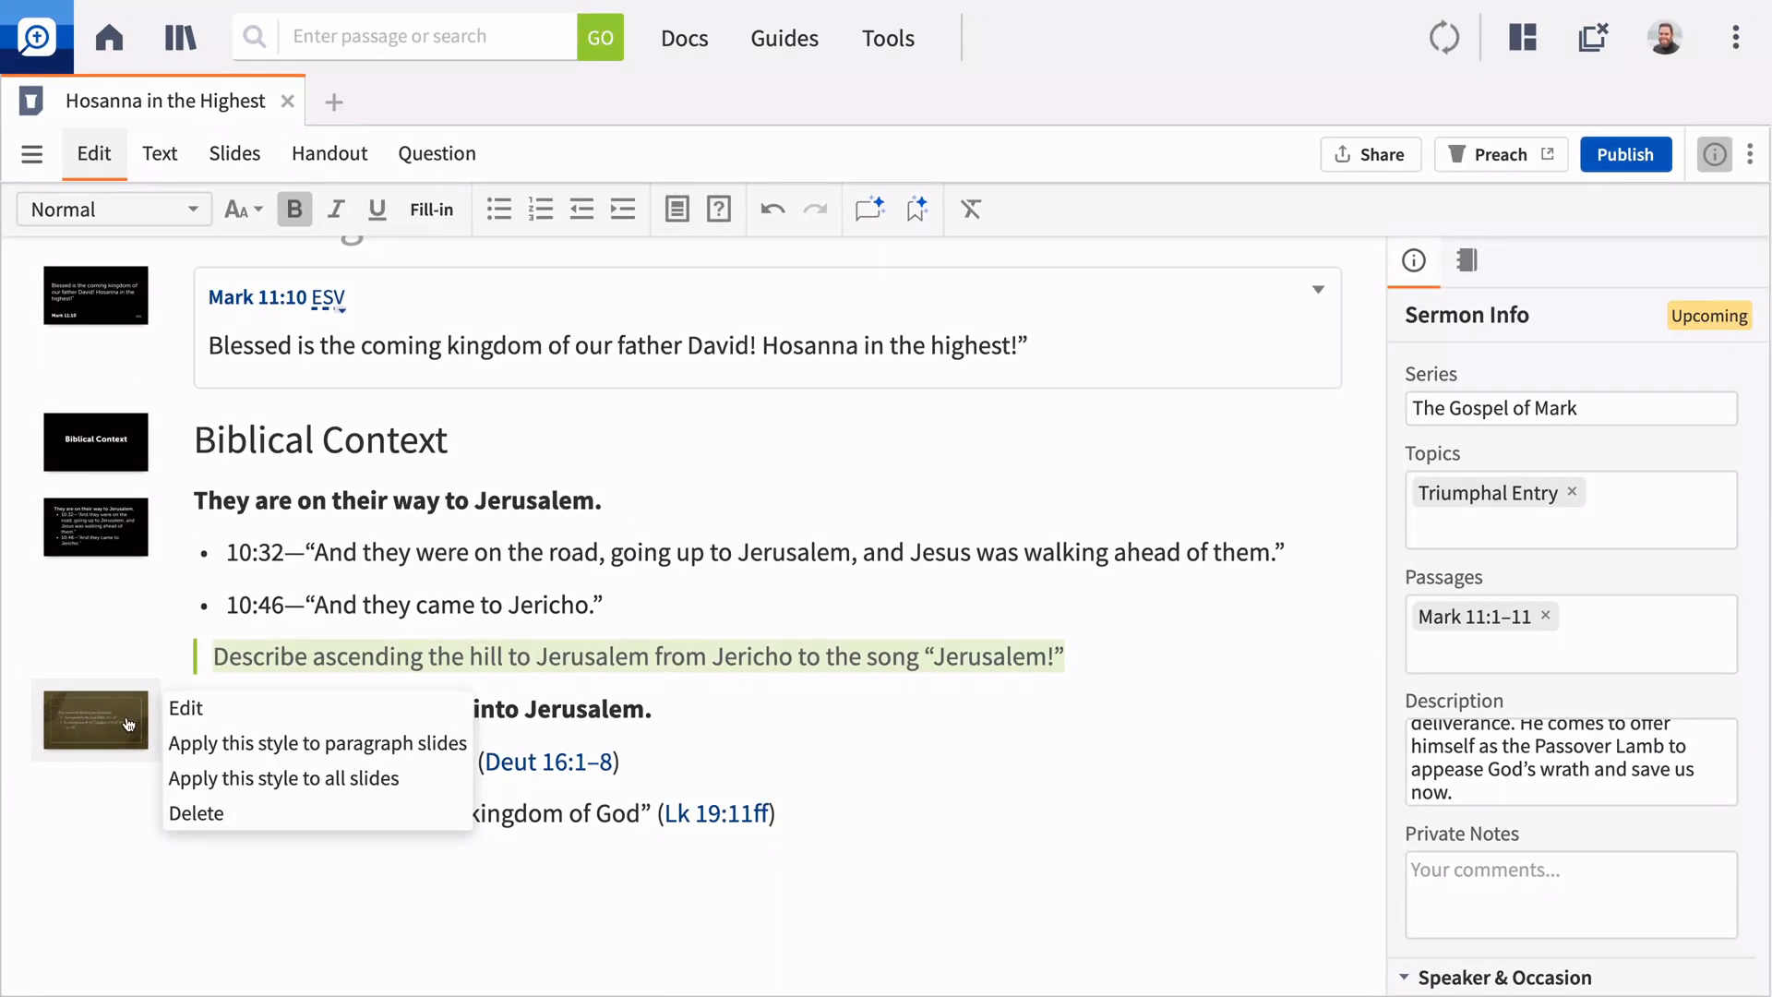
{"action": "mouse_move", "coordinate": [197, 786]}
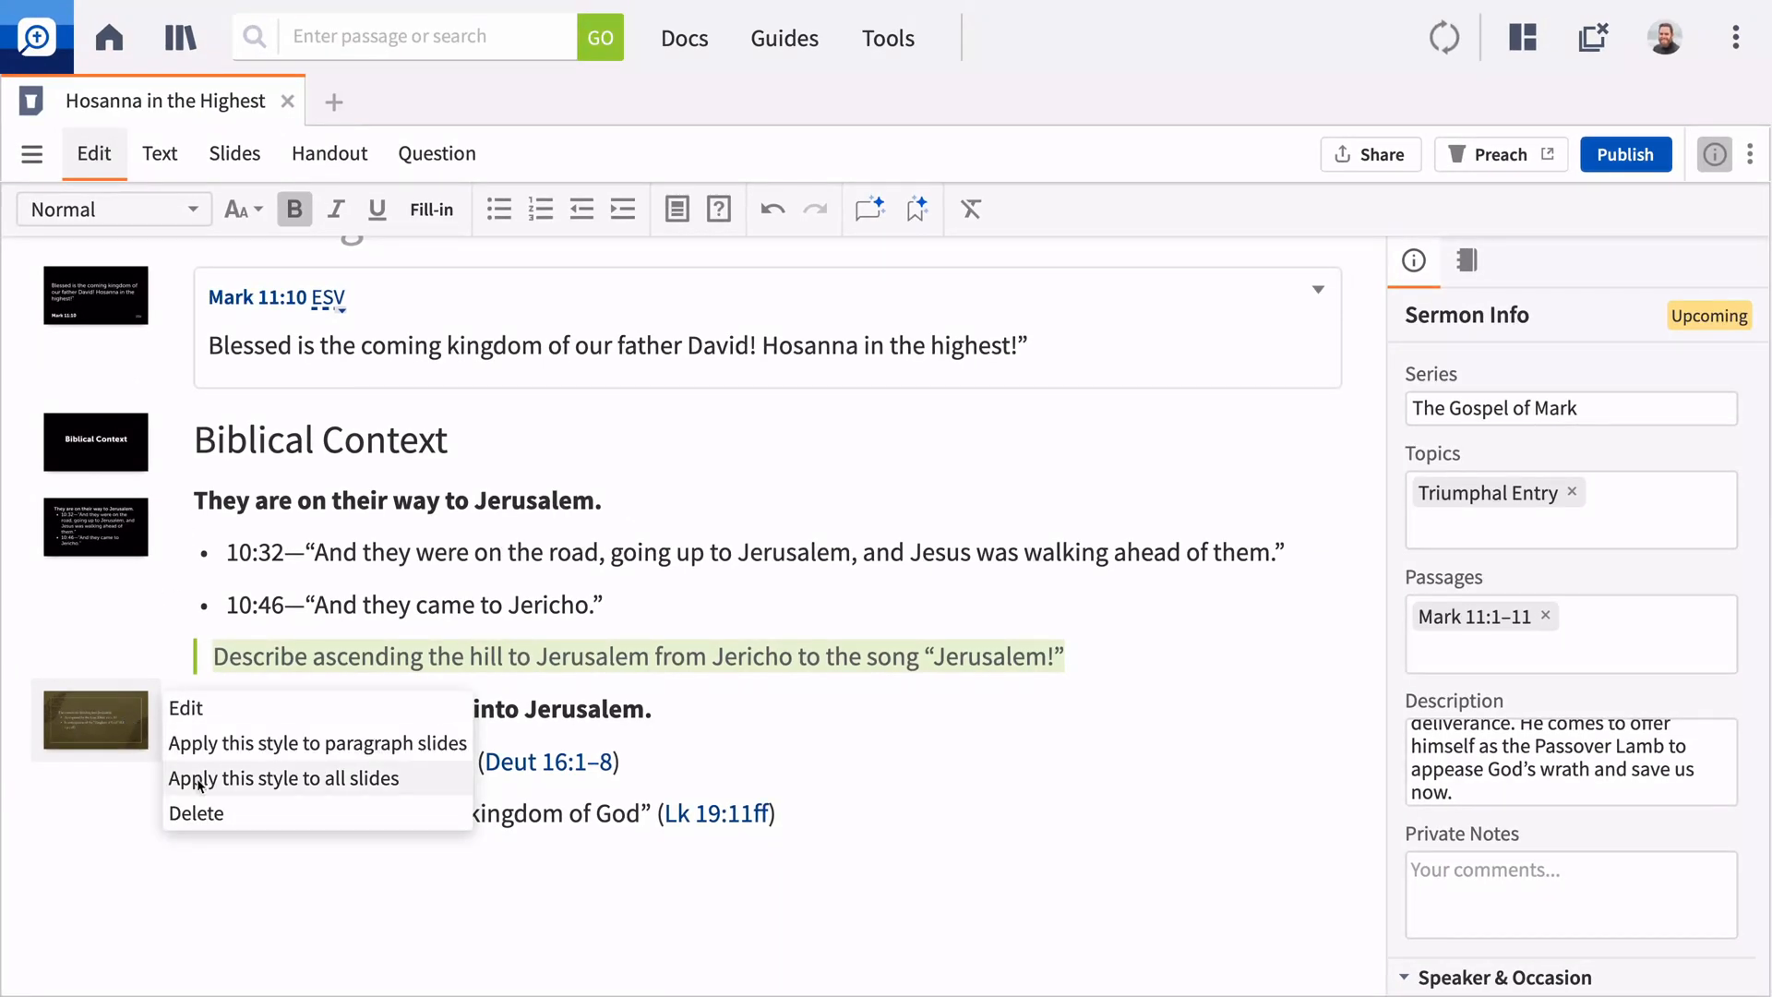
{"action": "left_click", "coordinate": [284, 777]}
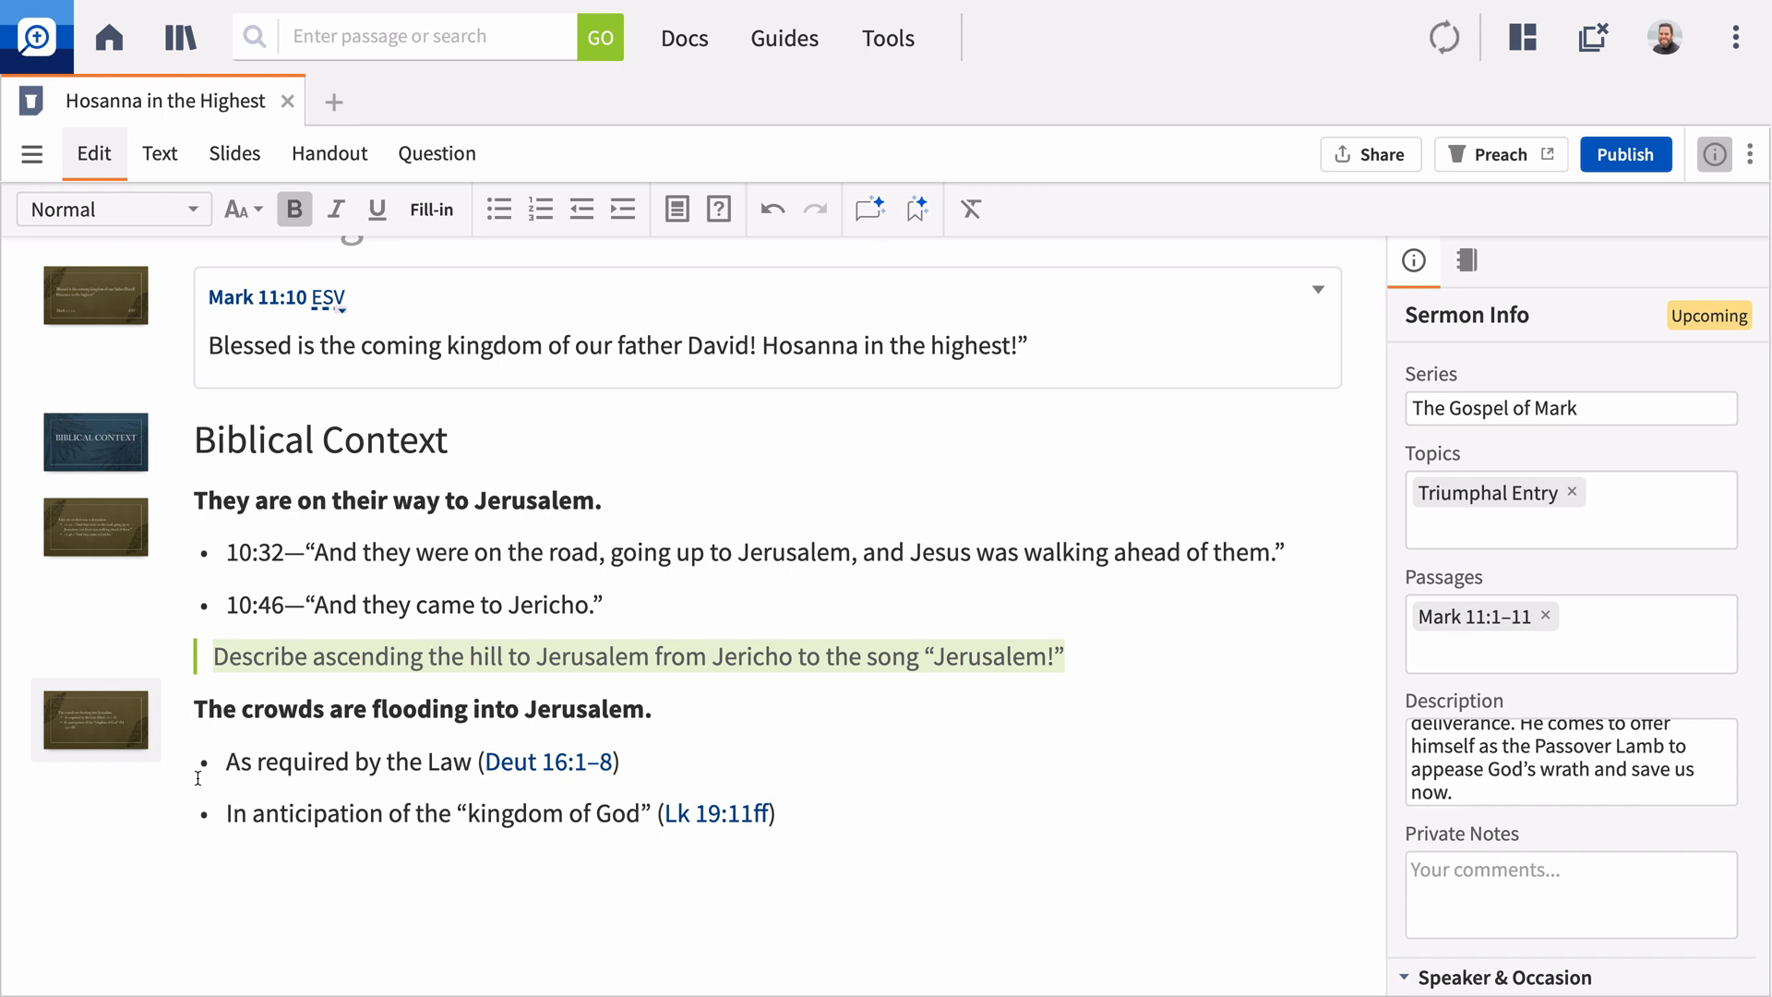
{"action": "mouse_move", "coordinate": [191, 525]}
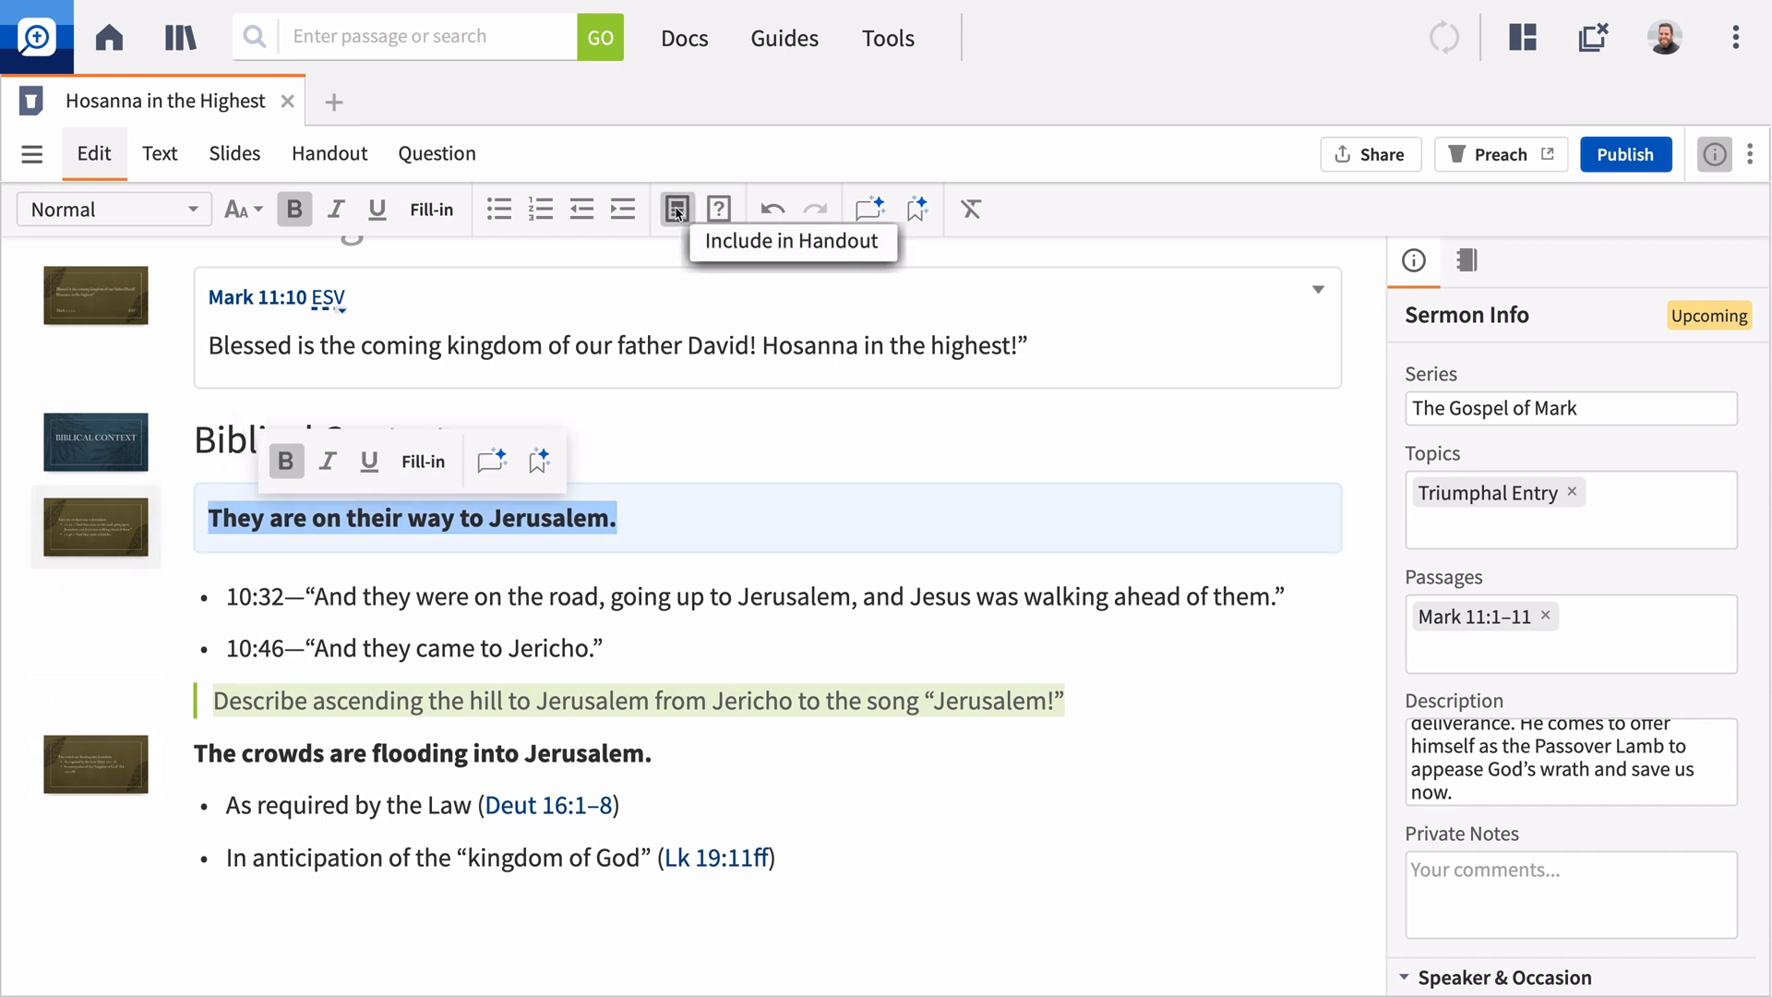
{"action": "mouse_move", "coordinate": [719, 210]}
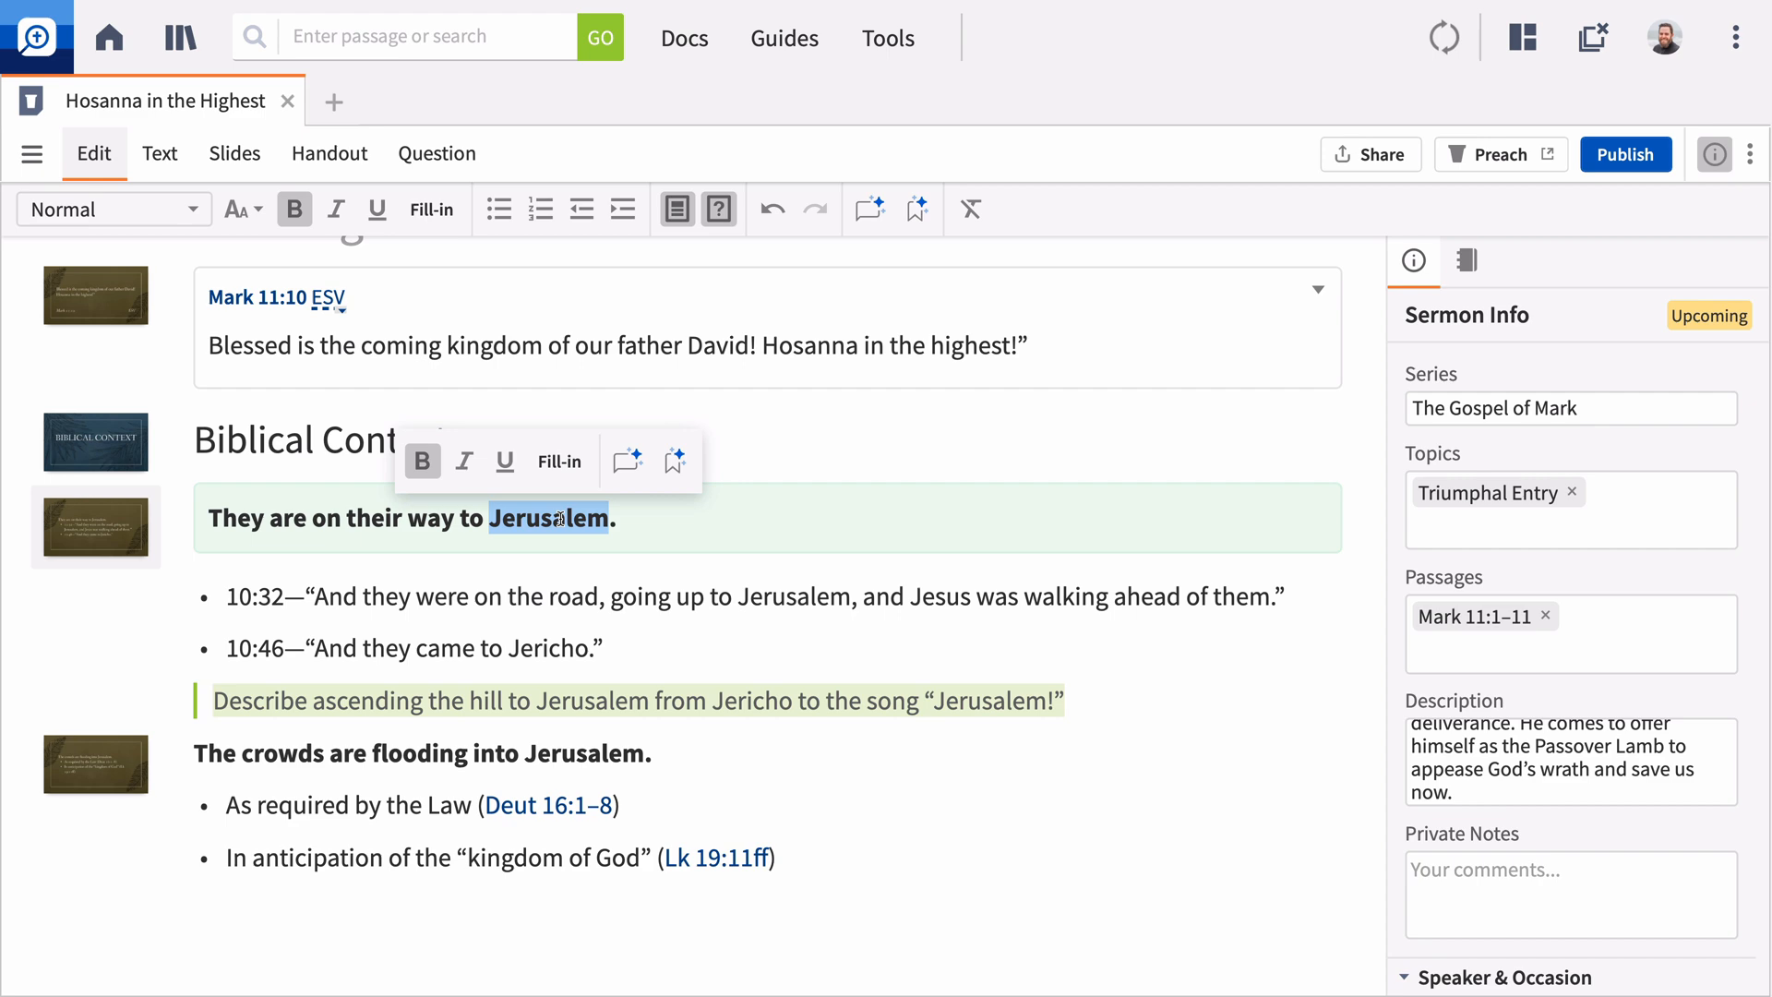
Turn 'Jerusalem' and 'crowds' into fill-in blanks for the handout
{"action": "left_click", "coordinate": [557, 461]}
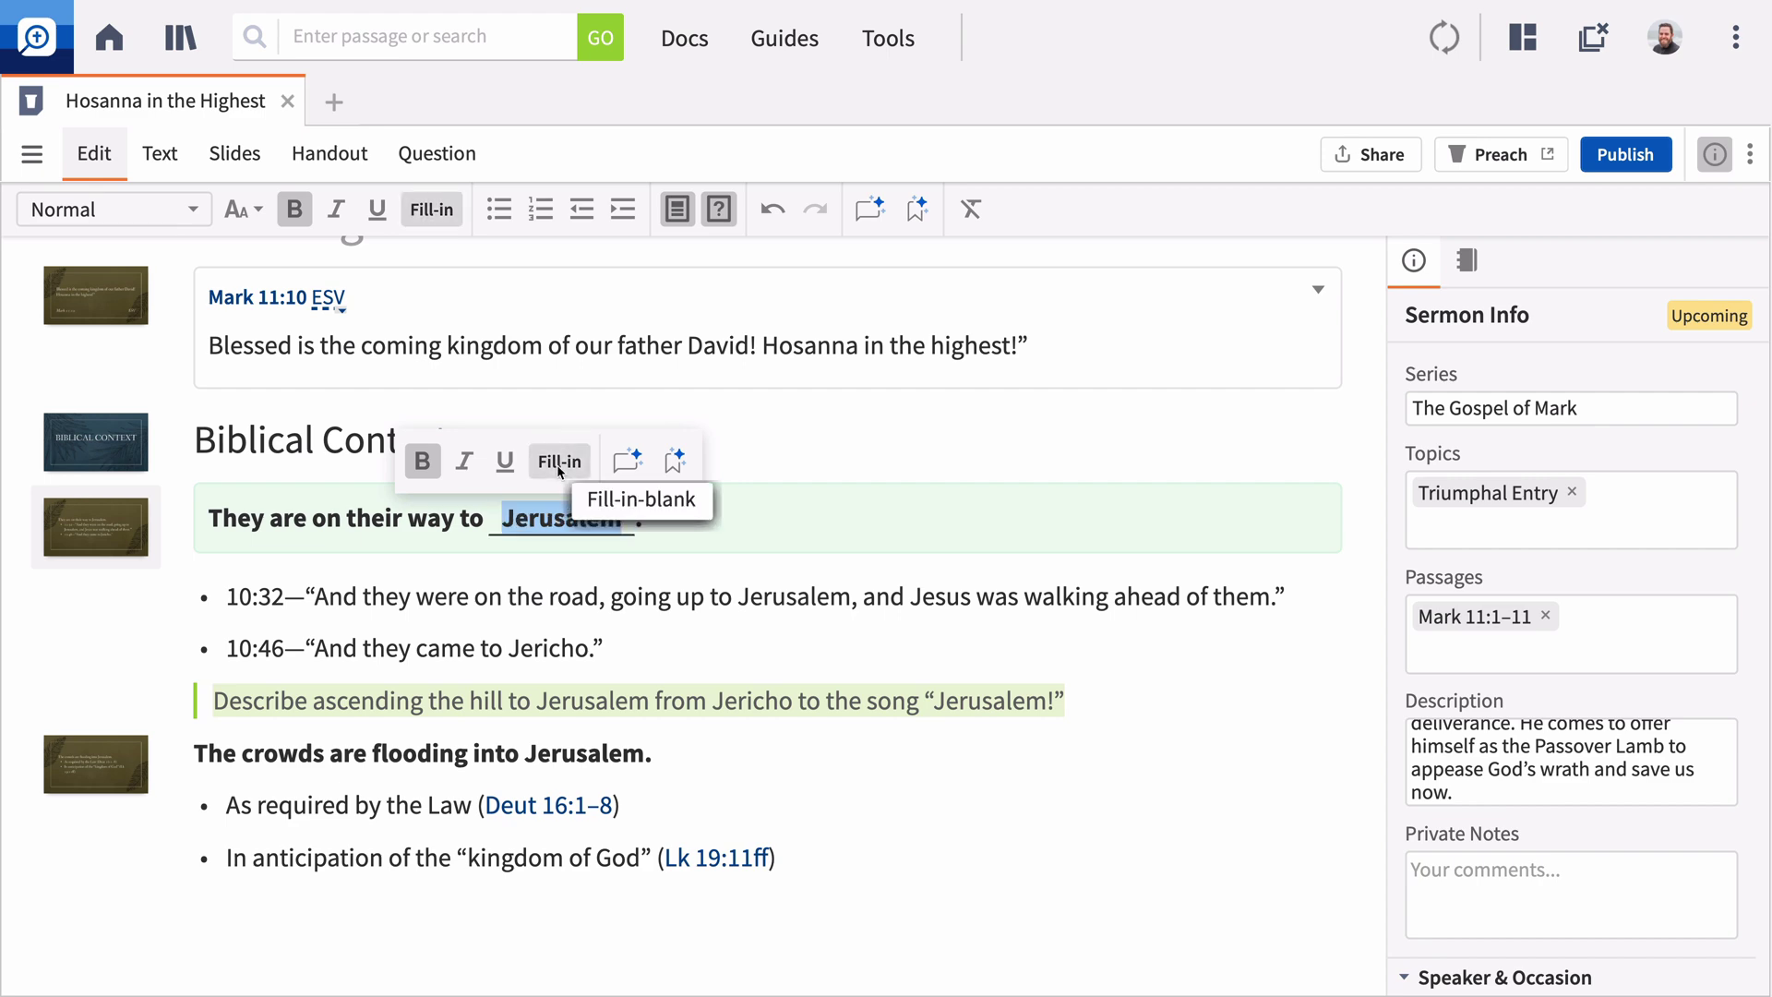
{"action": "left_click", "coordinate": [559, 461]}
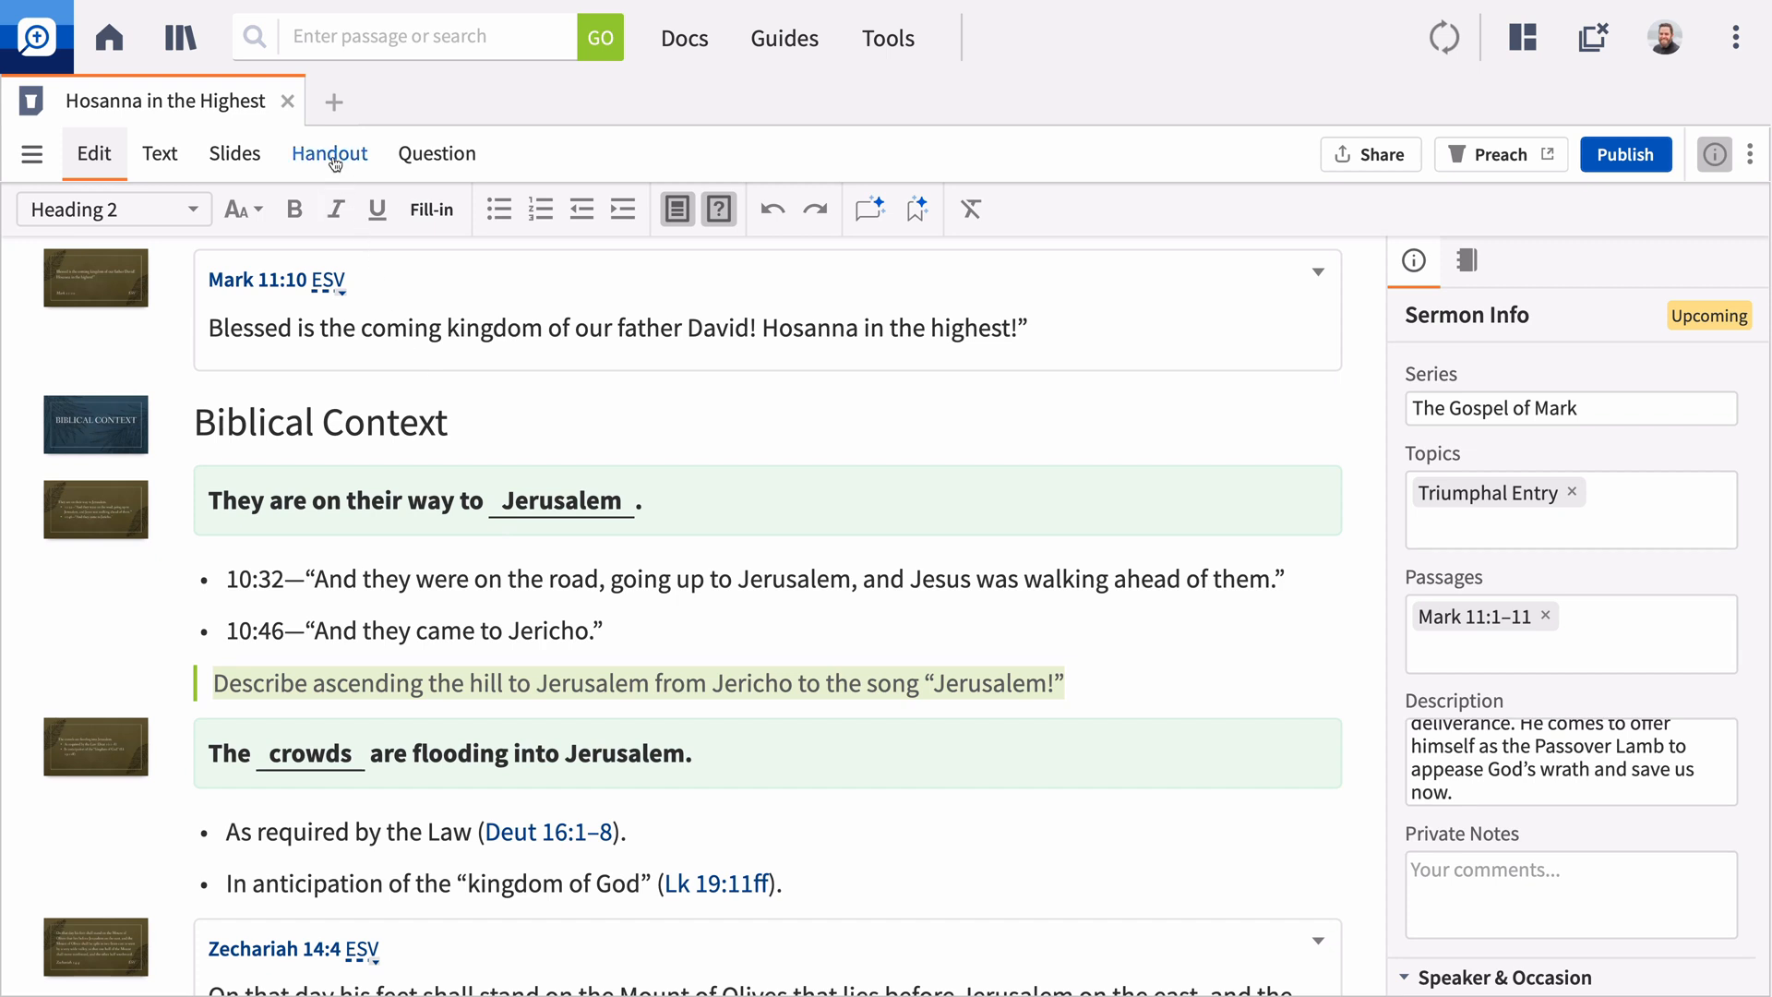
Preview the handout, hiding then re-showing the Jerusalem and crowds answers, and open export options
{"action": "left_click", "coordinate": [329, 152]}
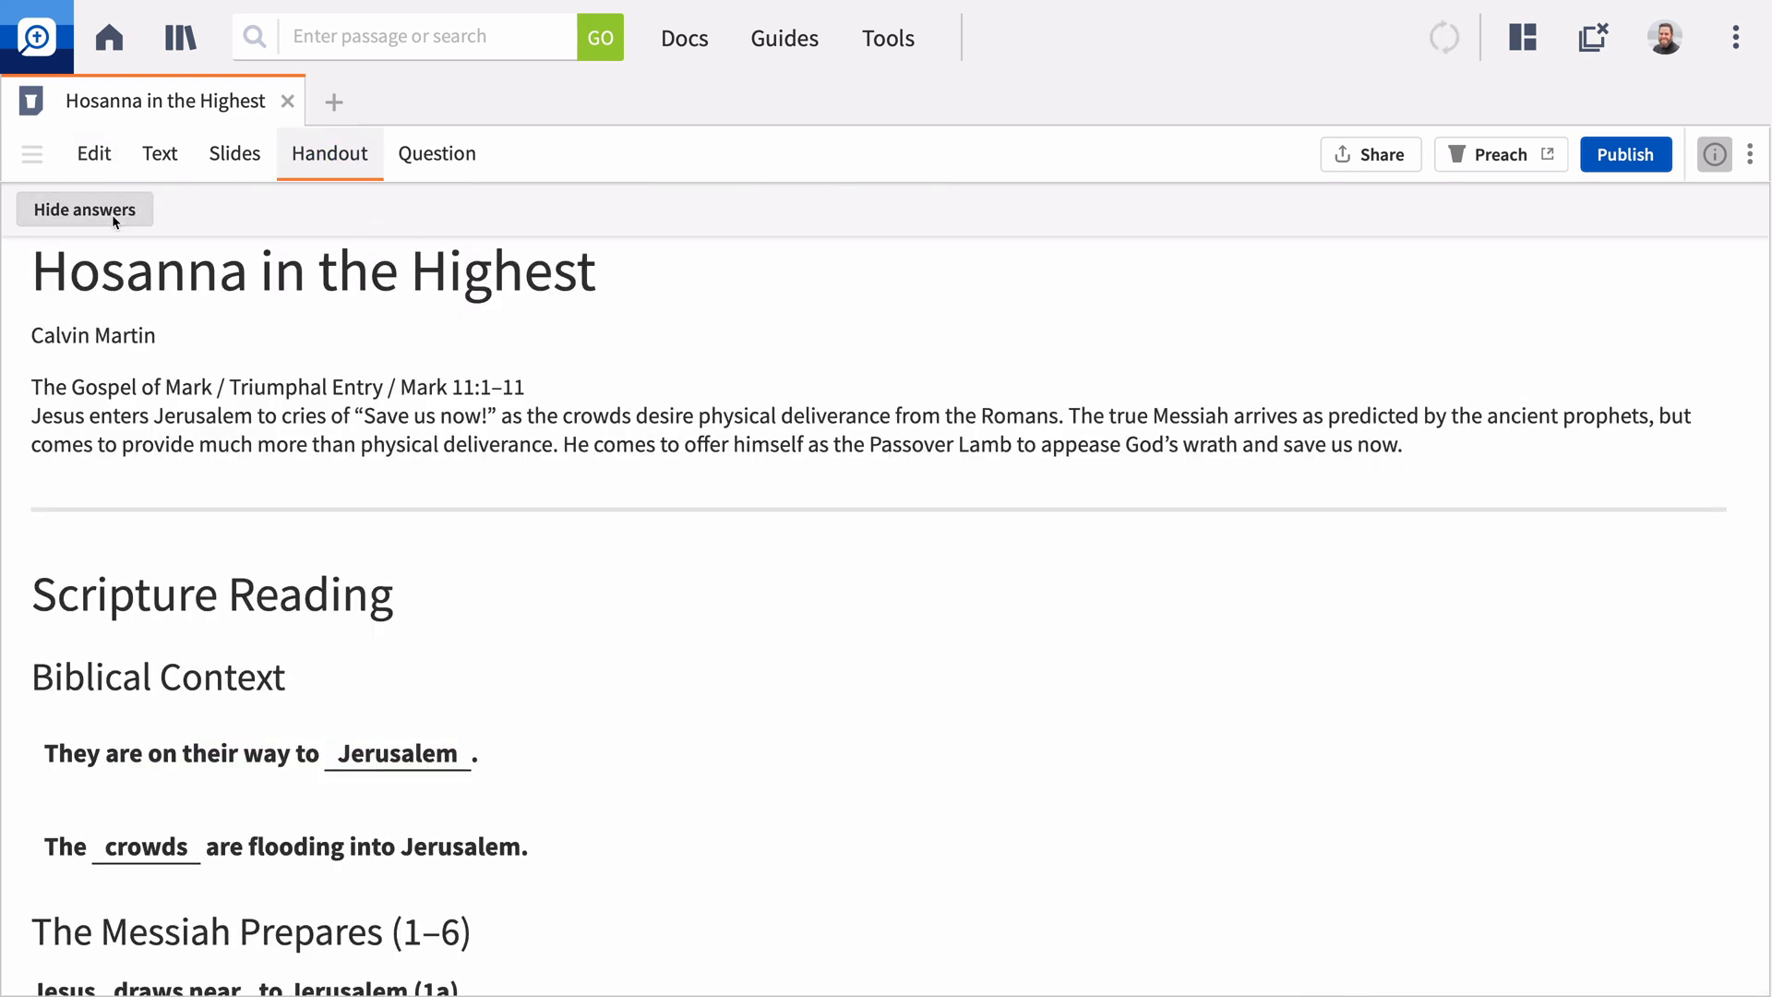
{"action": "left_click", "coordinate": [84, 209]}
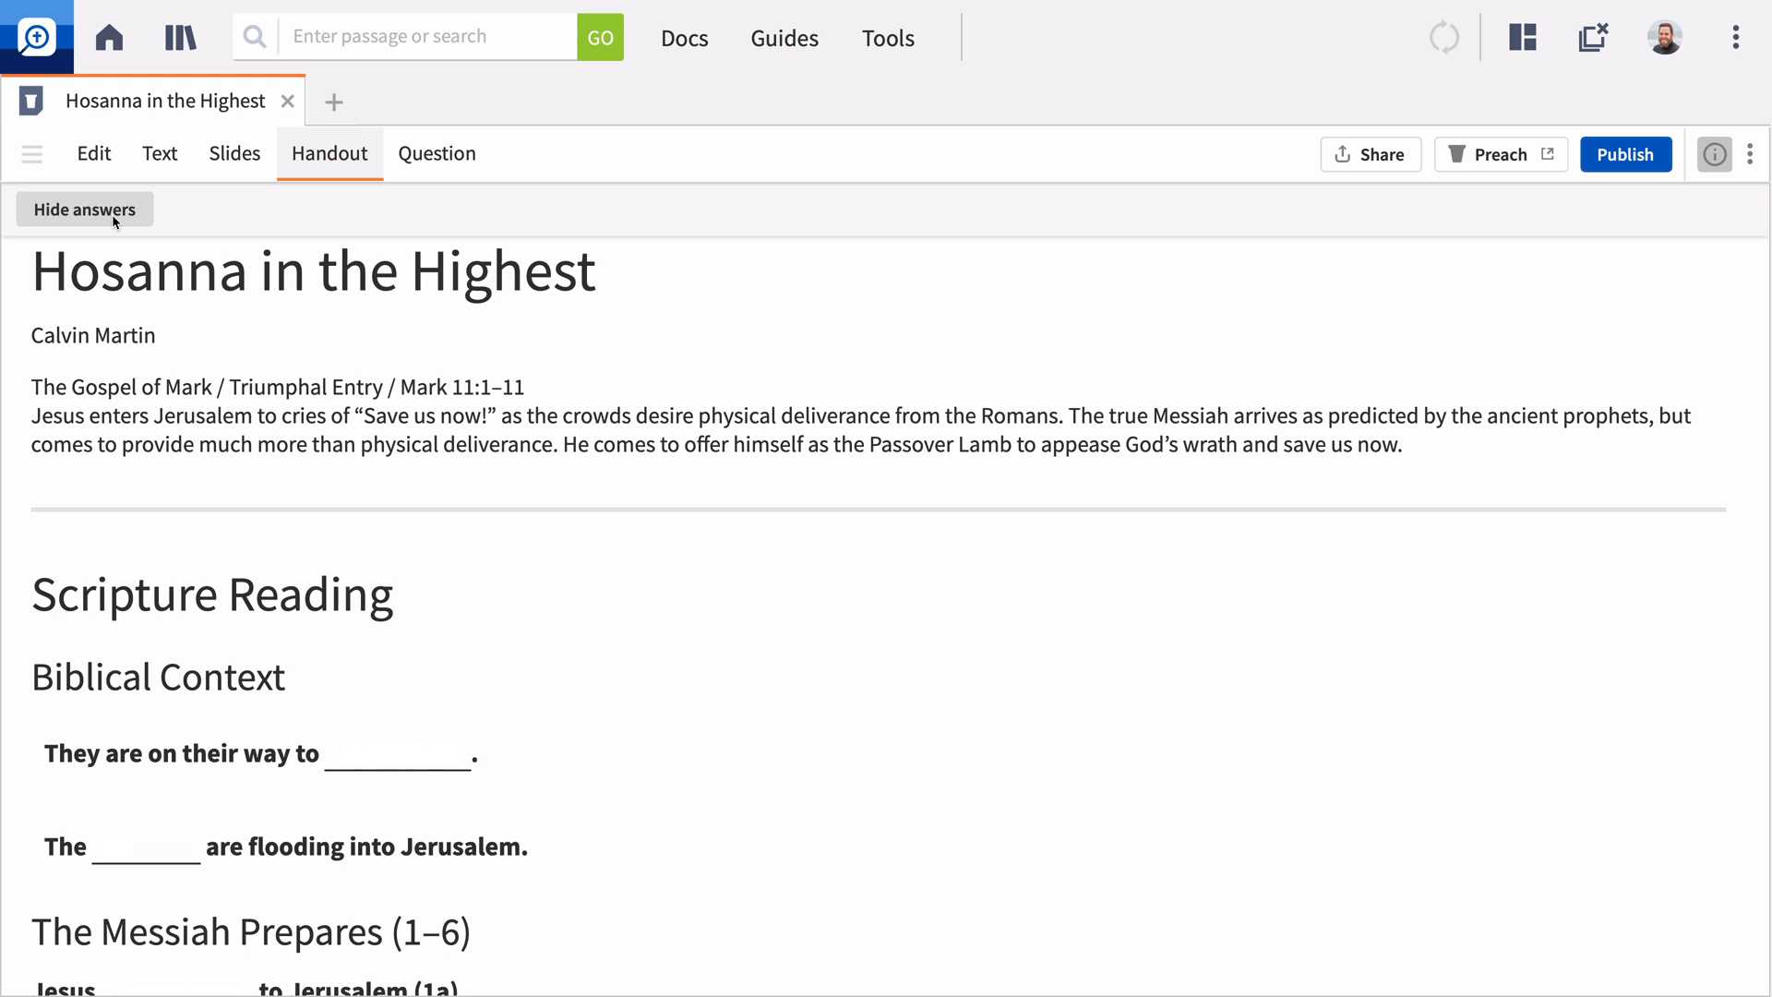
{"action": "left_click", "coordinate": [84, 210]}
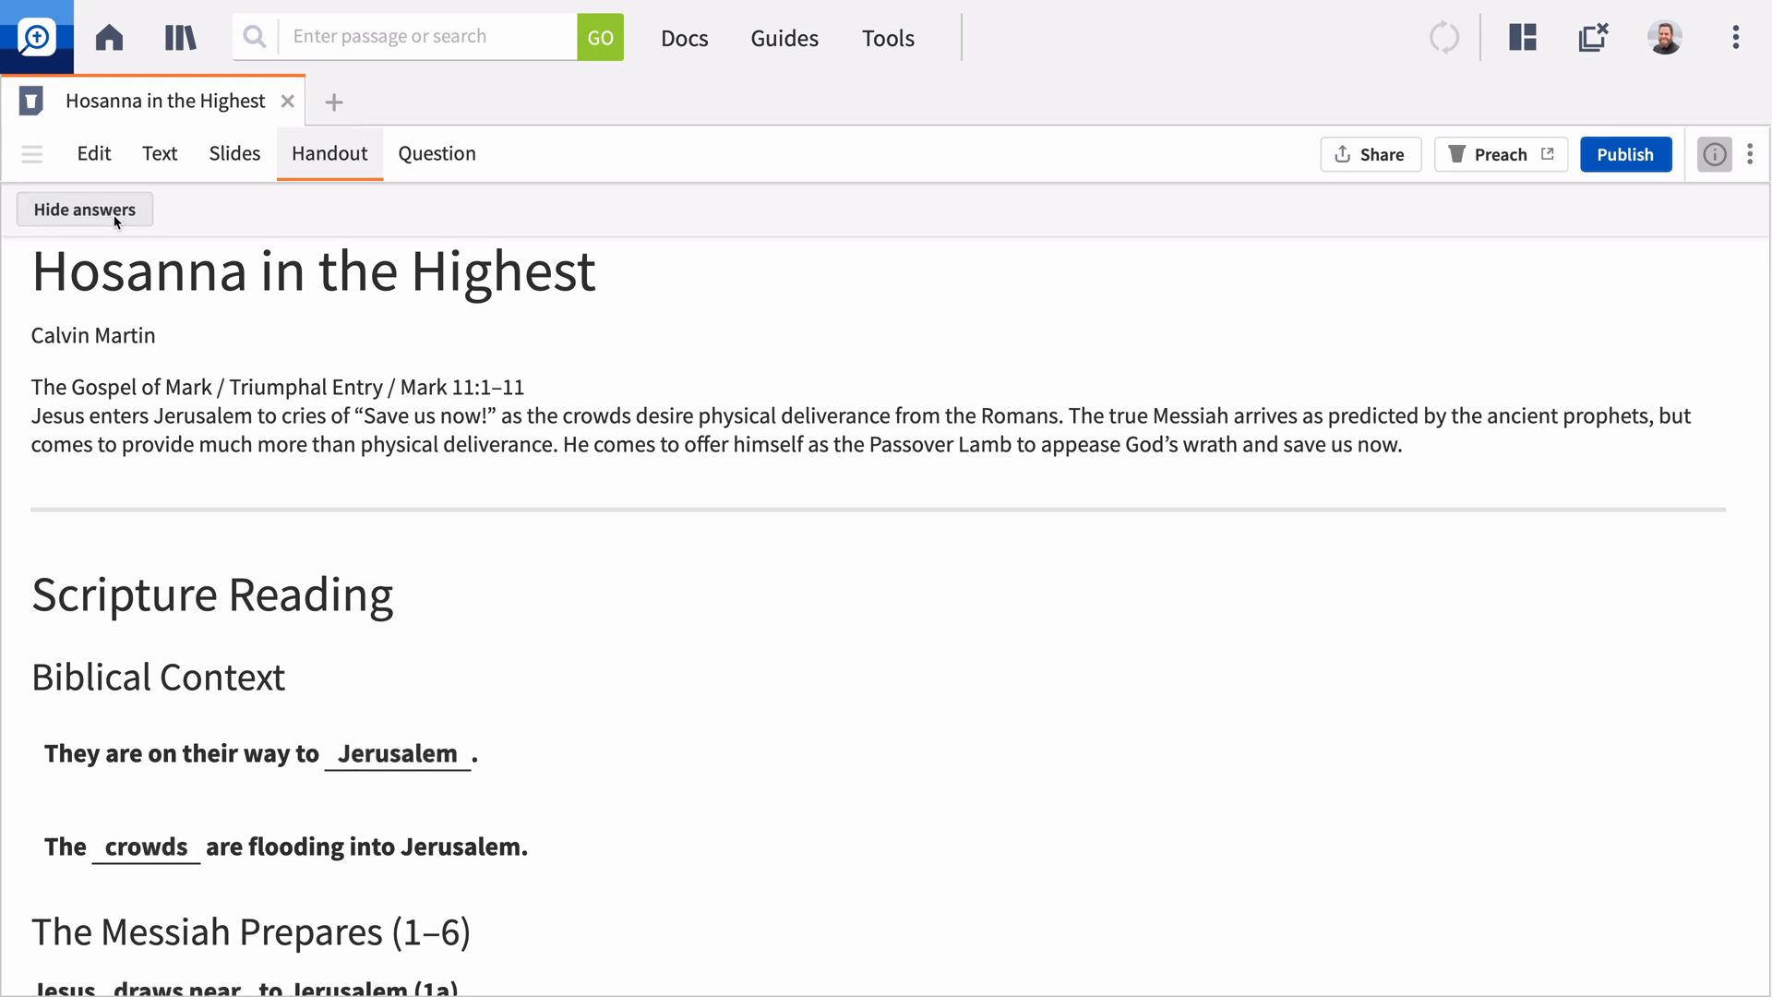
{"action": "left_click", "coordinate": [1626, 155]}
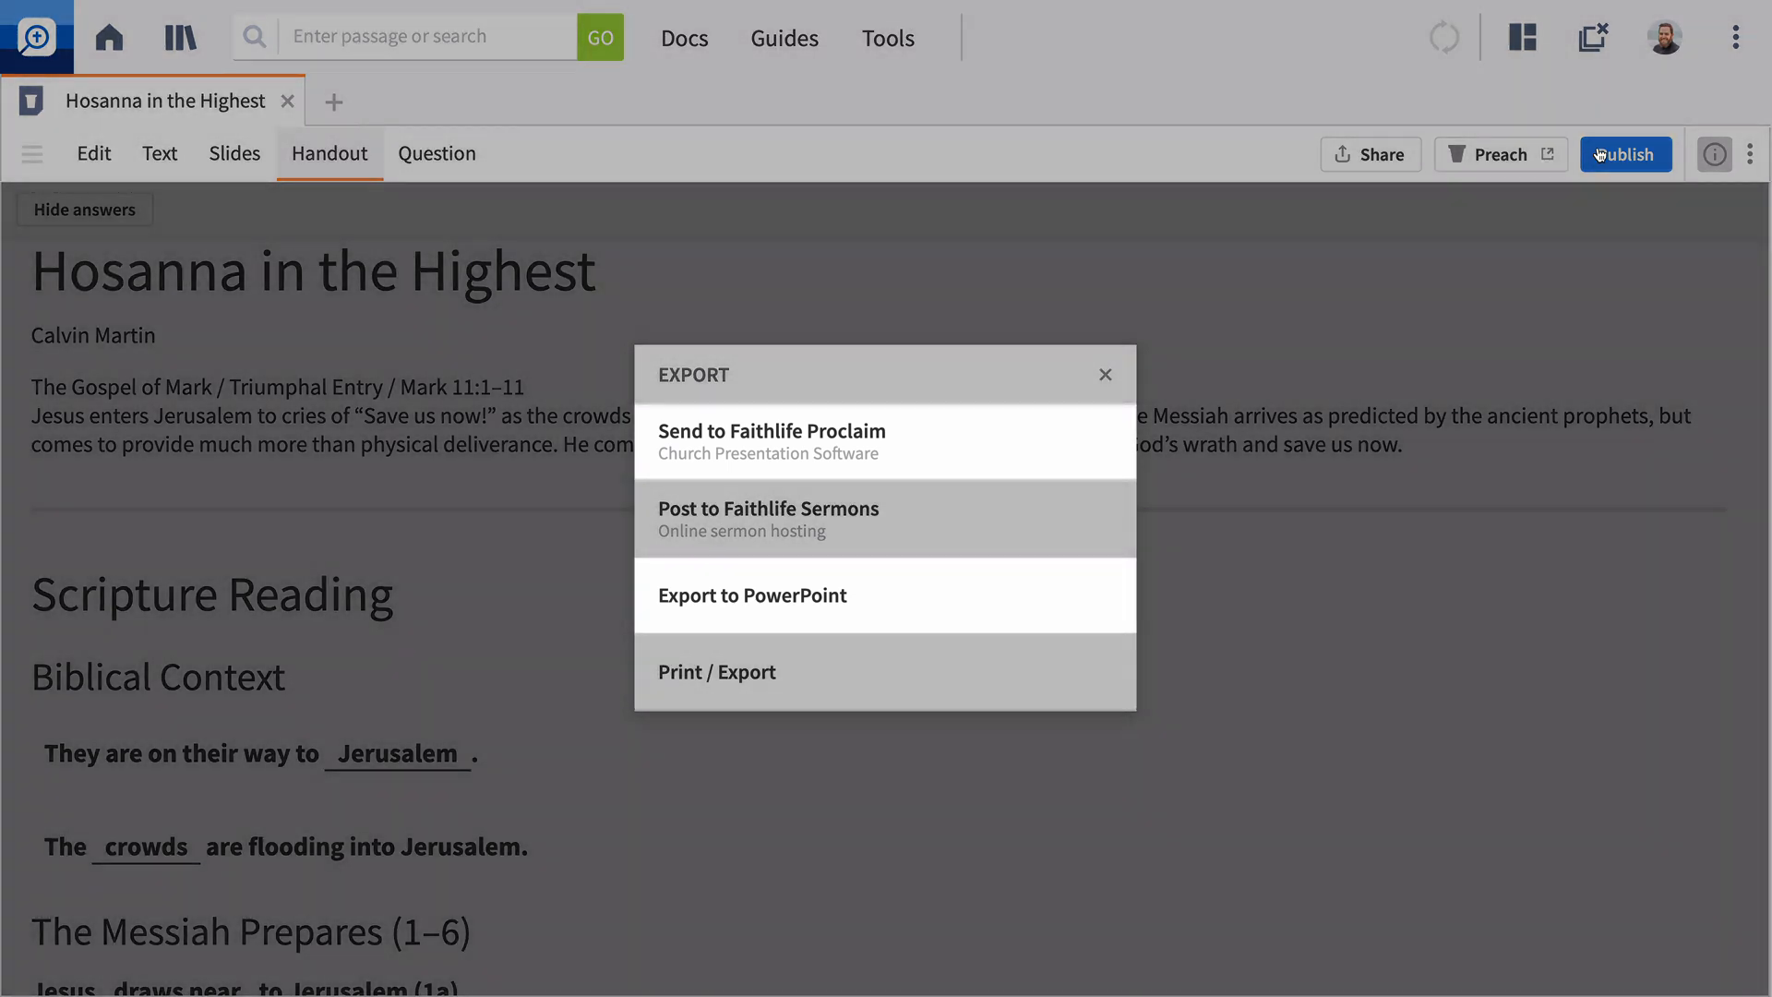
{"action": "mouse_move", "coordinate": [1501, 154]}
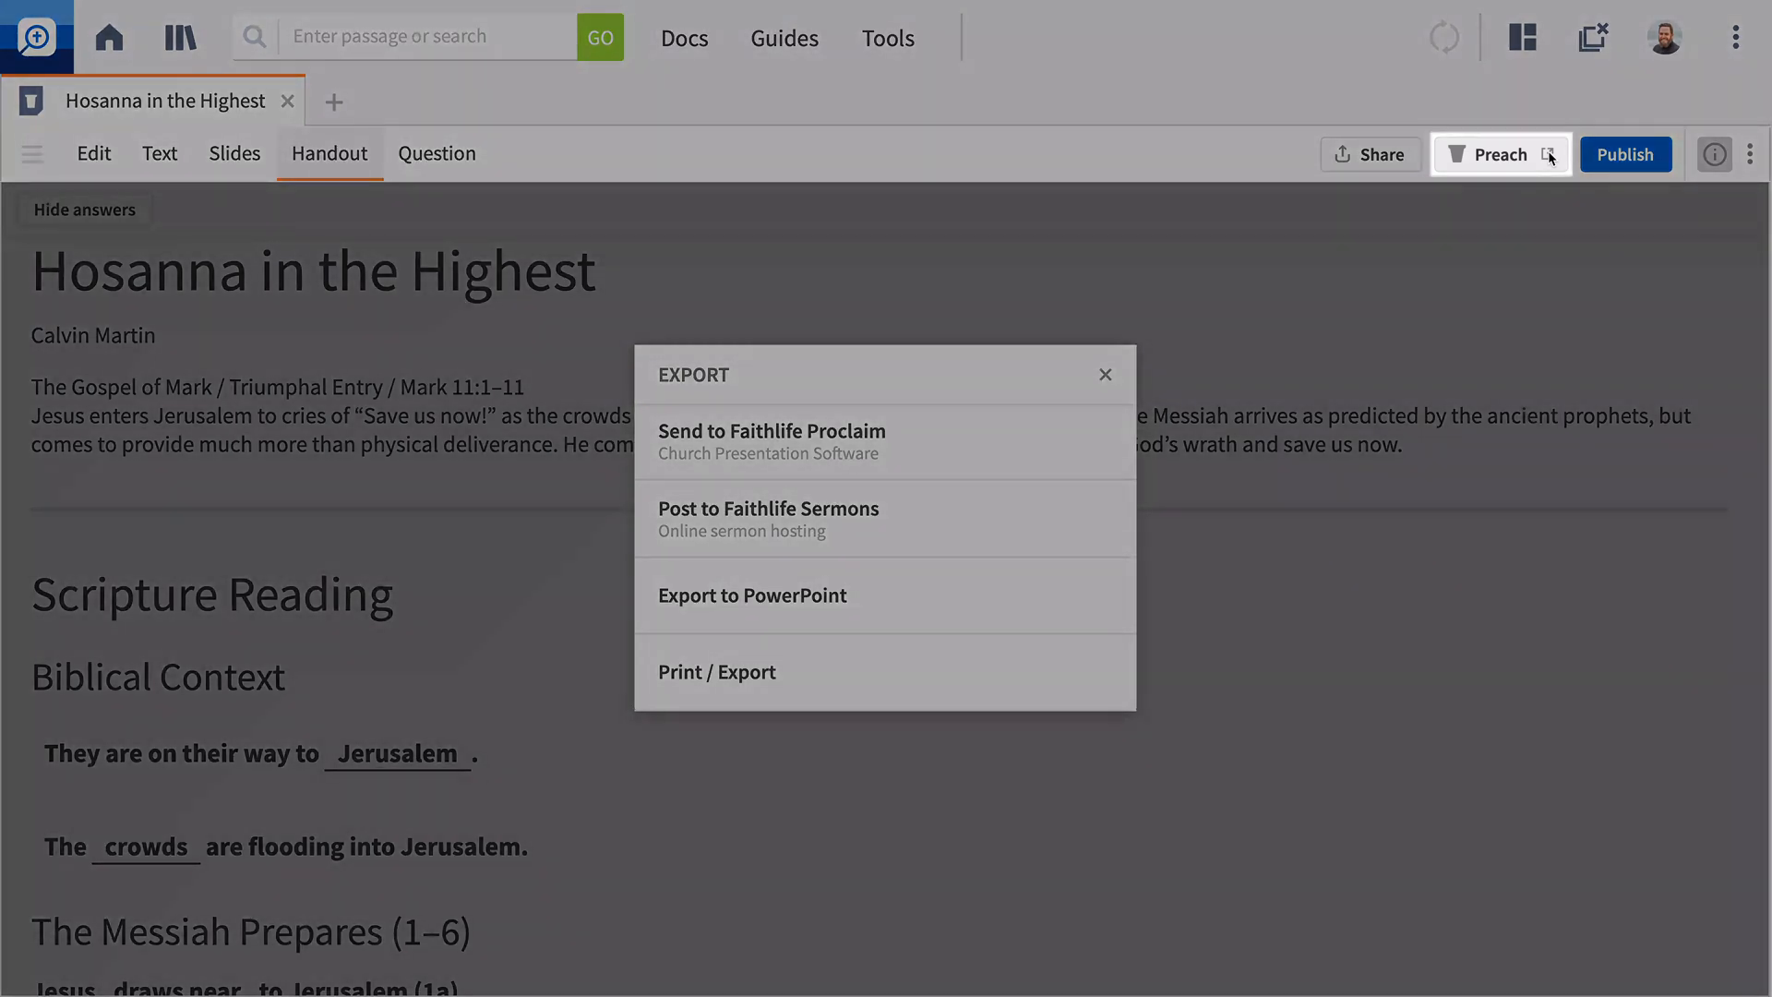
Launch Preaching Mode for the 'Hosanna in the Highest' sermon
{"action": "left_click", "coordinate": [1501, 154]}
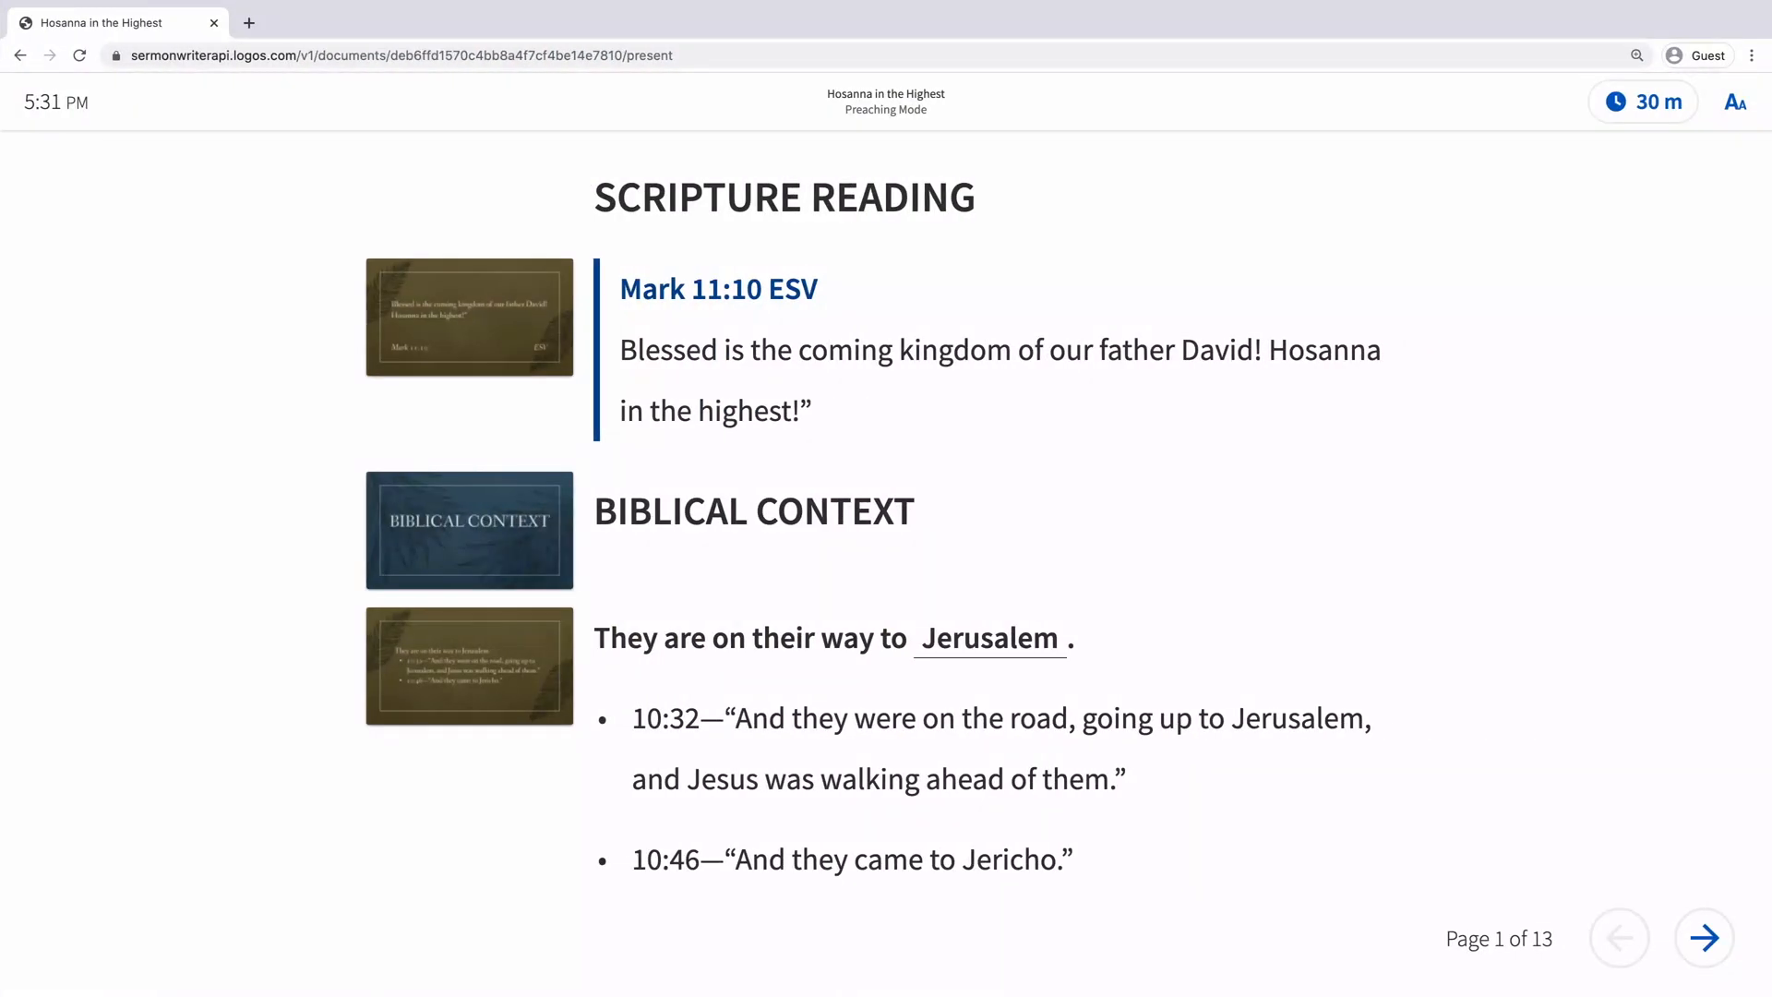
Check the 30-minute speaking timer, then advance to page 3, The Messiah Prepares (1–6)
{"action": "left_click", "coordinate": [1643, 101]}
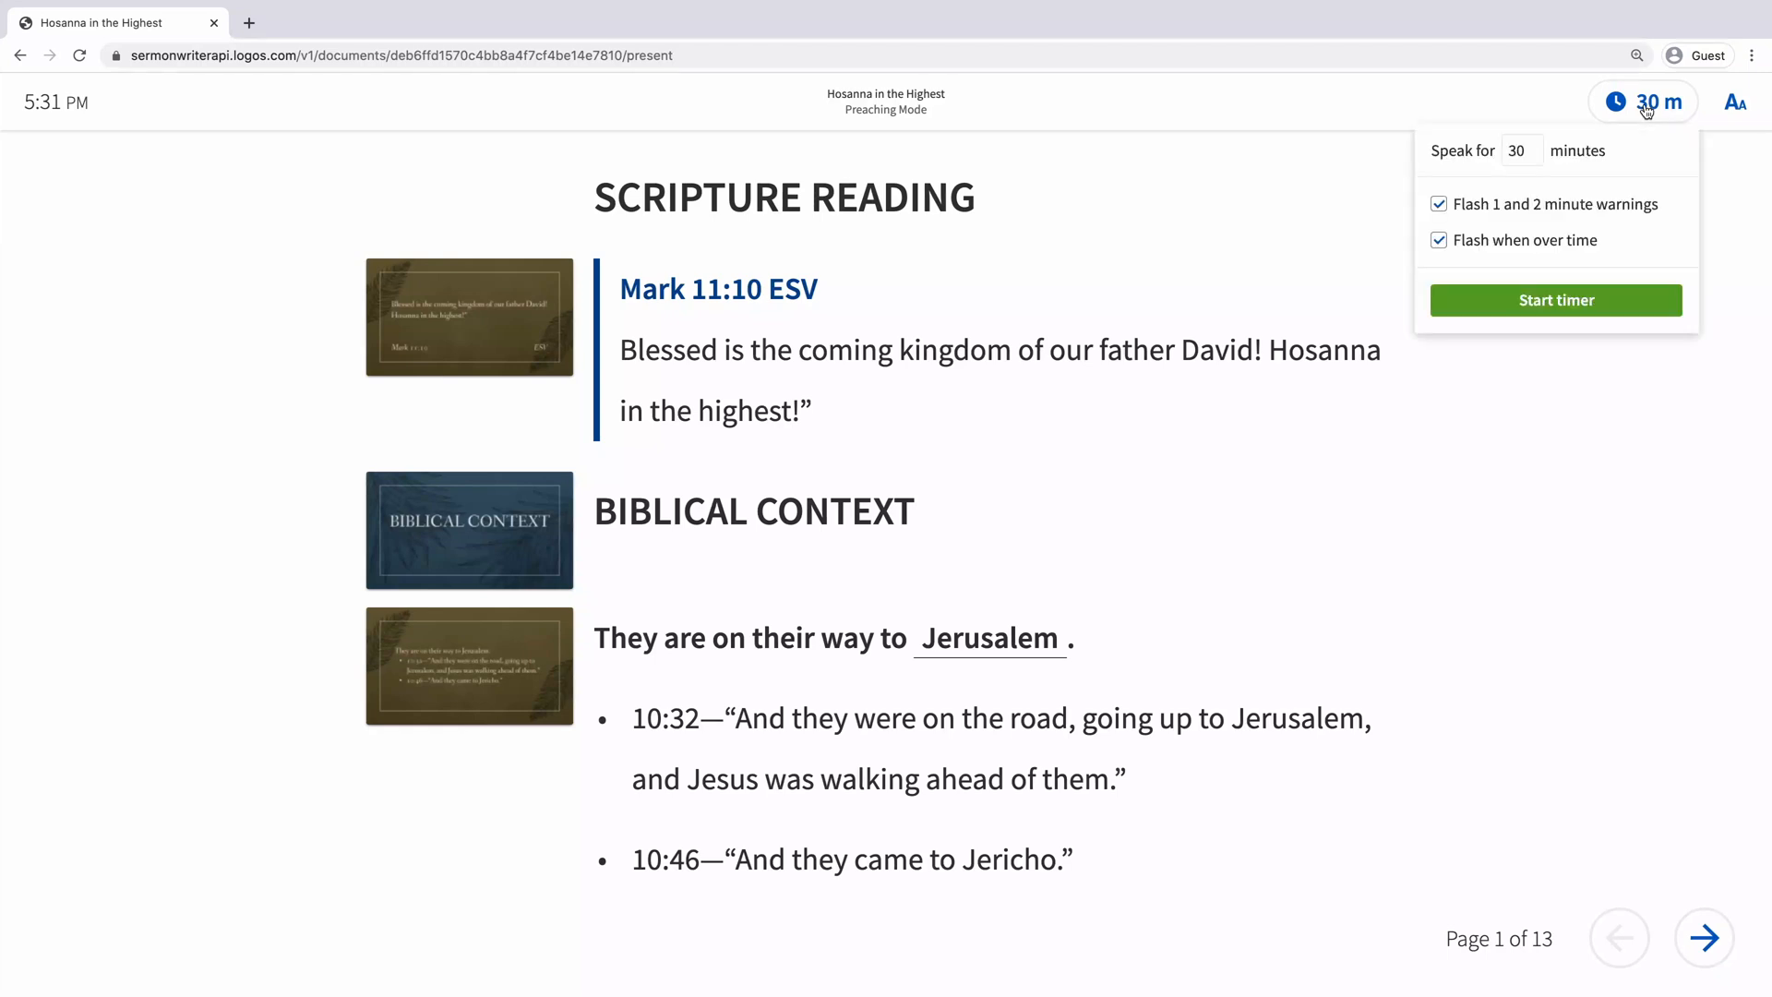
{"action": "left_click", "coordinate": [1555, 299]}
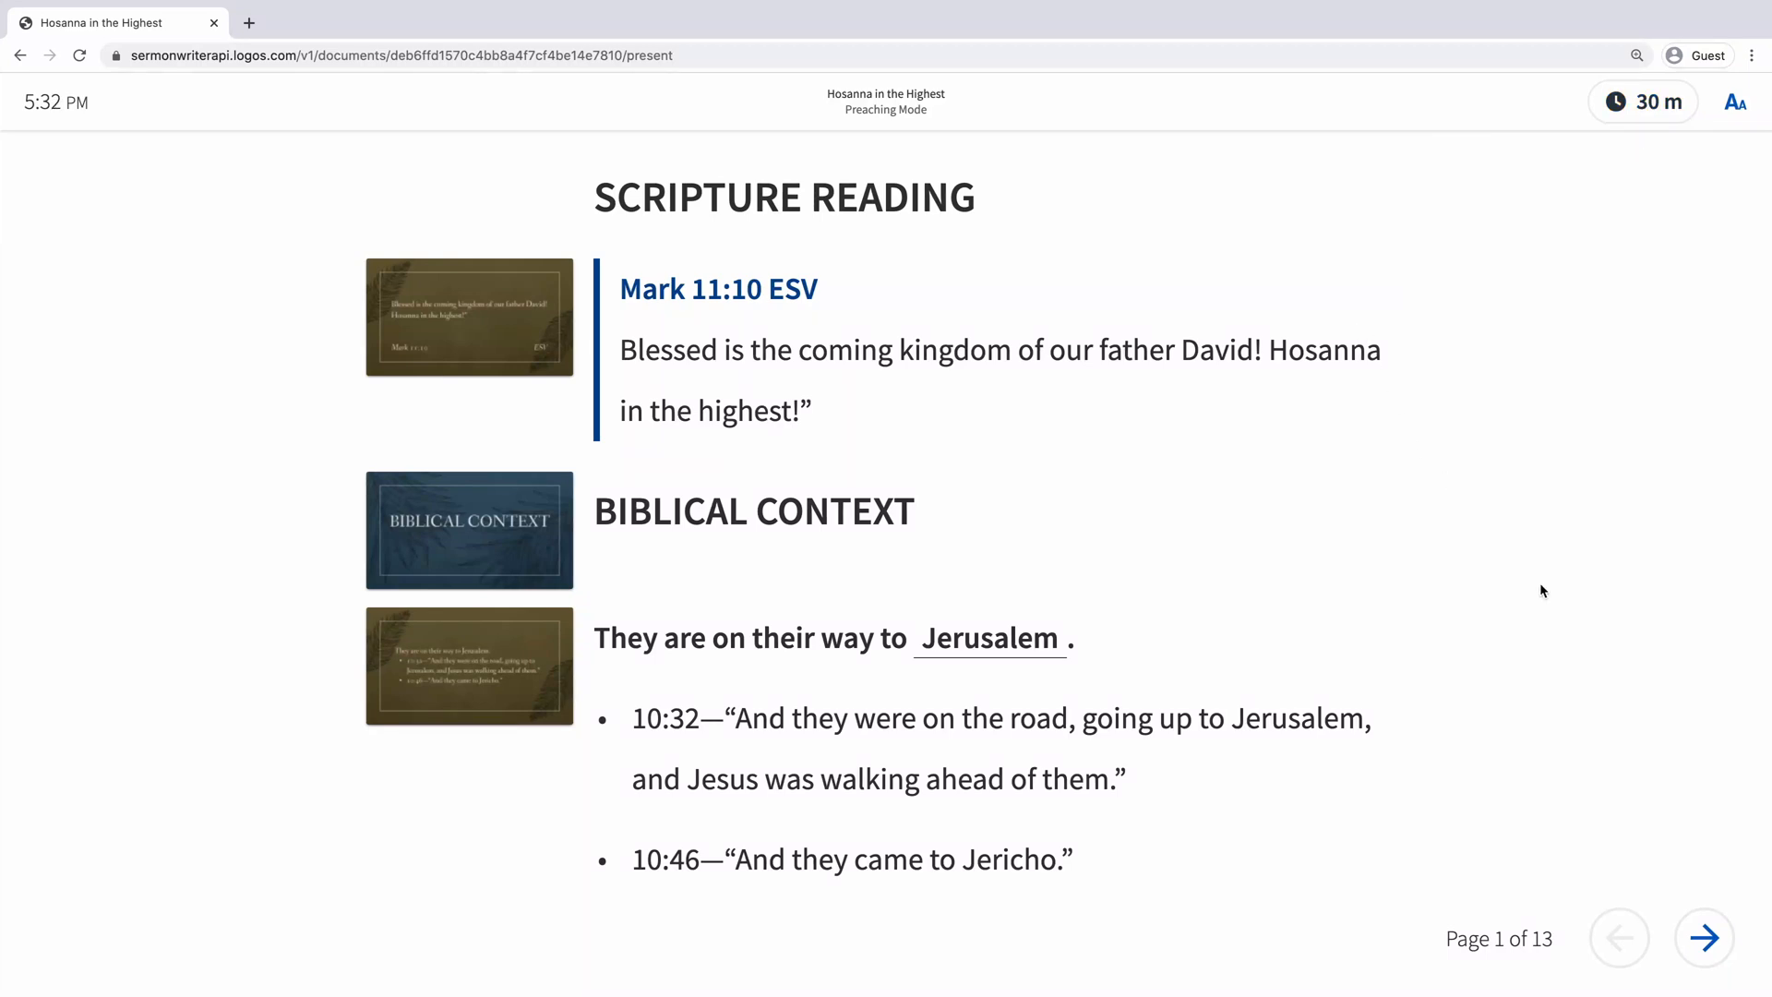
{"action": "left_click", "coordinate": [1702, 938]}
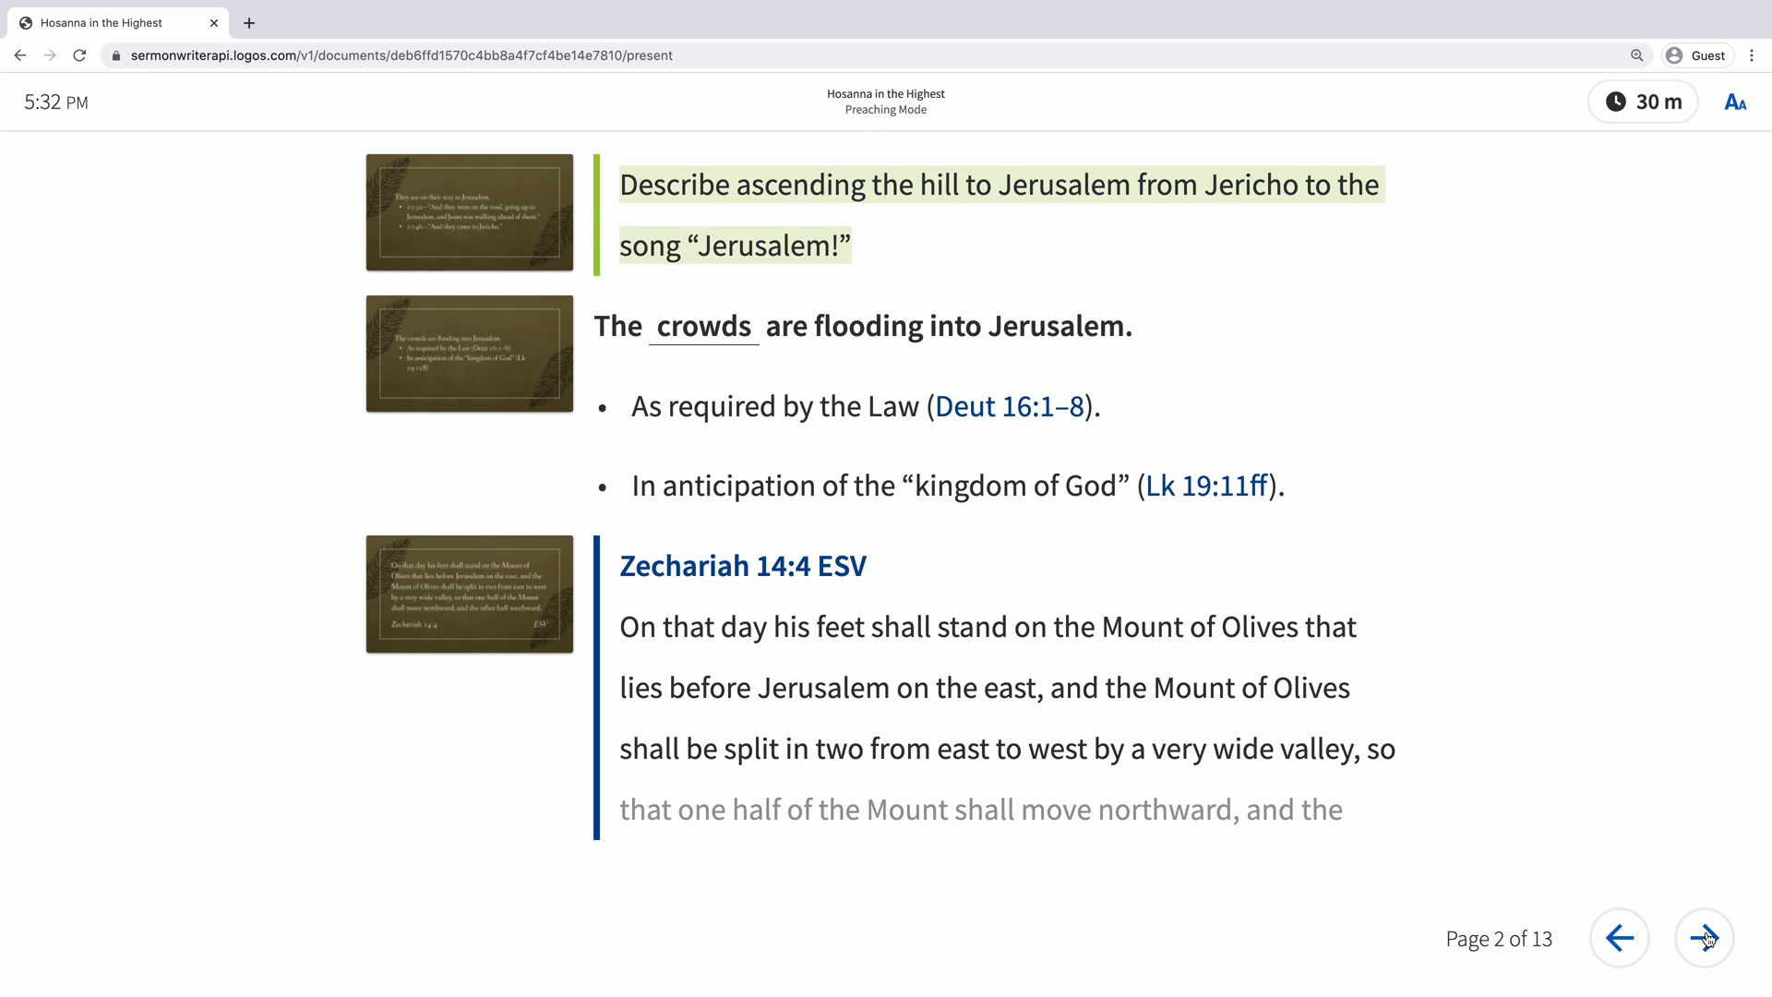
{"action": "left_click", "coordinate": [1703, 938]}
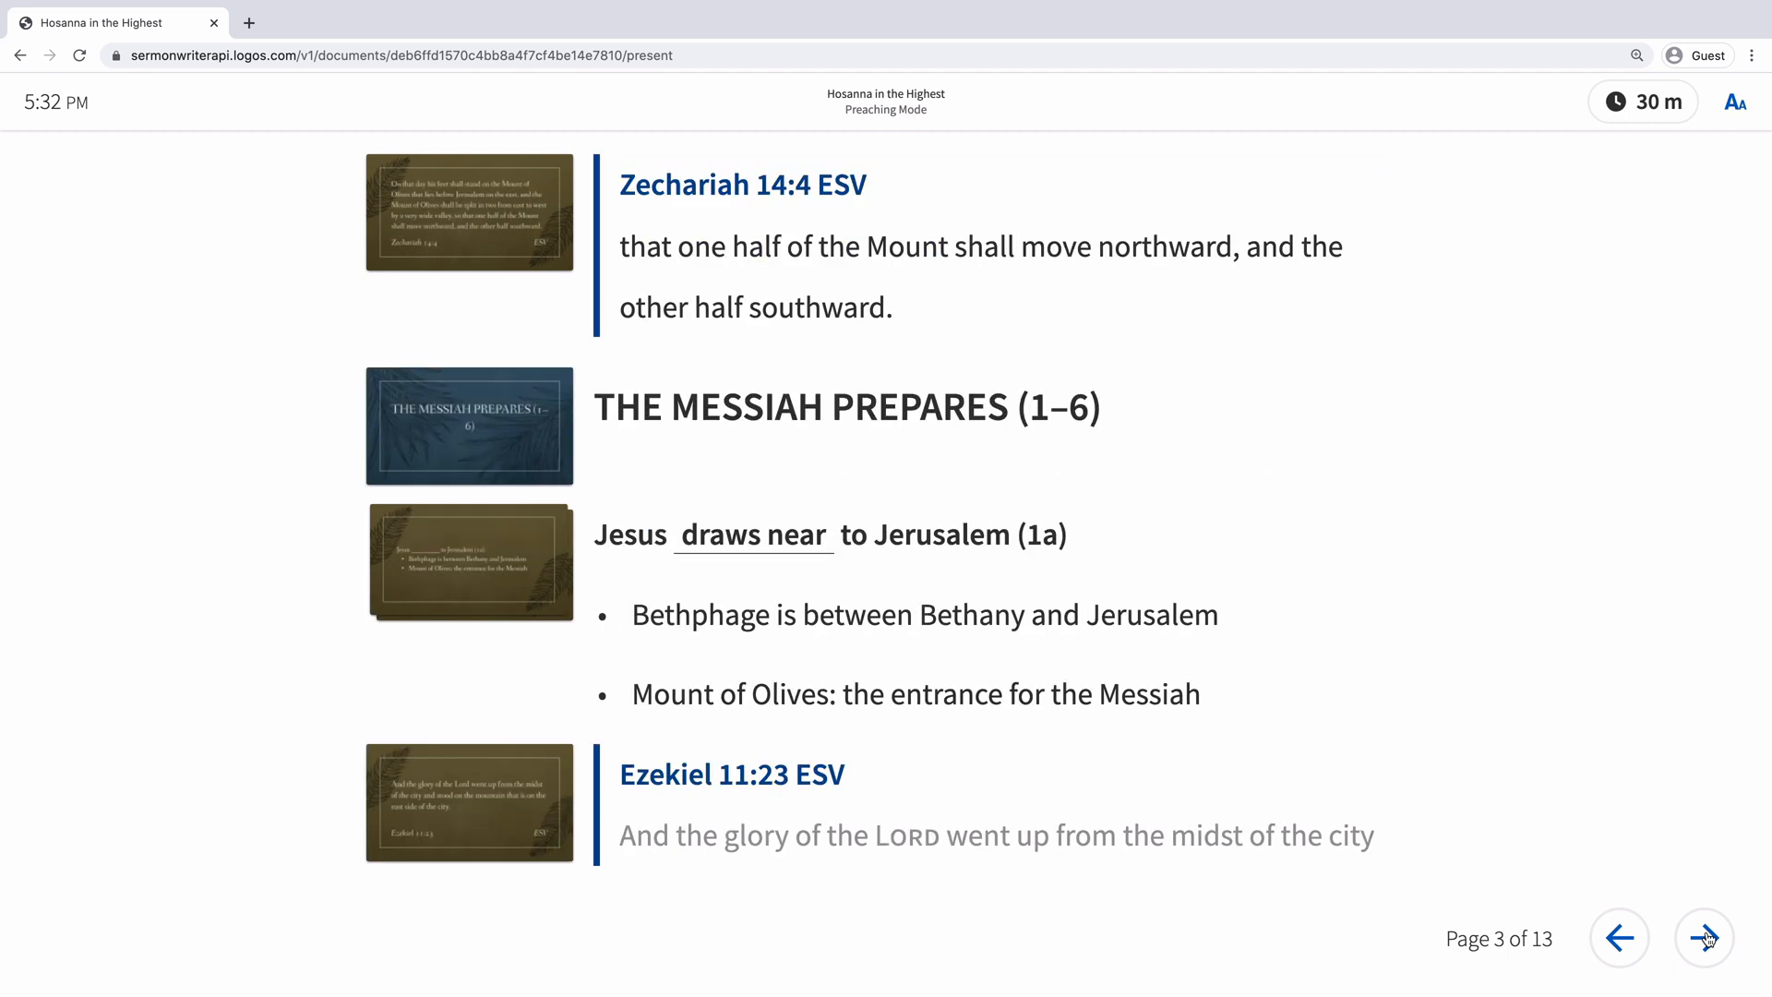